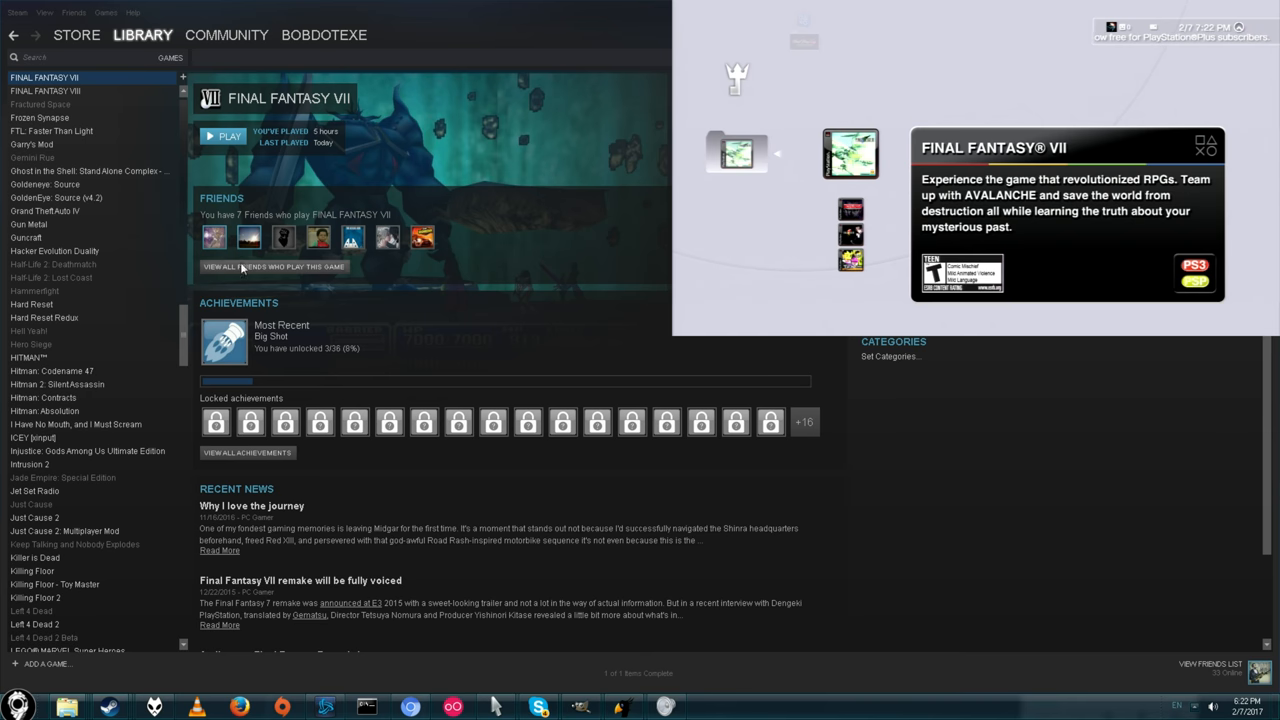
mouse_move(152, 348)
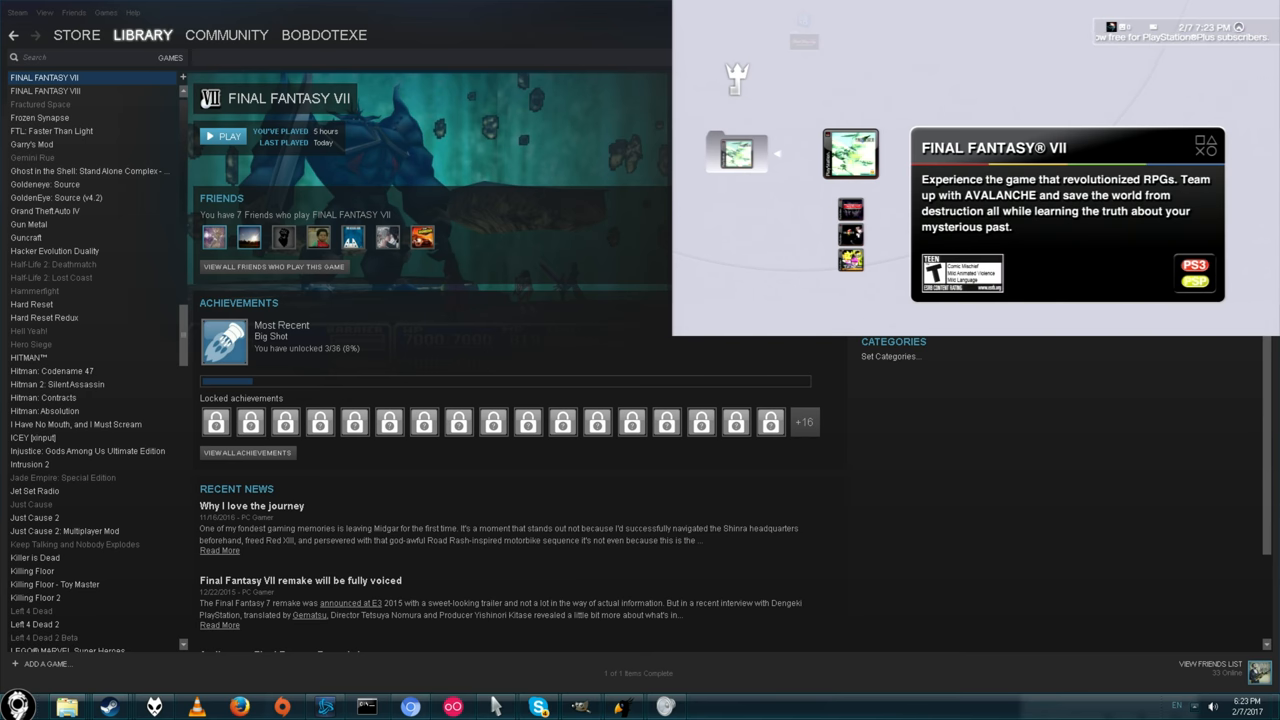
mouse_move(440, 558)
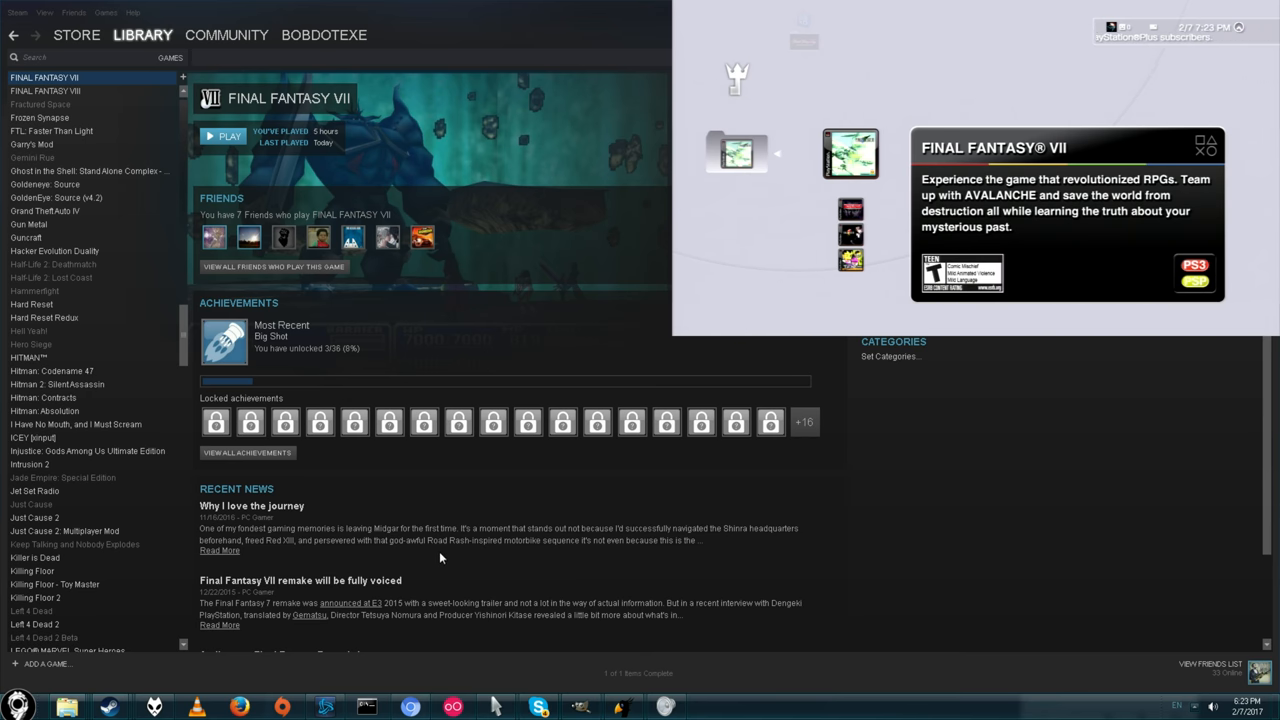
Browse the Amazon results for a PS3 memory card adapter.
left_click(410, 708)
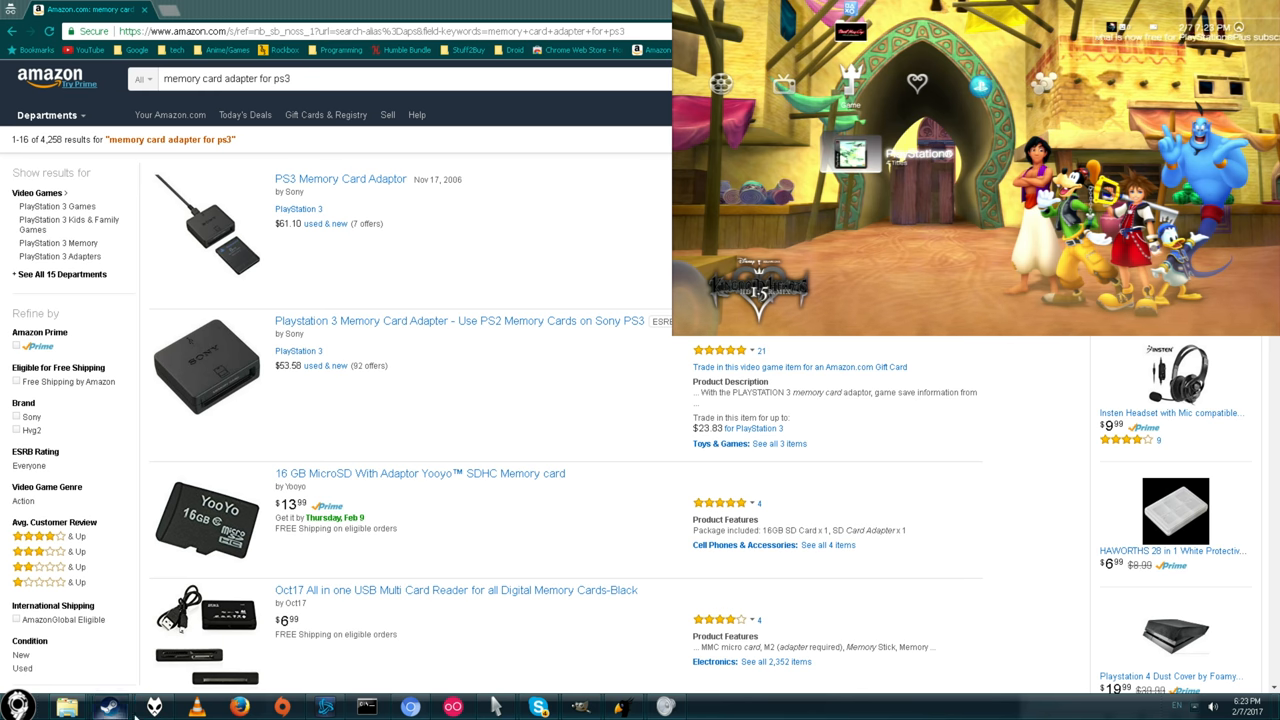
left_click(108, 708)
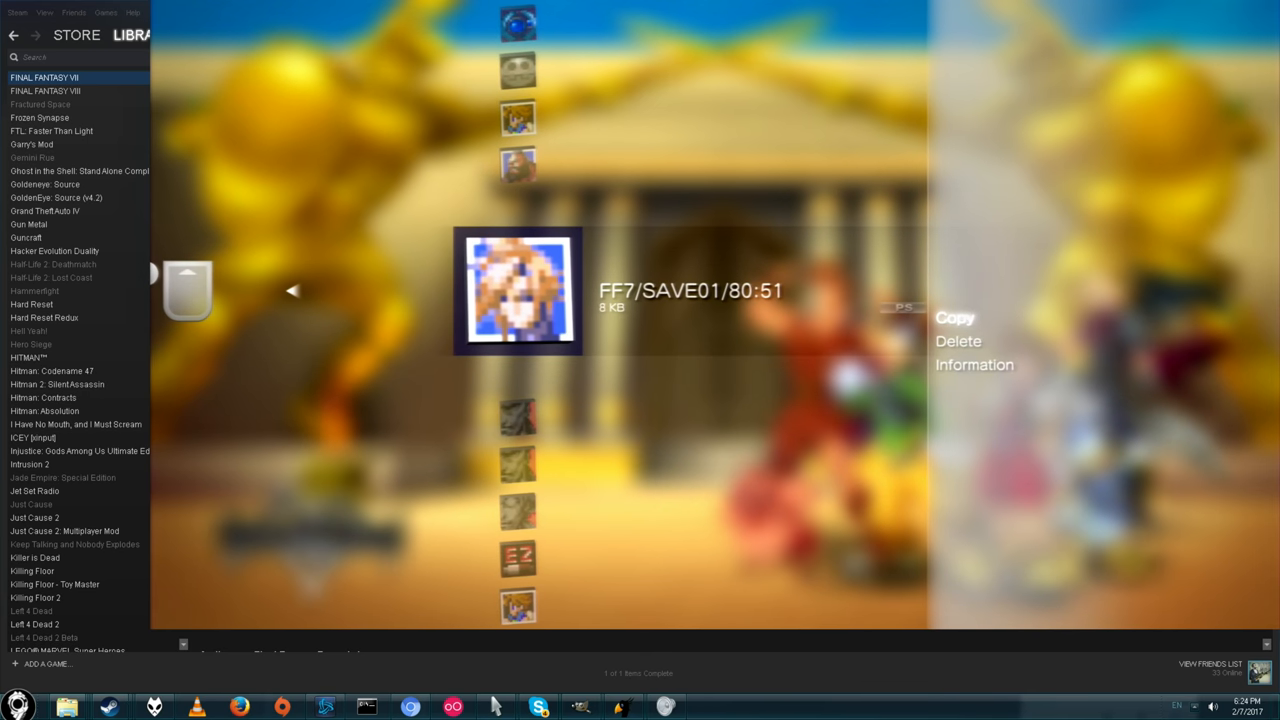
Choose Copy for the FF7/SAVE01 save in Saved Data Utility.
left_click(954, 316)
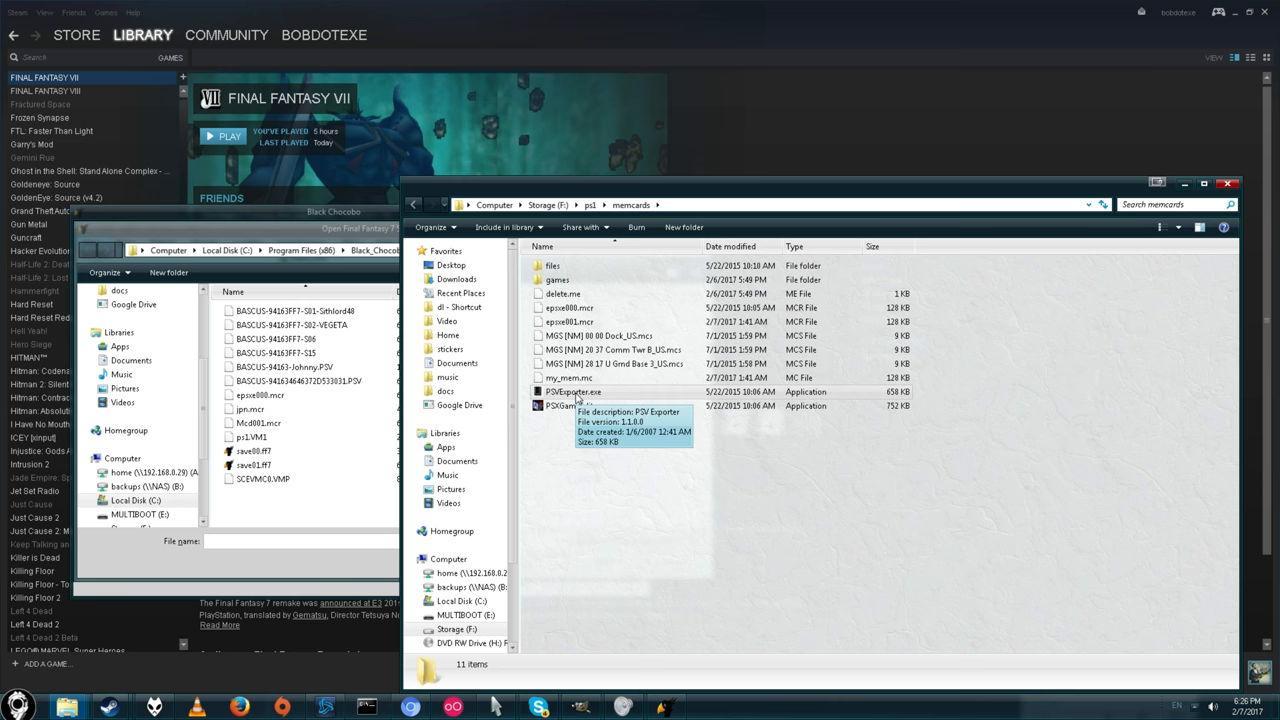
Launch PSVExporter.exe, allow it to run, and browse to the PS3 folder on the MULTIBOOT drive.
double_click(572, 390)
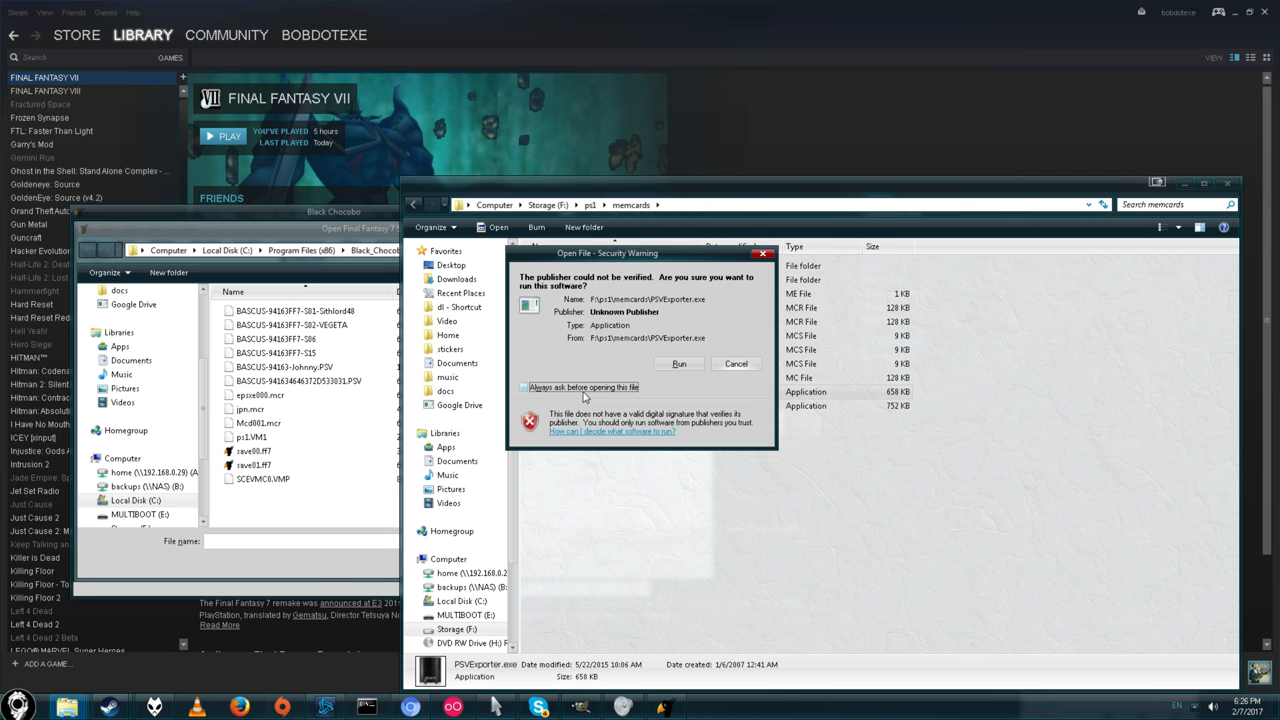
left_click(680, 364)
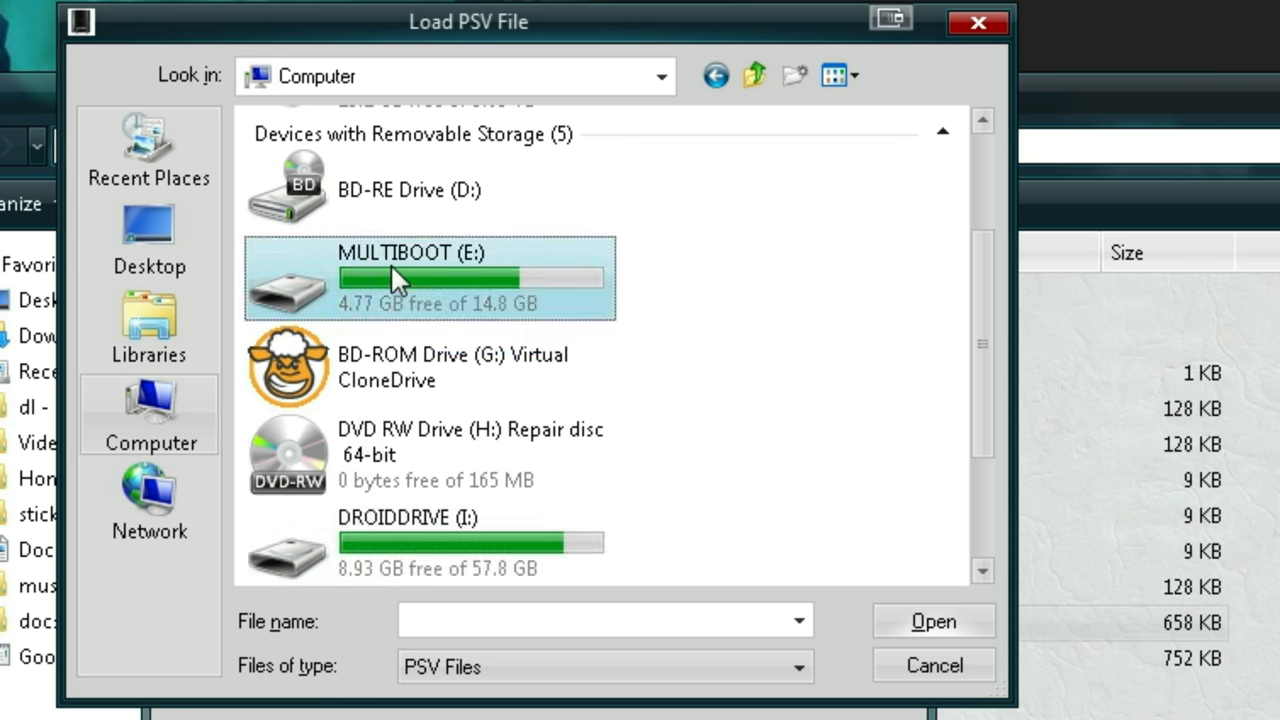
double_click(410, 278)
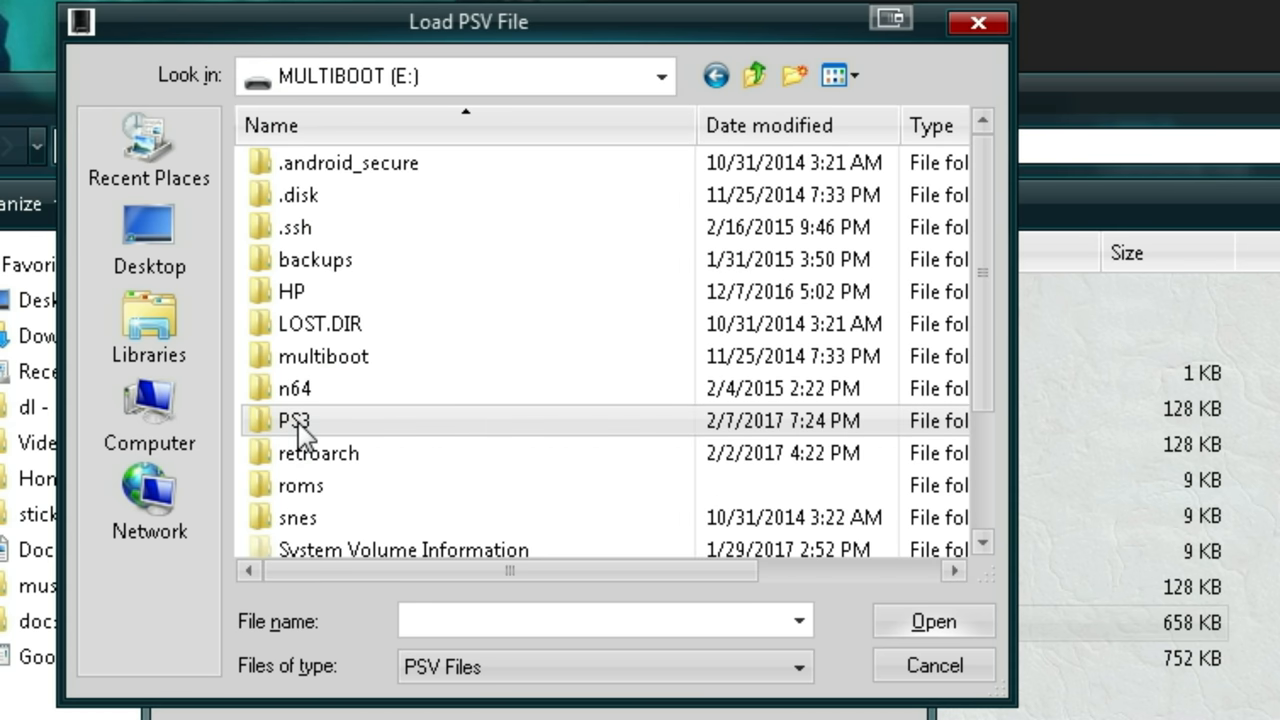
double_click(294, 420)
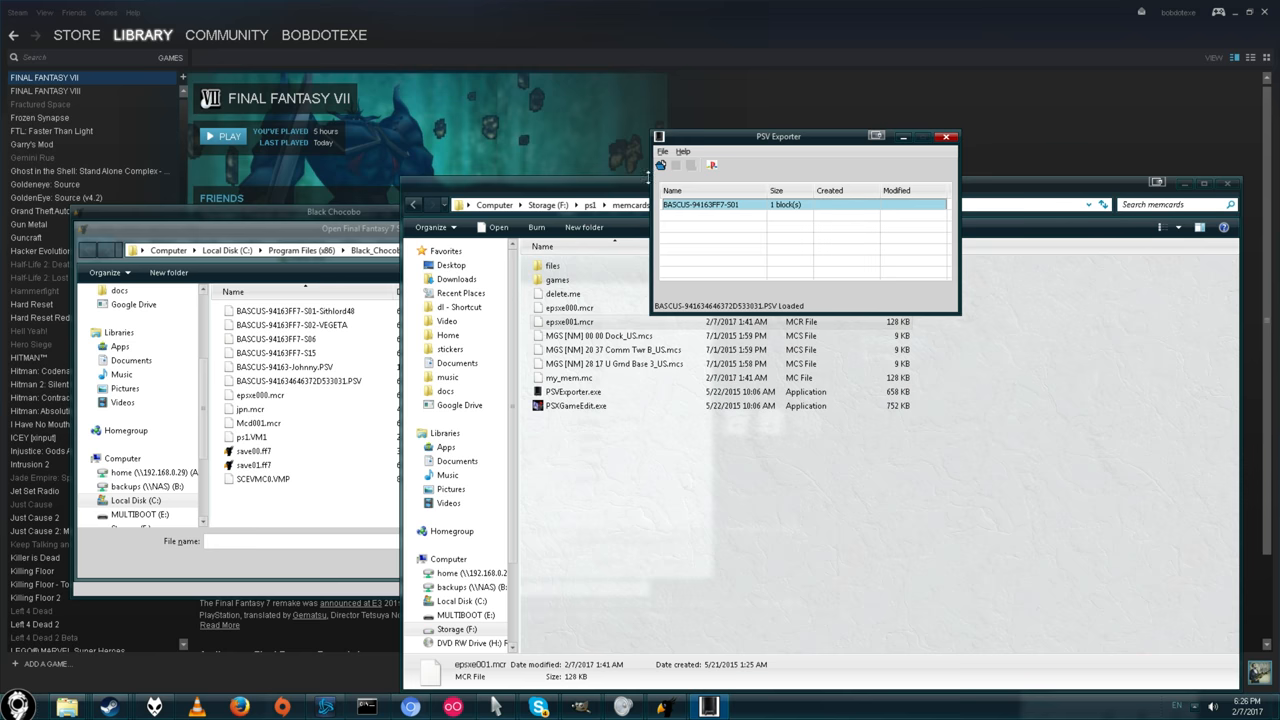
Extract the loaded PSV save as ff7.mcs via File > Extract MCS Save.
left_click(662, 152)
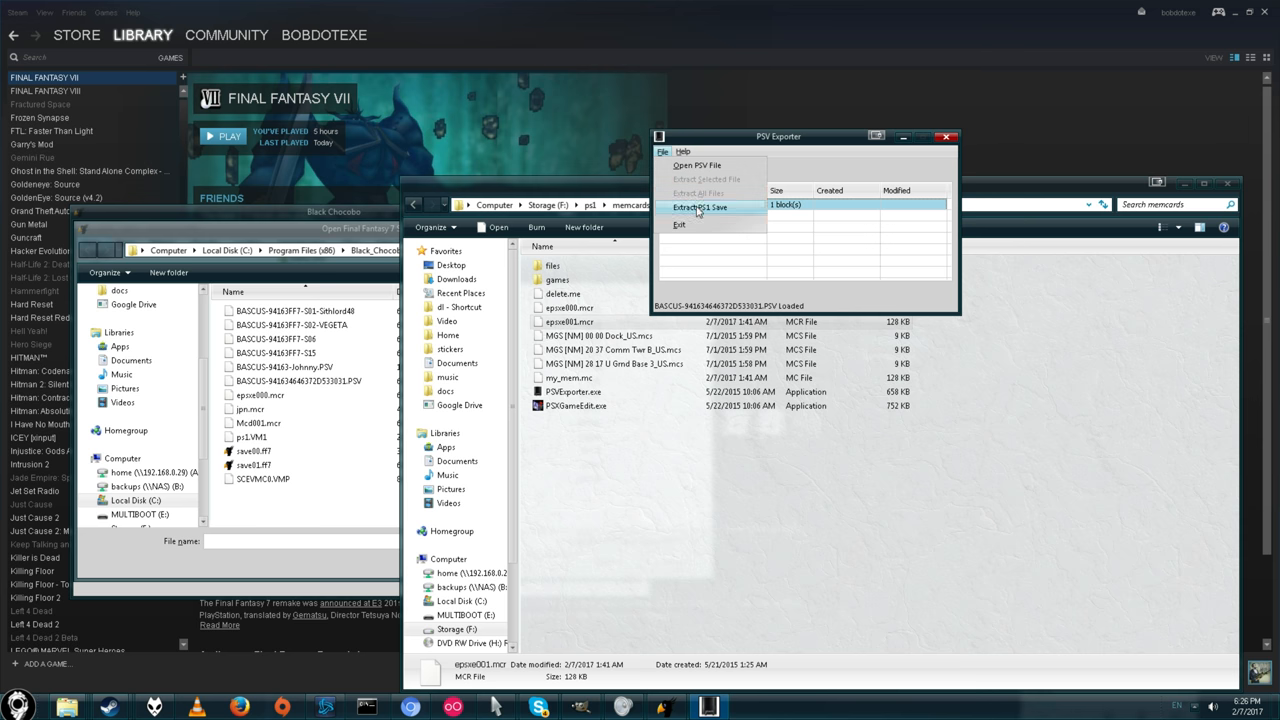
left_click(700, 206)
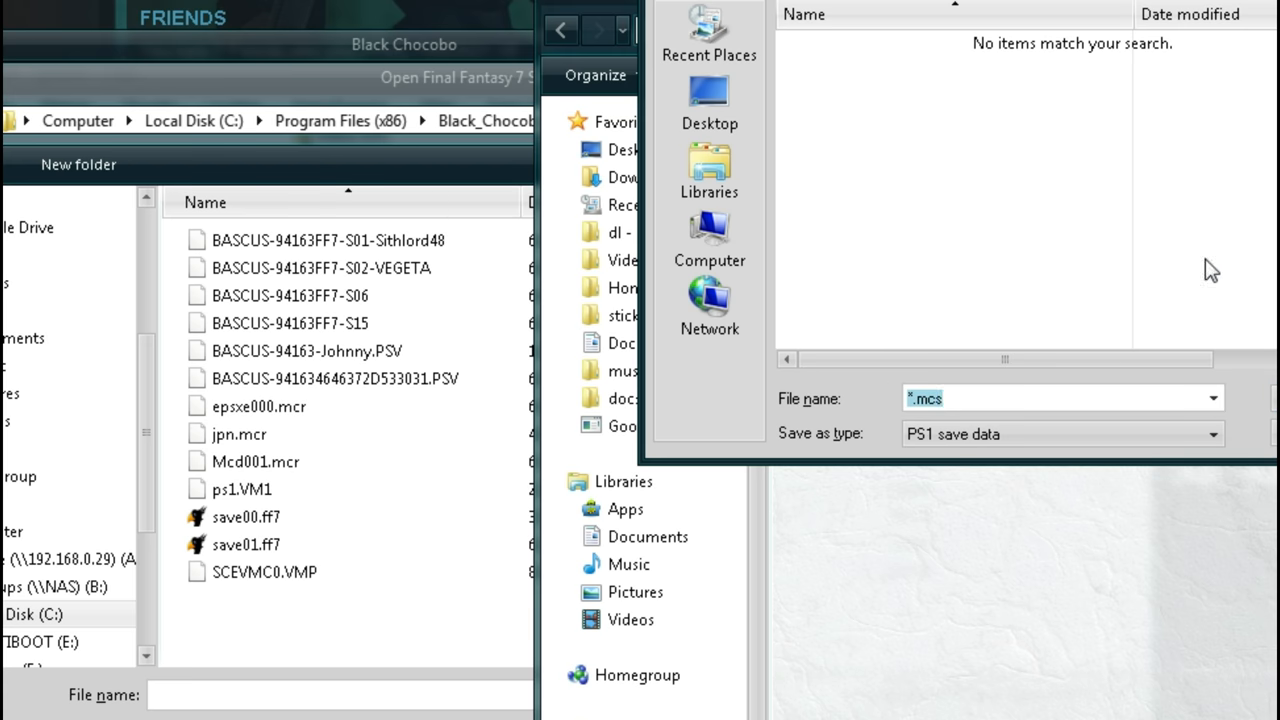
mouse_move(1164, 400)
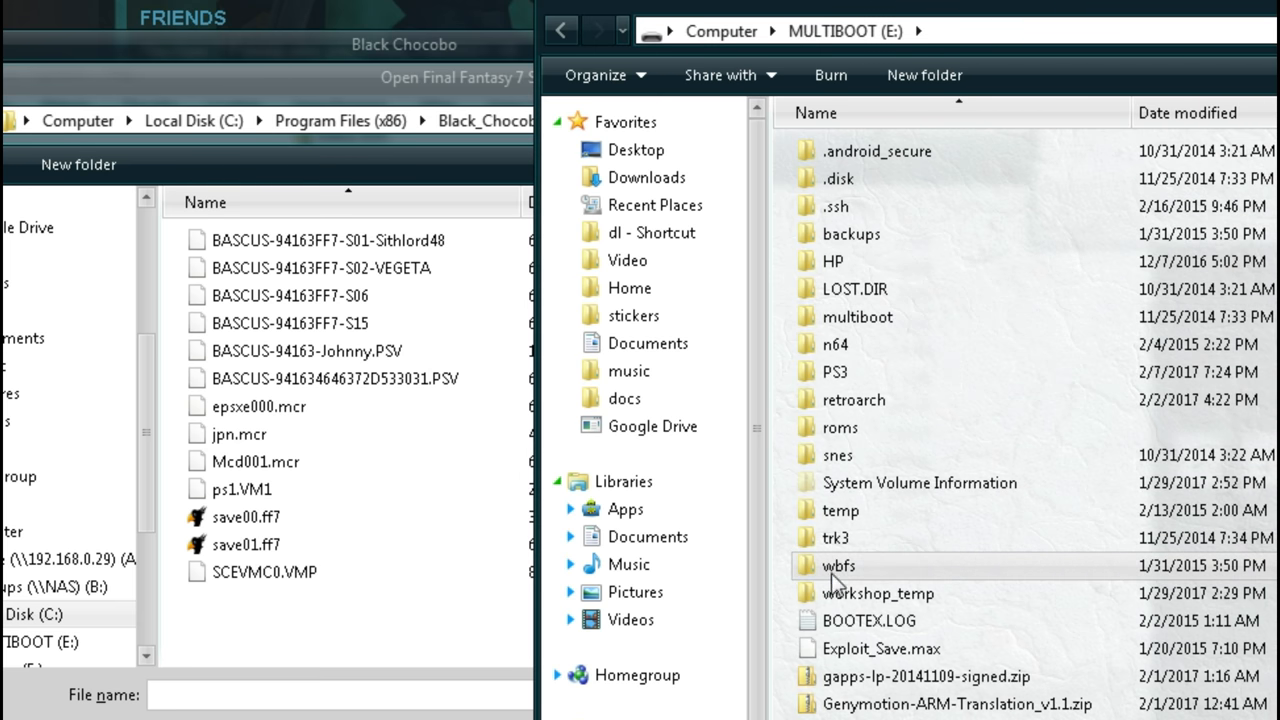
Browse to E:\PS3\EXPORT\PSV and select the extracted ff7.mcs.
double_click(834, 370)
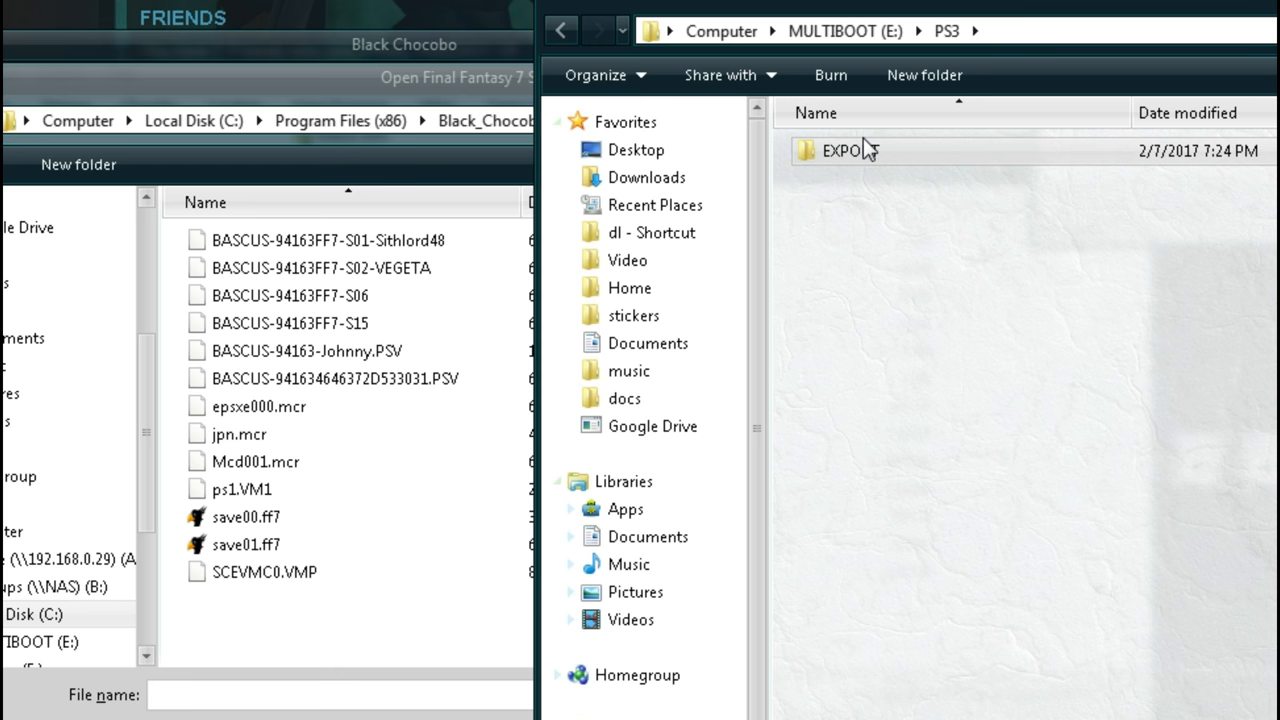
double_click(844, 150)
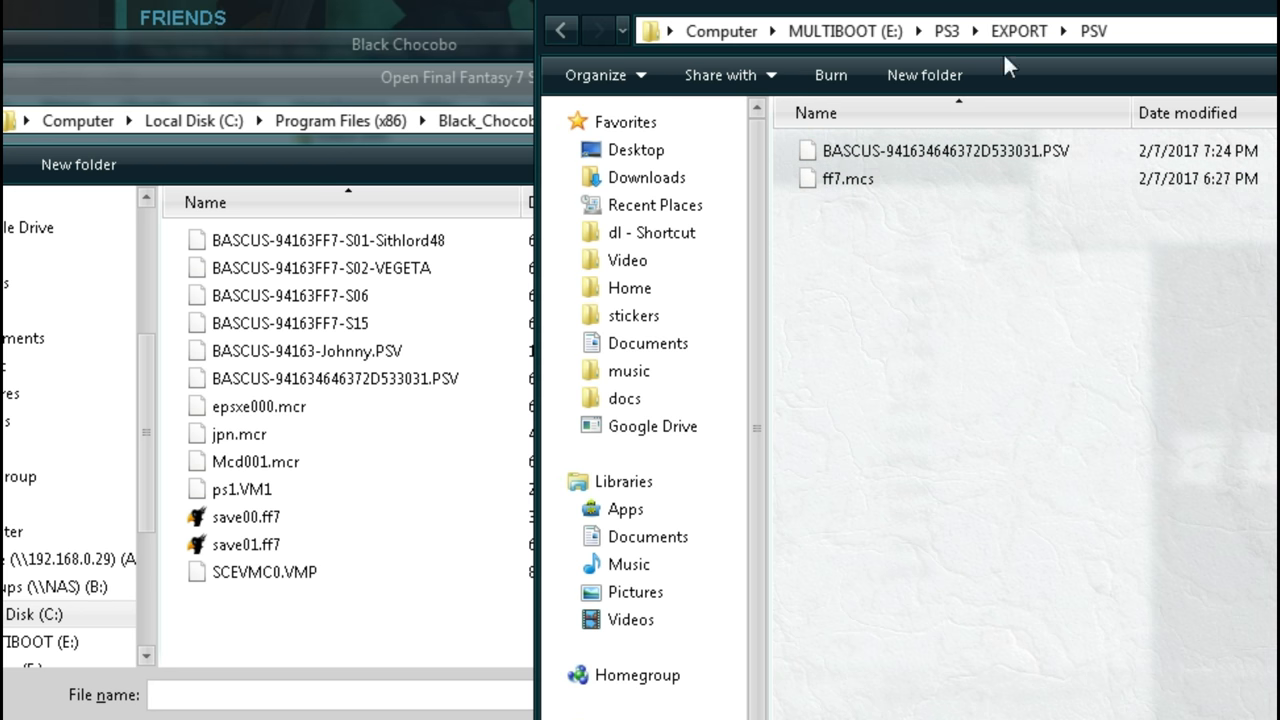
left_click(944, 150)
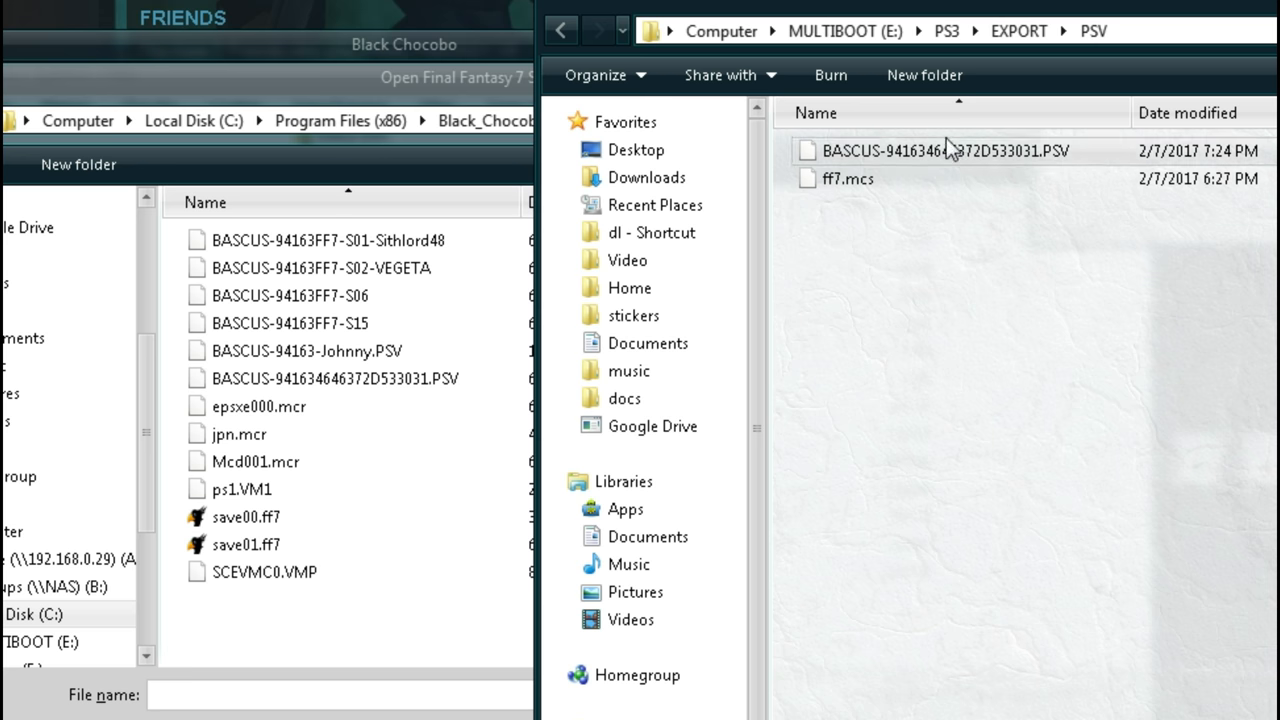
left_click(848, 178)
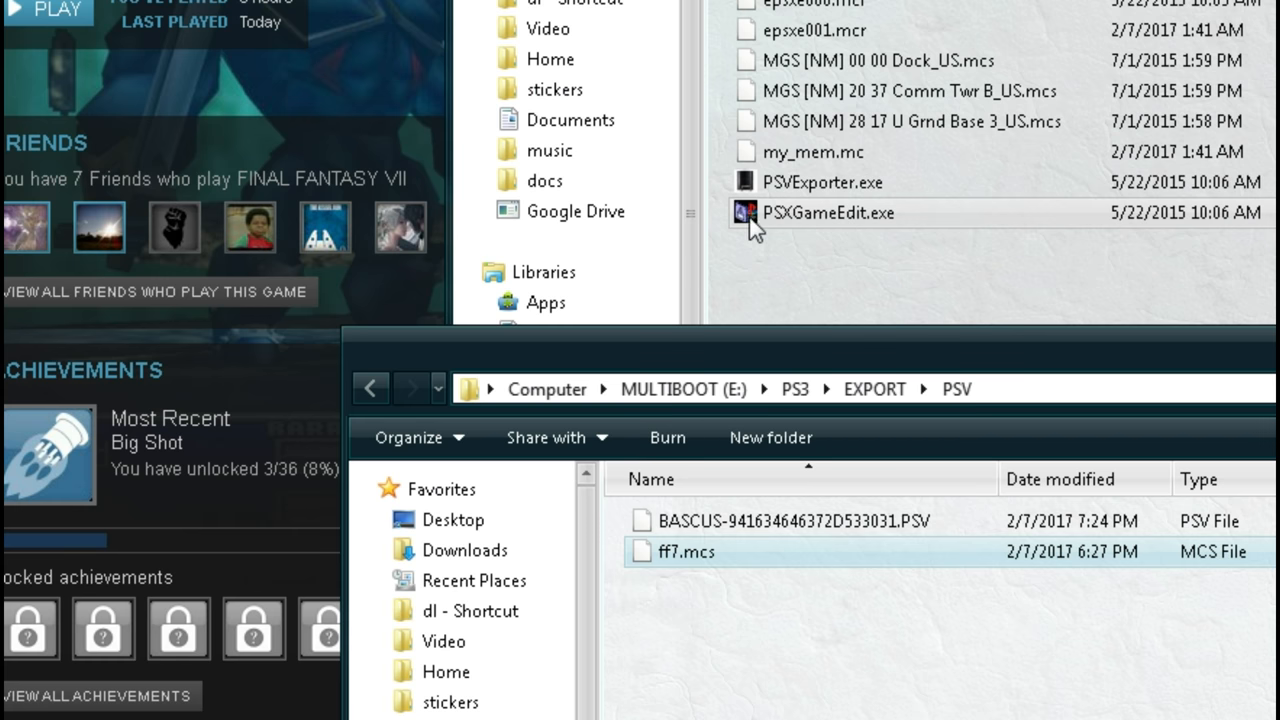
Launch PSXGameEdit and put the FF7 save onto the memory card.
double_click(828, 212)
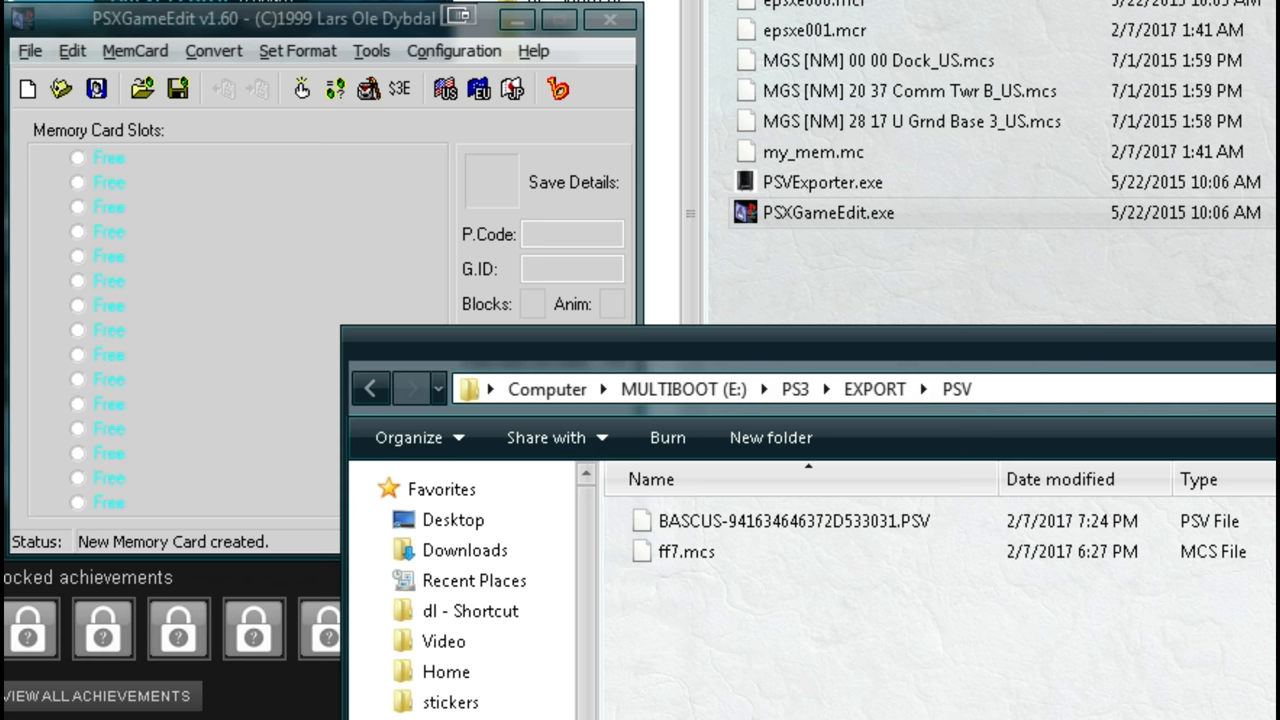
left_click(686, 552)
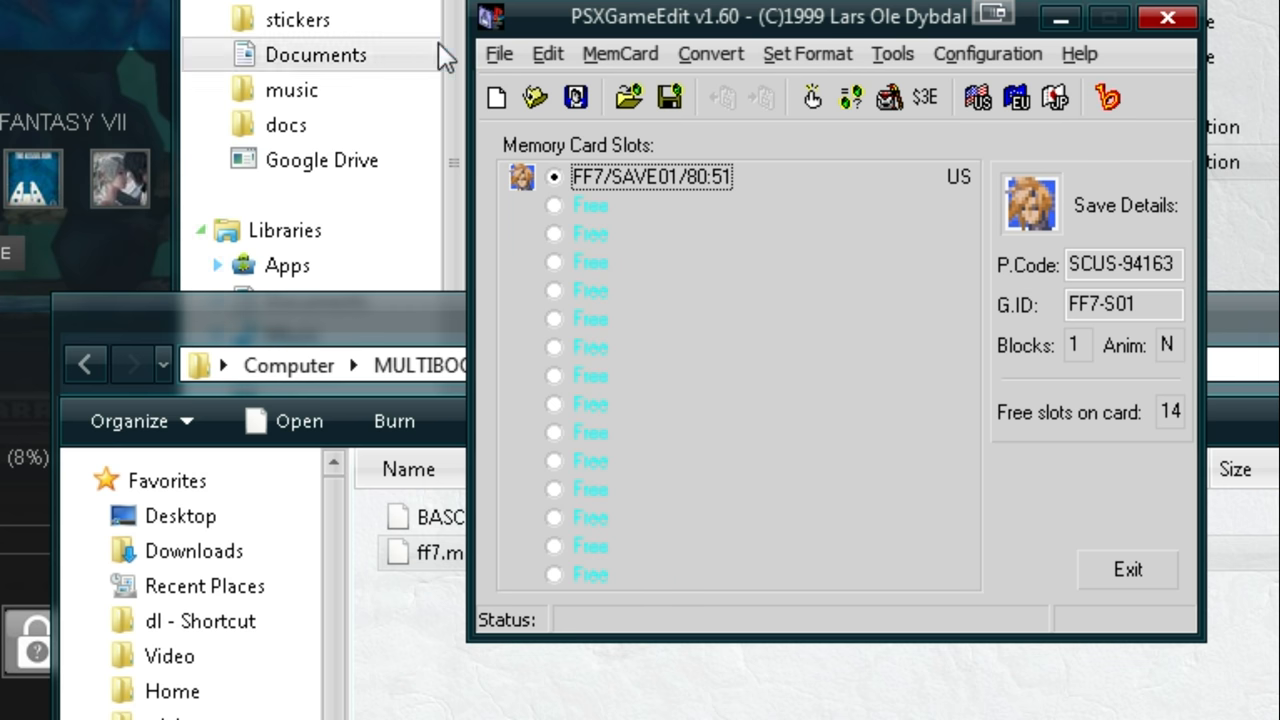
Save the memory card image as ff7_mc in the E:\PS3\EXPORT\PSV folder.
left_click(498, 52)
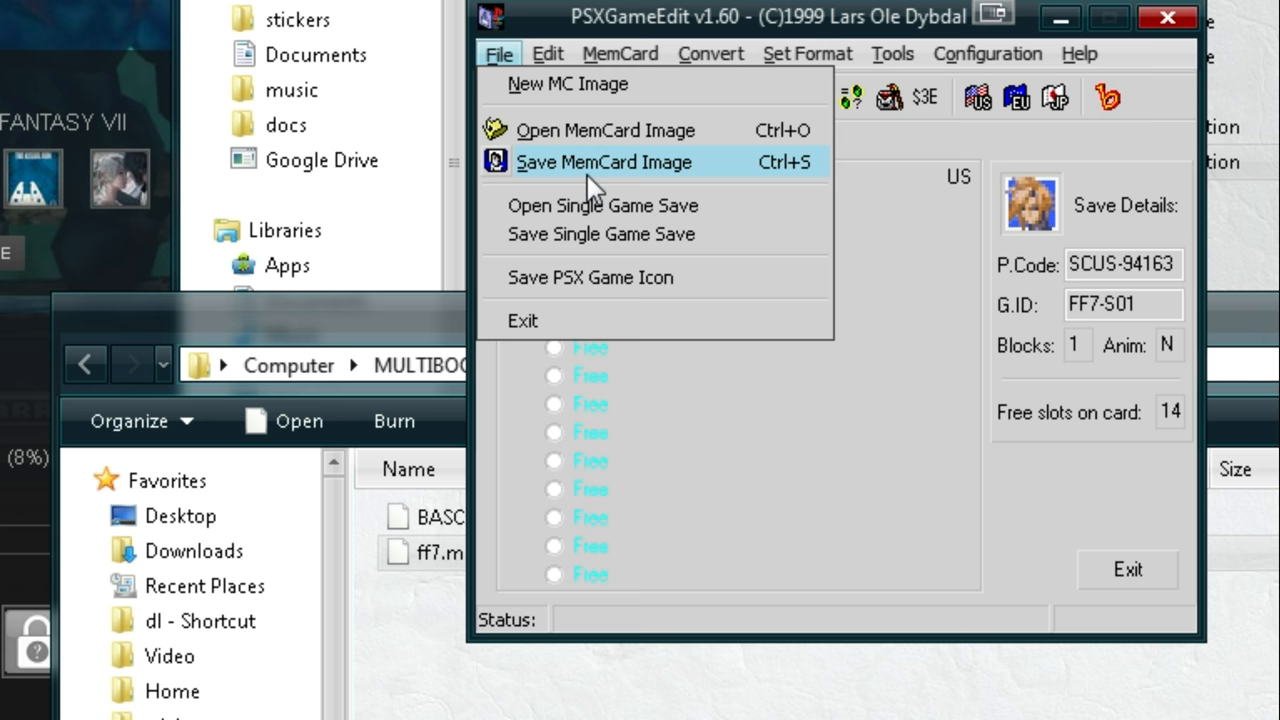
mouse_move(584, 178)
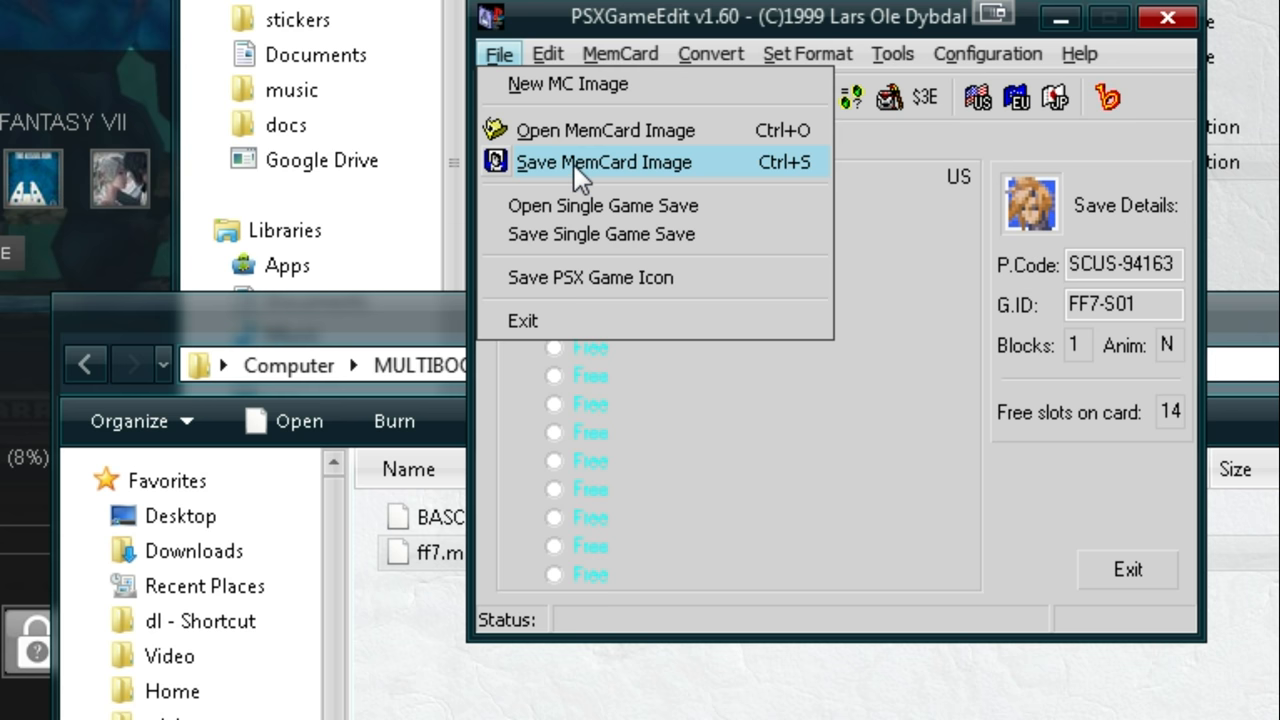
left_click(604, 162)
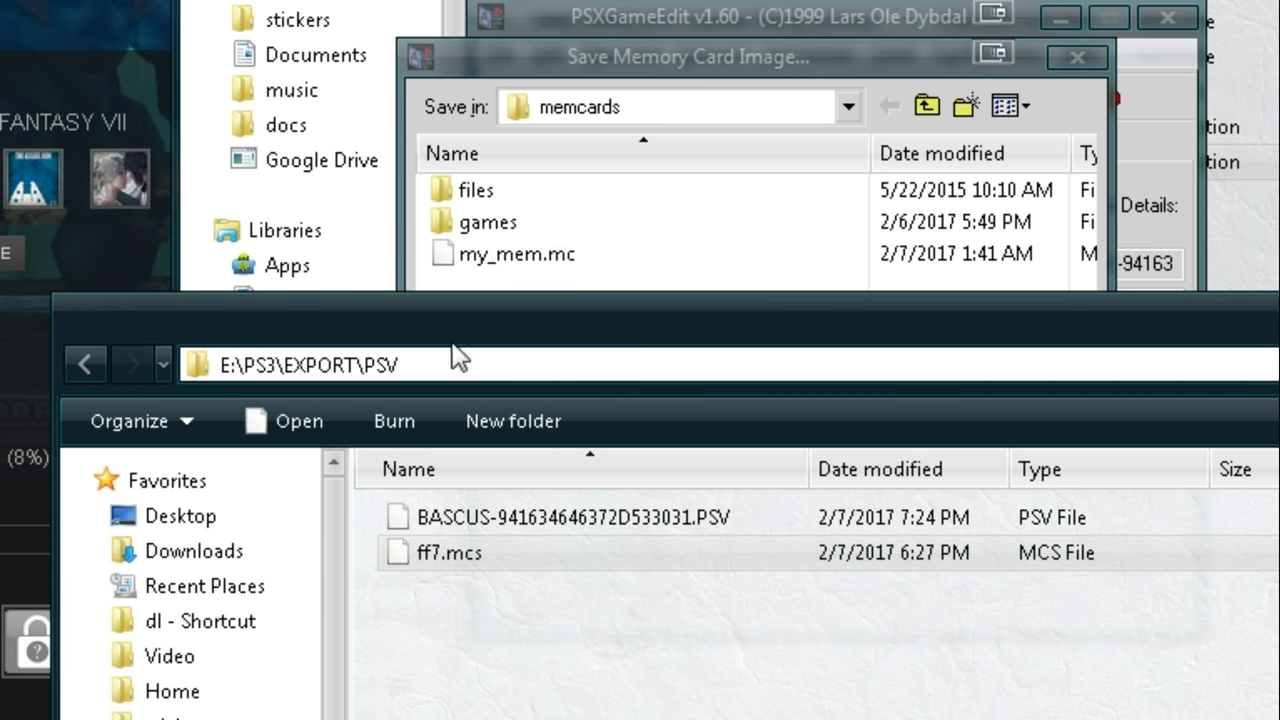
left_click(308, 364)
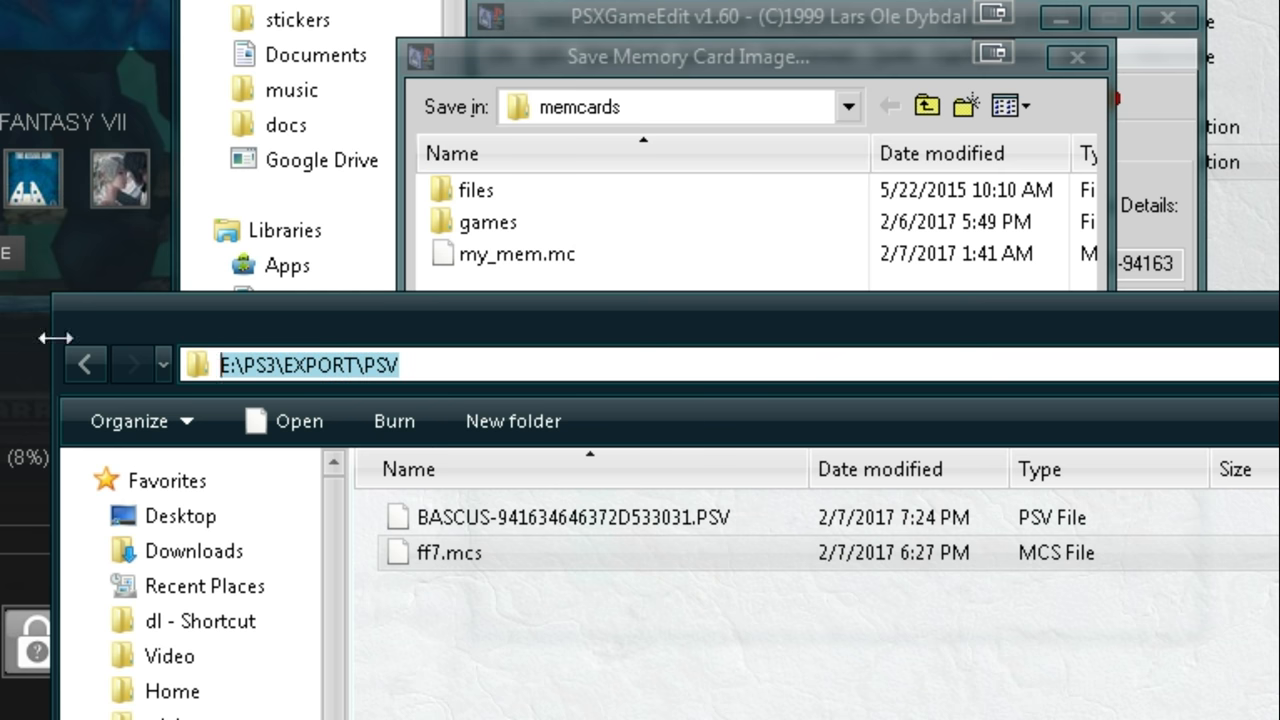
mouse_move(796, 36)
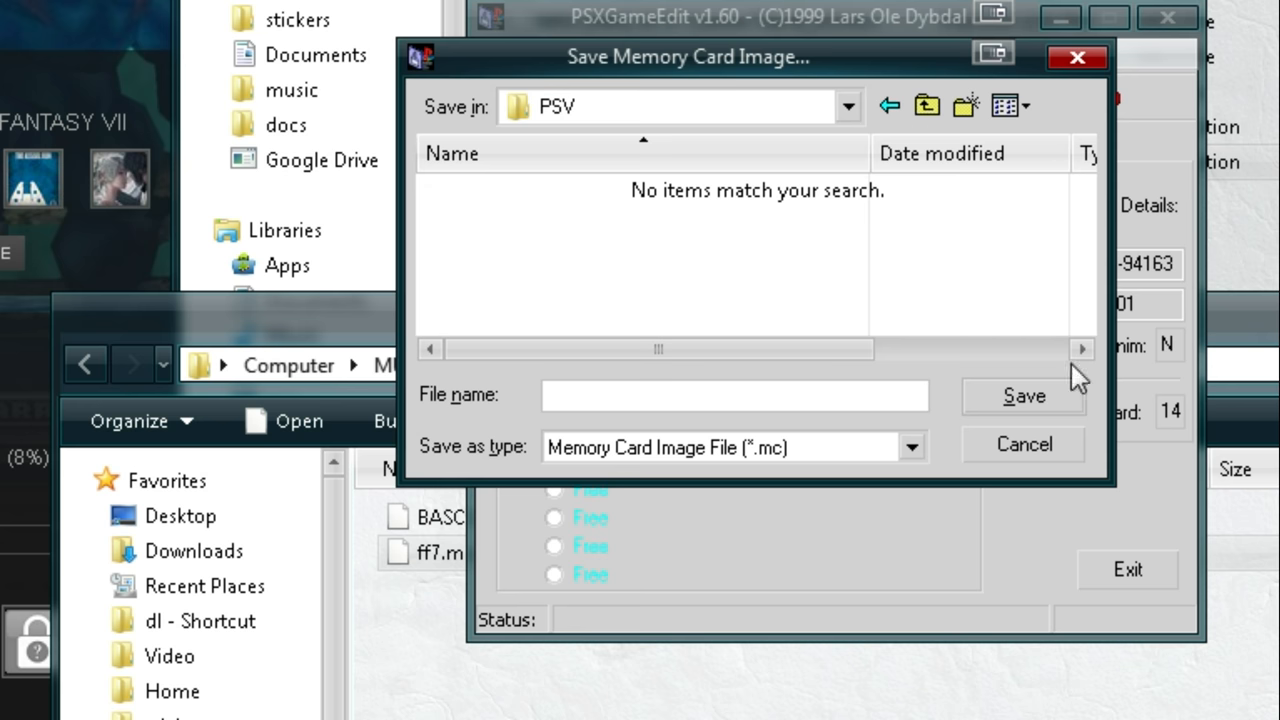
type("ff7_mc")
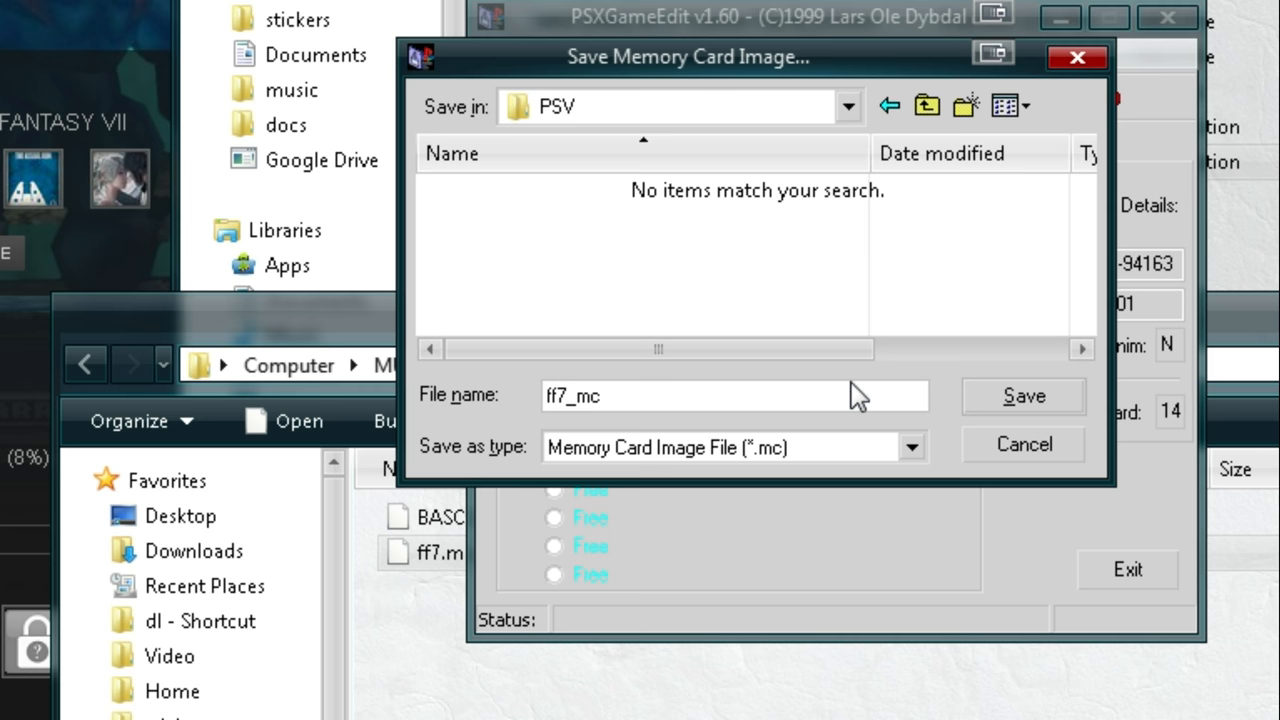
left_click(1022, 396)
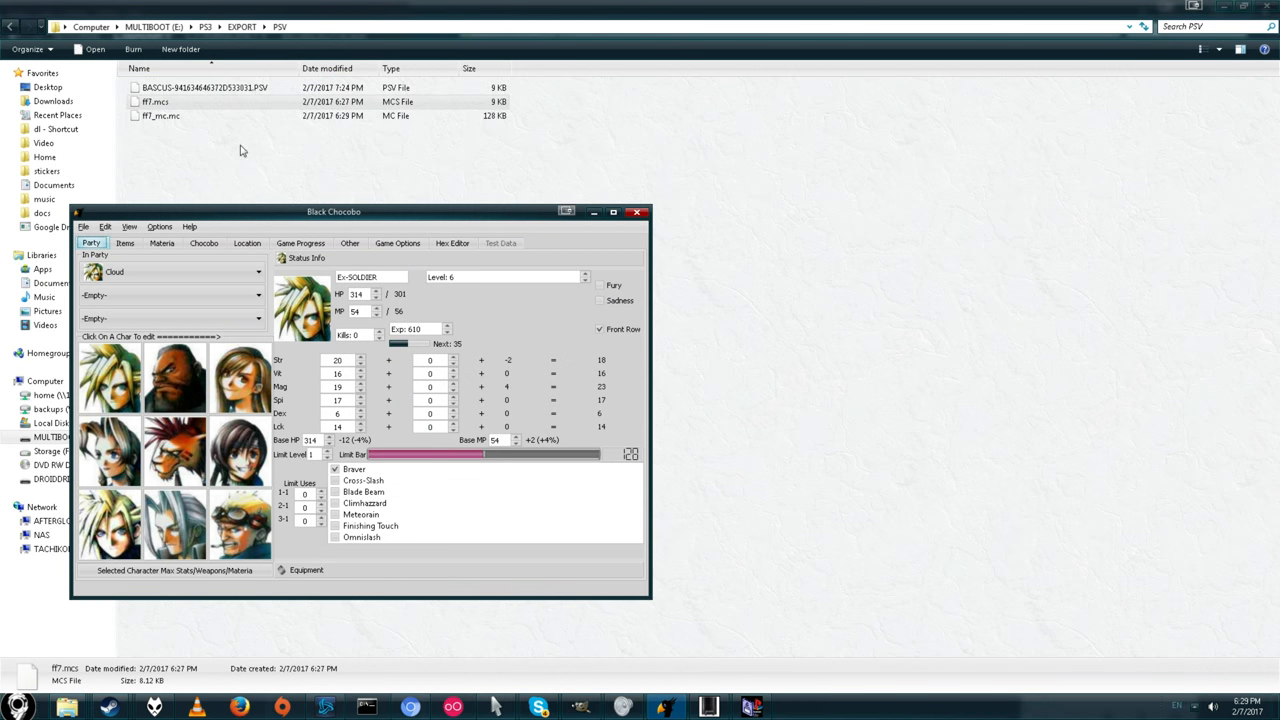
Open ff7_mc.mc from E:\PS3\EXPORT\PSV as a Final Fantasy 7 save.
left_click_drag(334, 212, 540, 200)
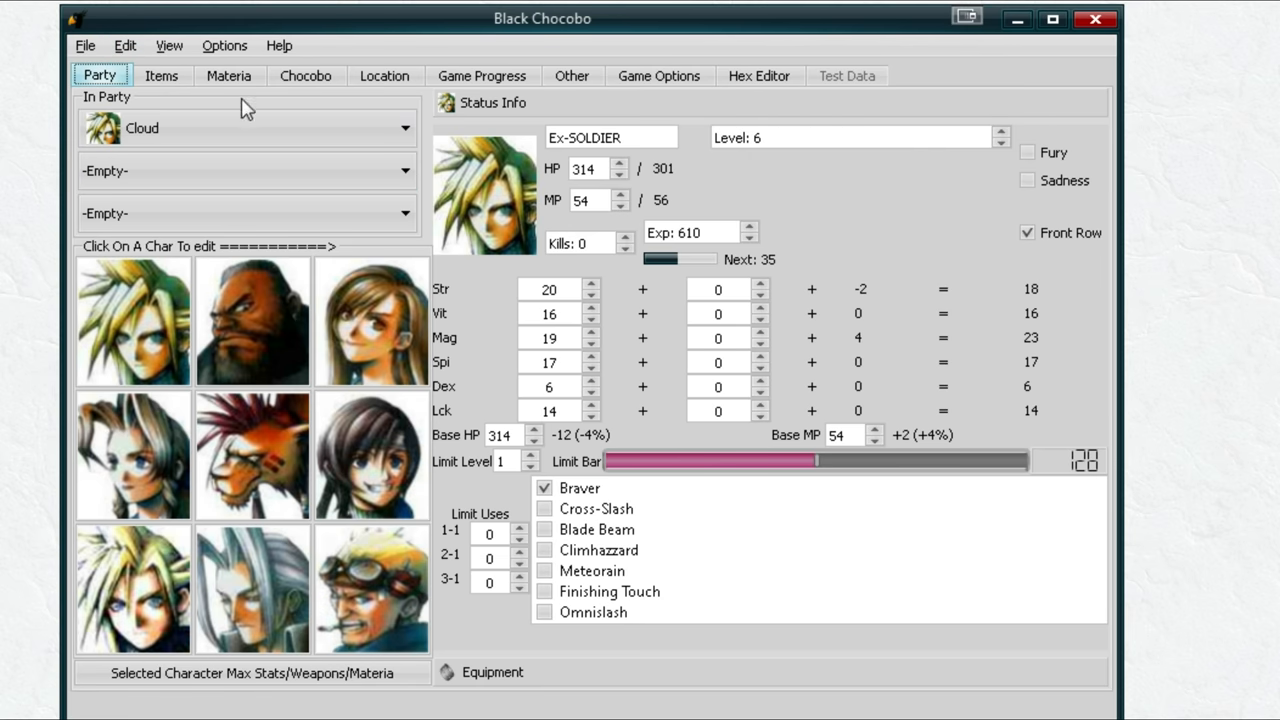
left_click(84, 44)
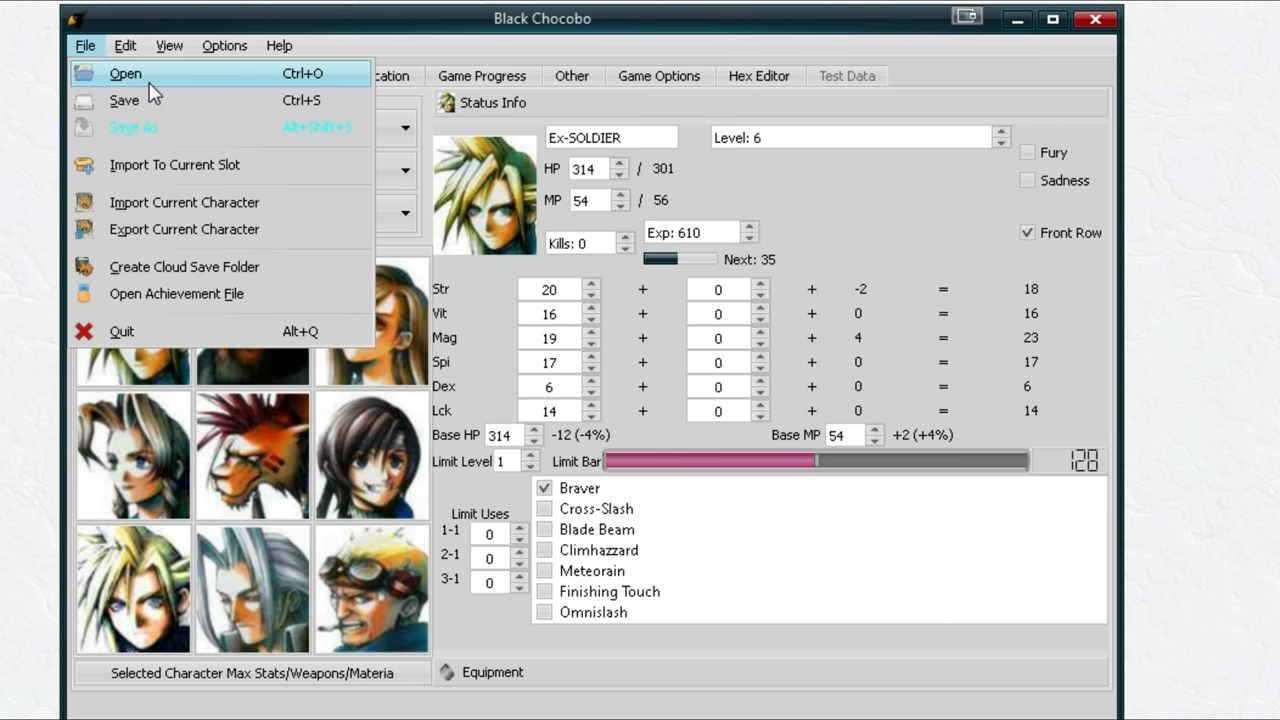
left_click(124, 72)
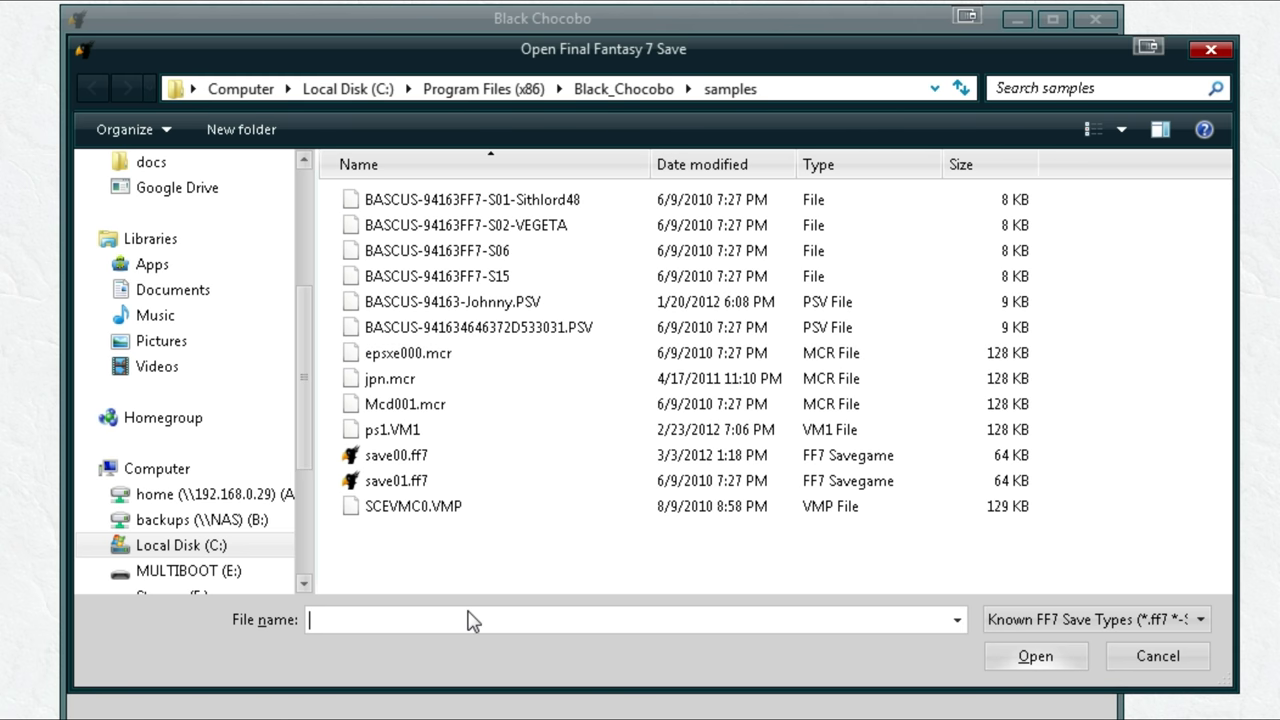
type("E:\\PS3\\EXPORT\\PSV")
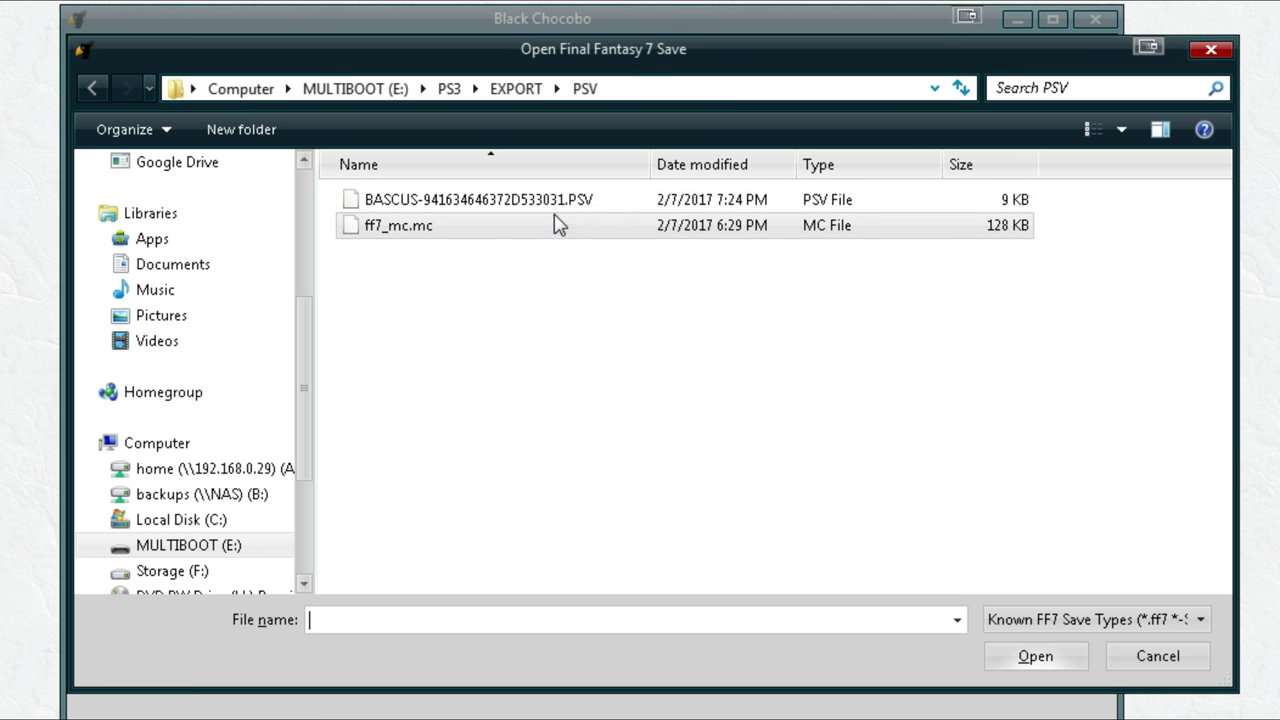
mouse_move(504, 200)
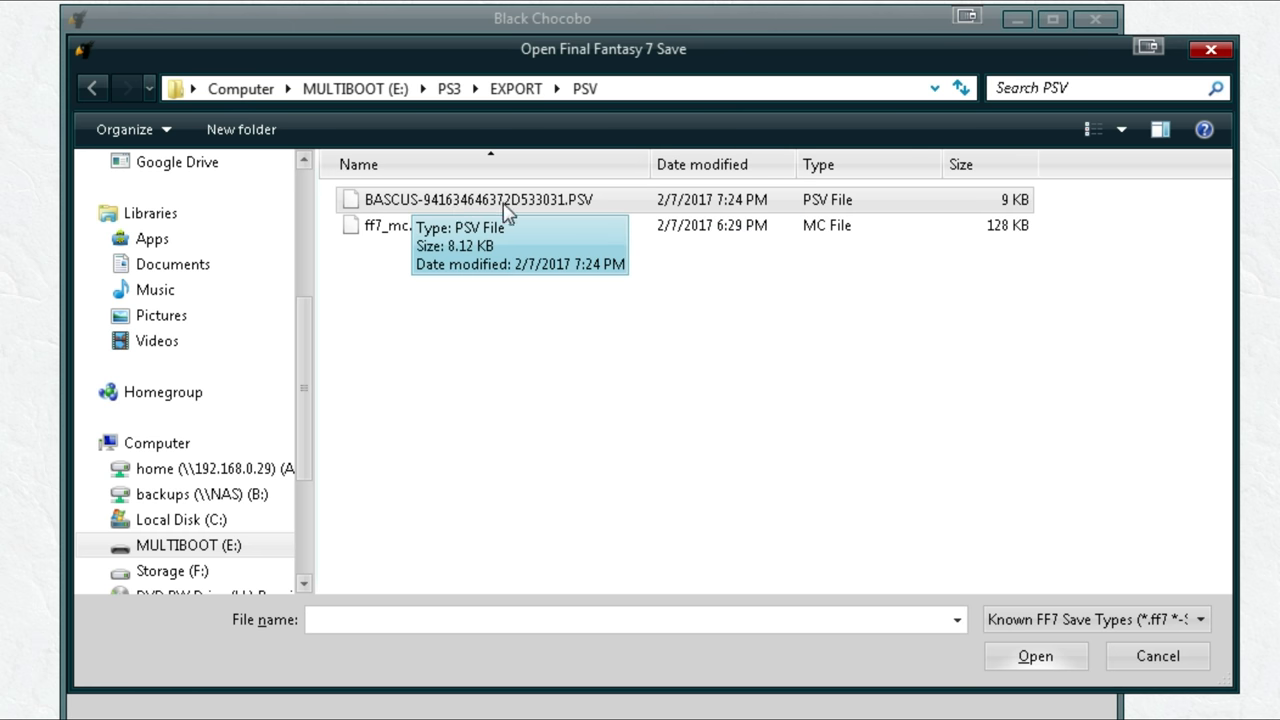
left_click(398, 224)
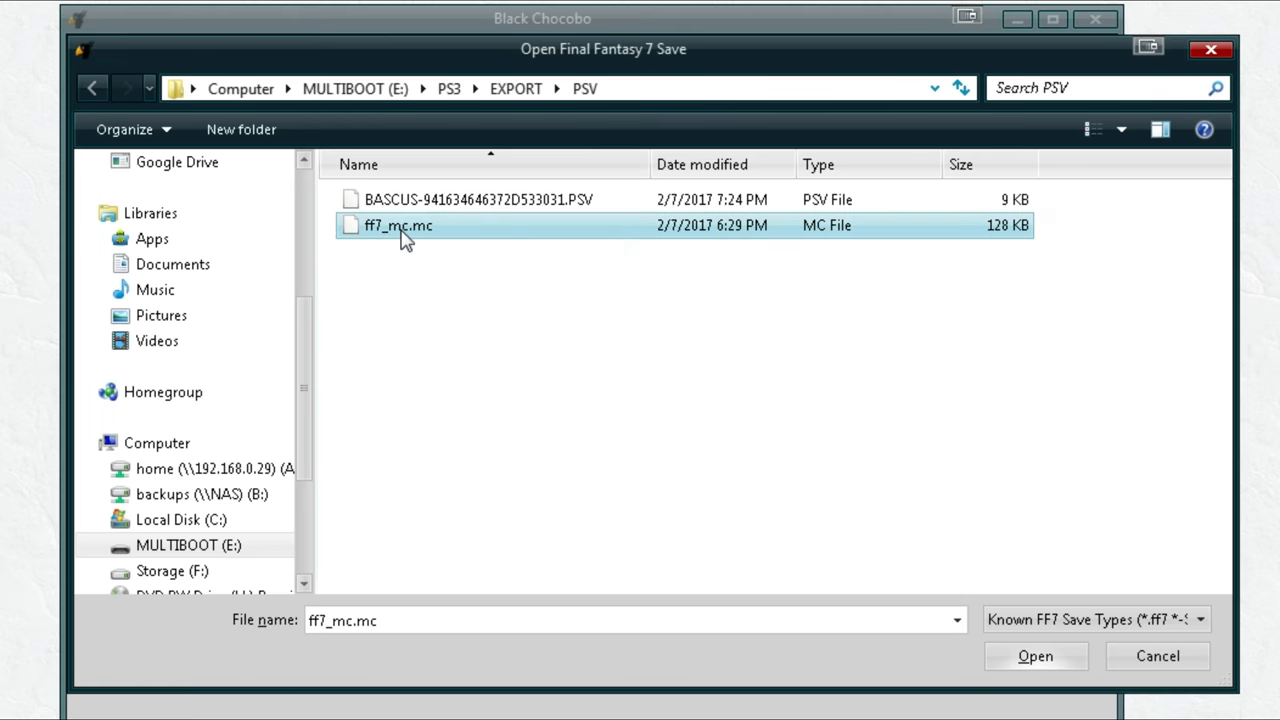
left_click(1036, 656)
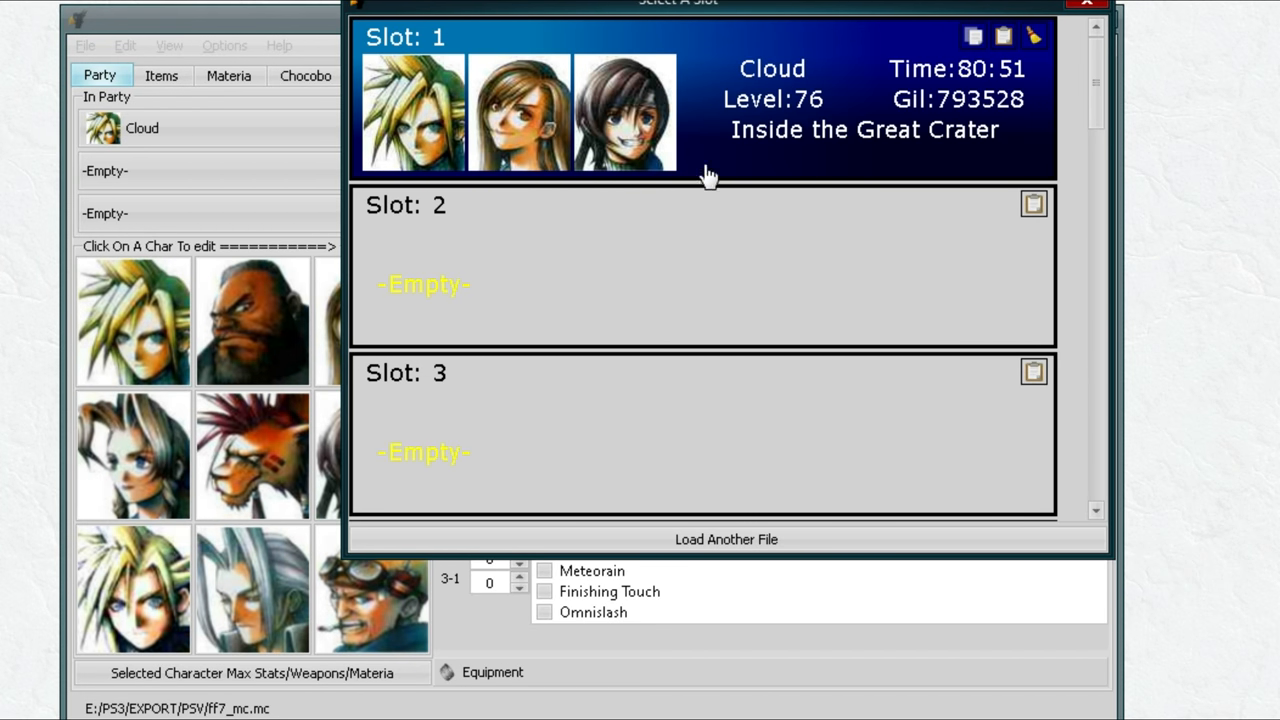
mouse_move(692, 160)
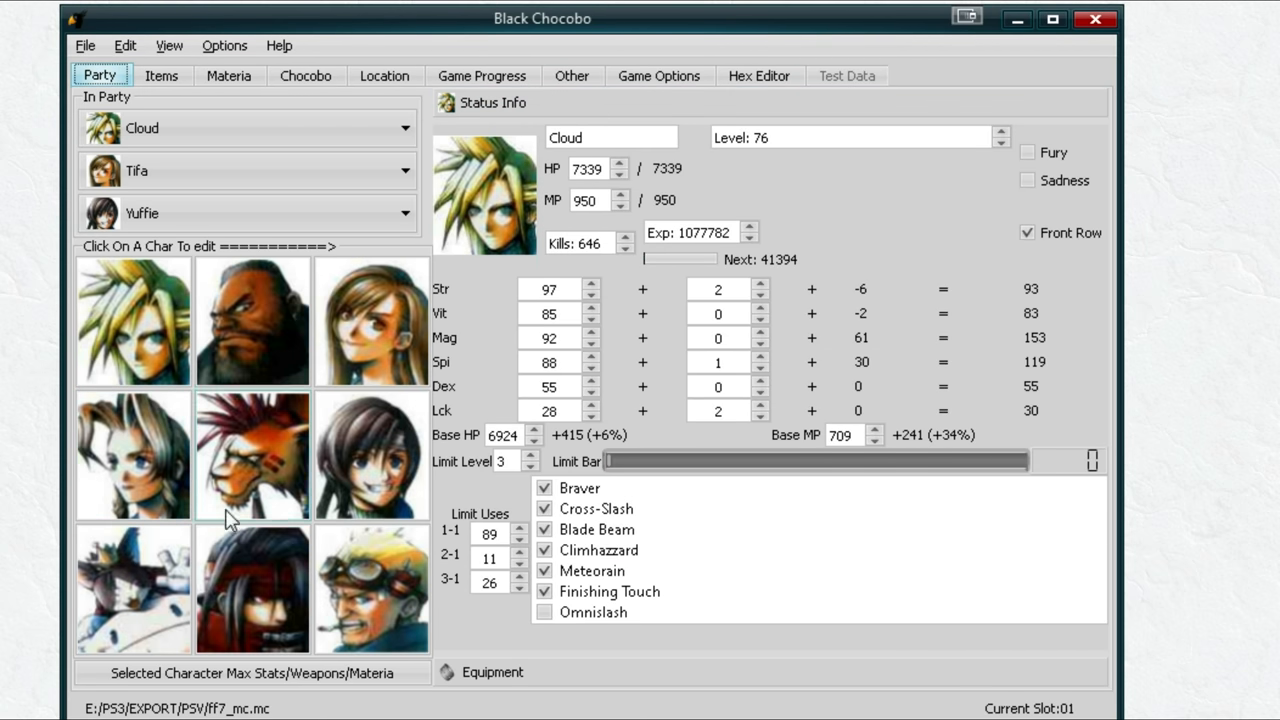
mouse_move(450, 236)
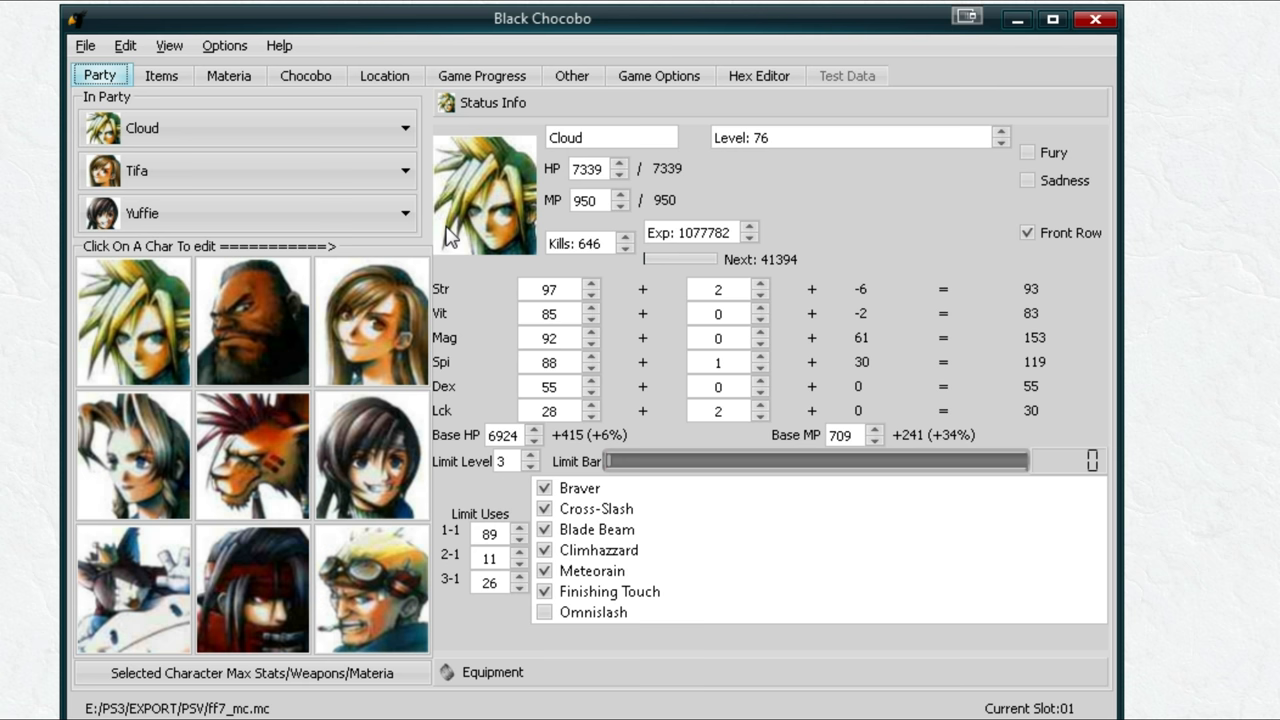
mouse_move(224, 252)
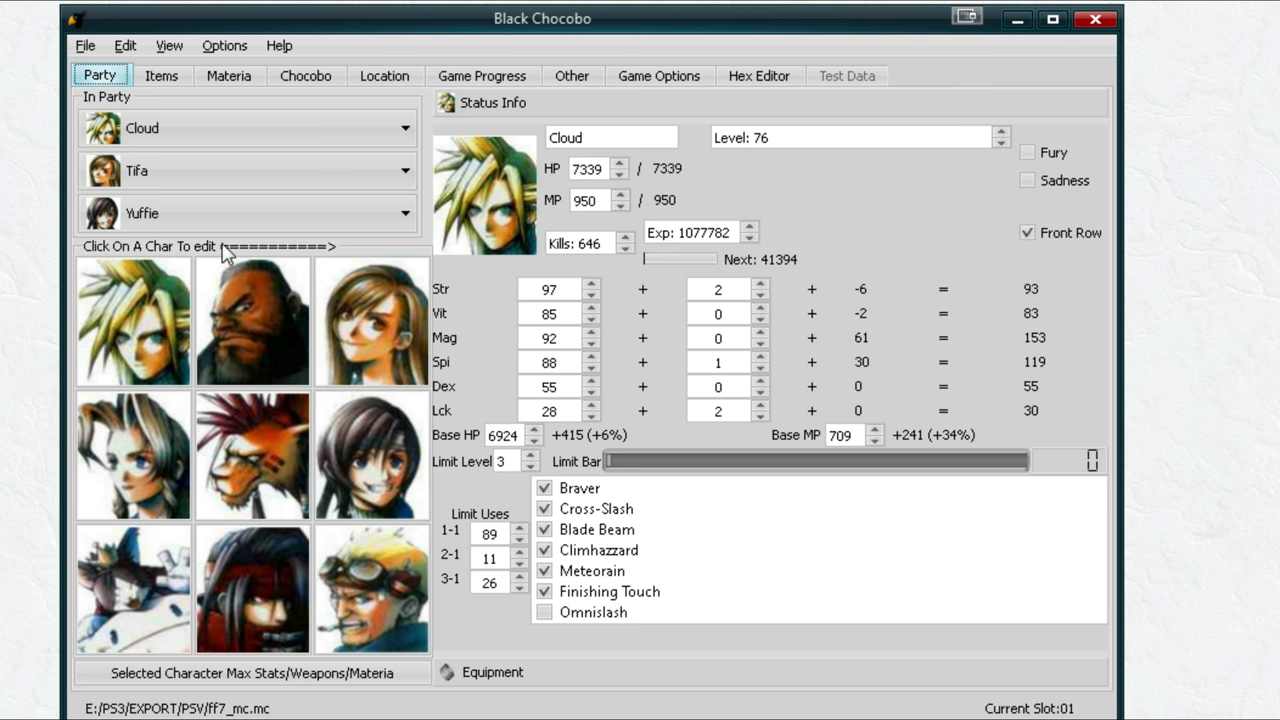
mouse_move(276, 108)
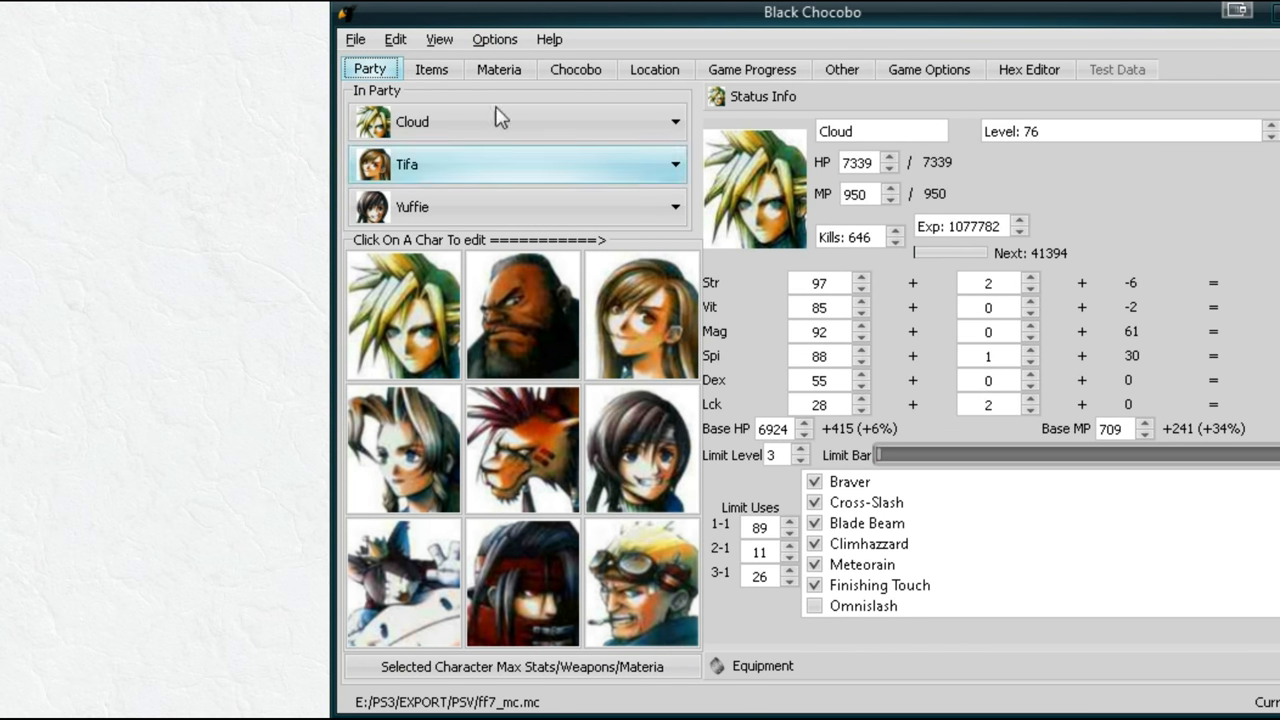
mouse_move(500, 118)
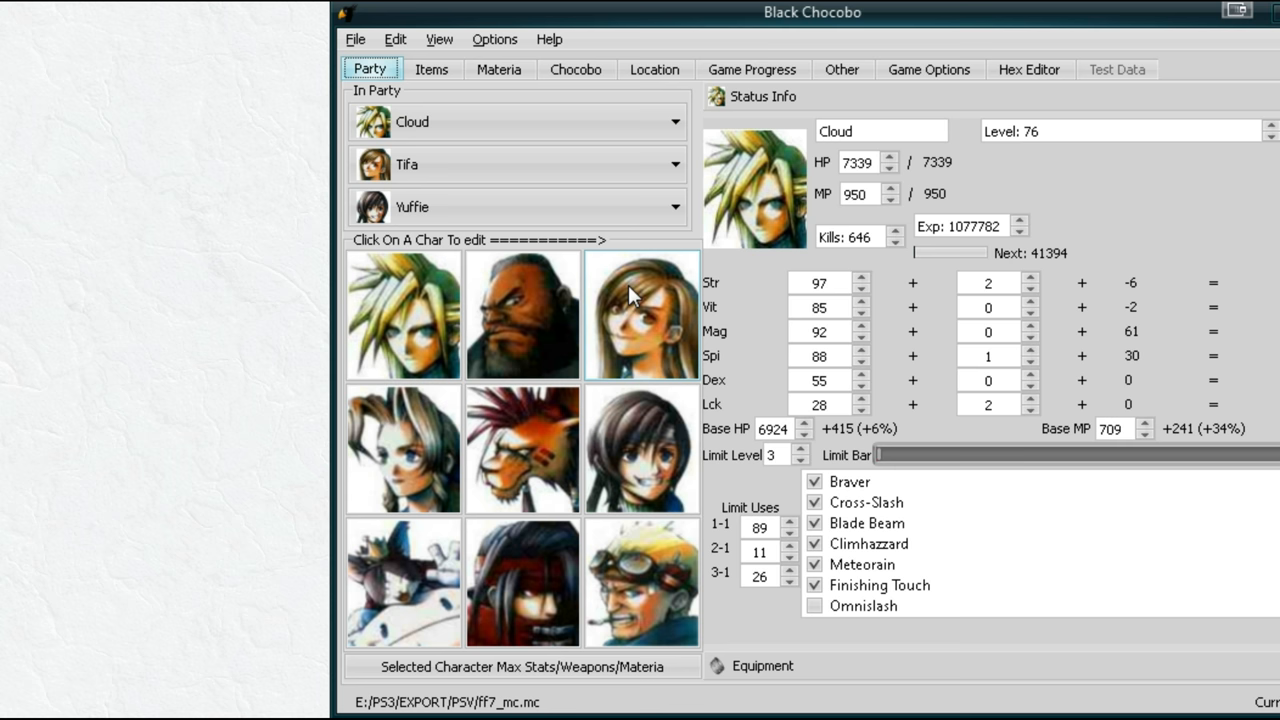
mouse_move(836, 270)
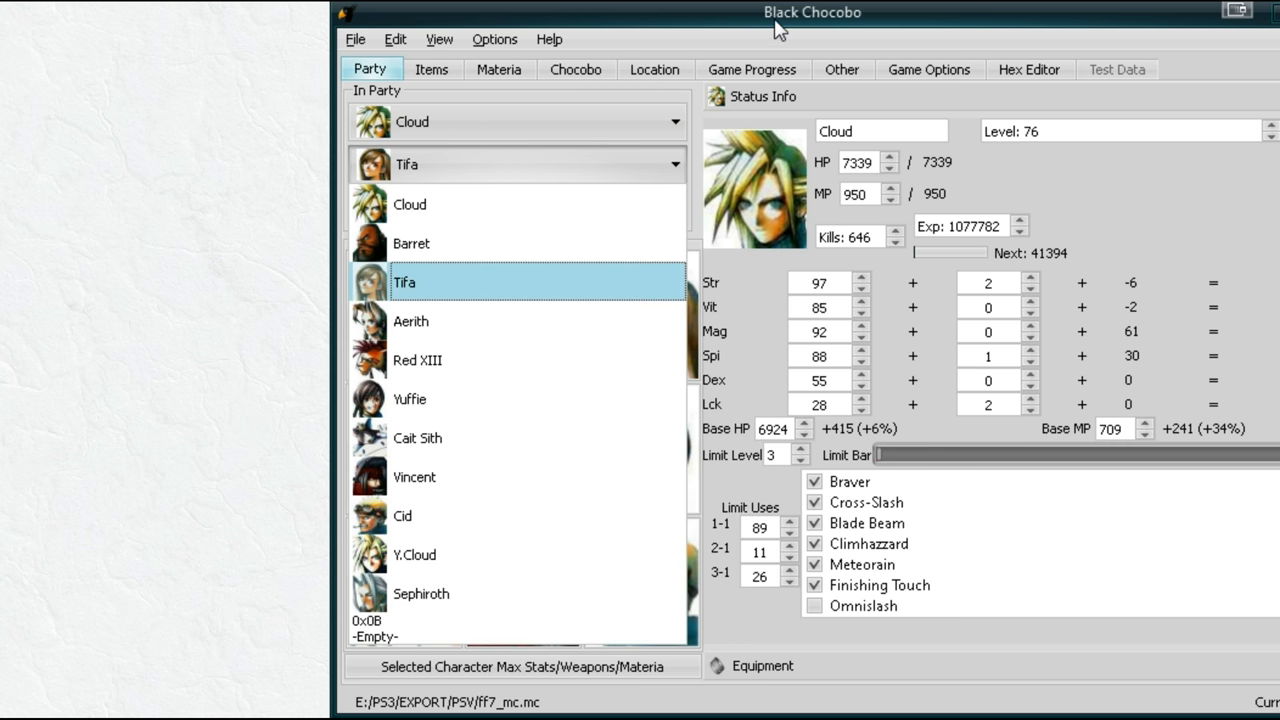
left_click(404, 320)
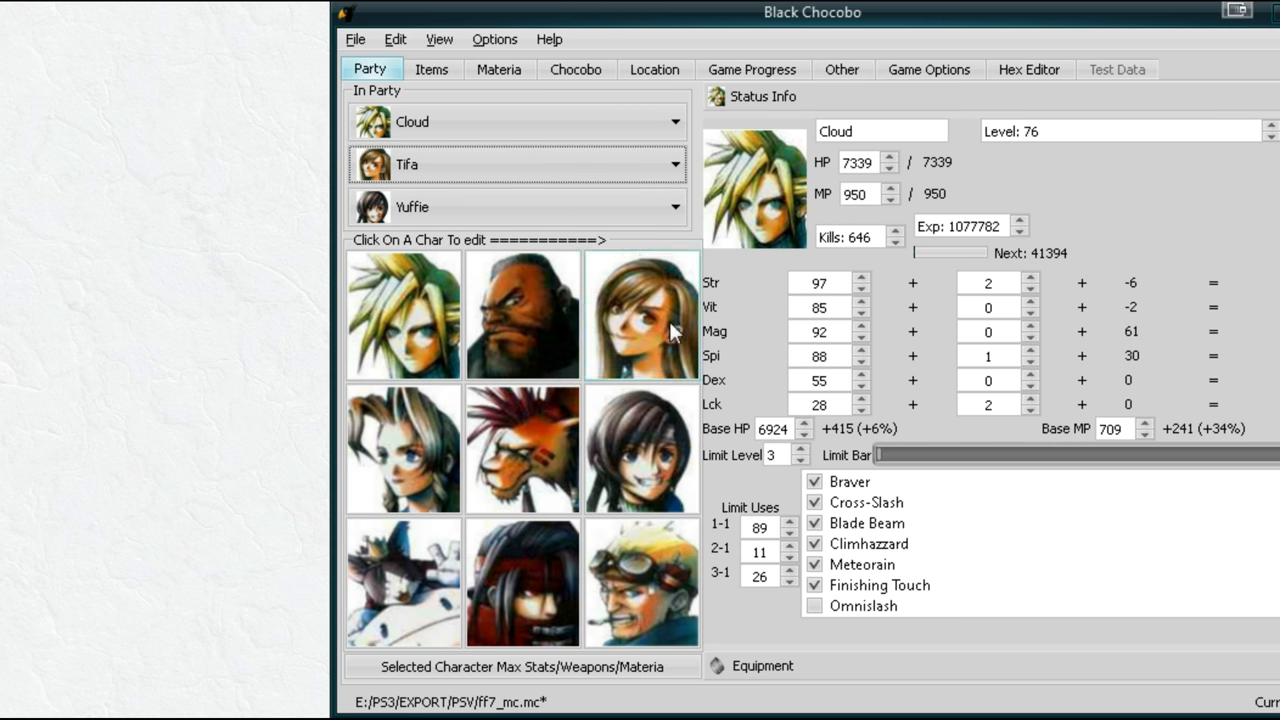
left_click(356, 40)
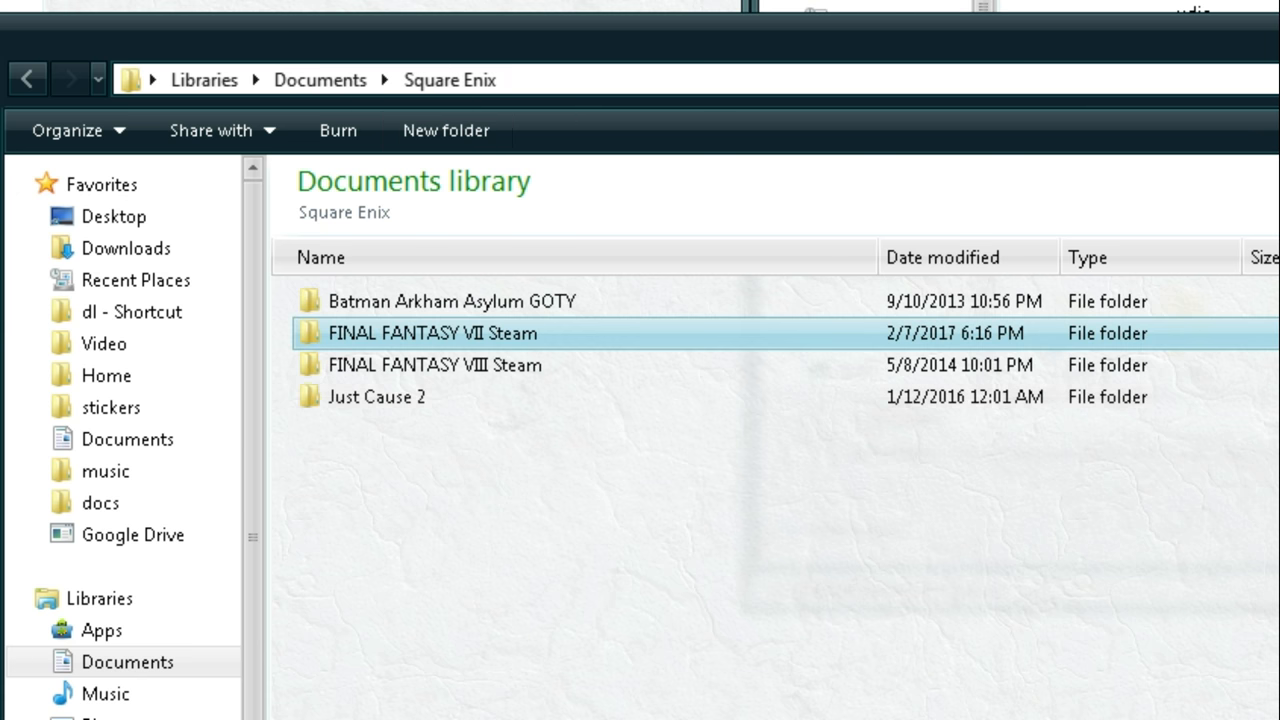
Open the FINAL FANTASY VII Steam user_ folder and select its address bar path.
left_click(432, 332)
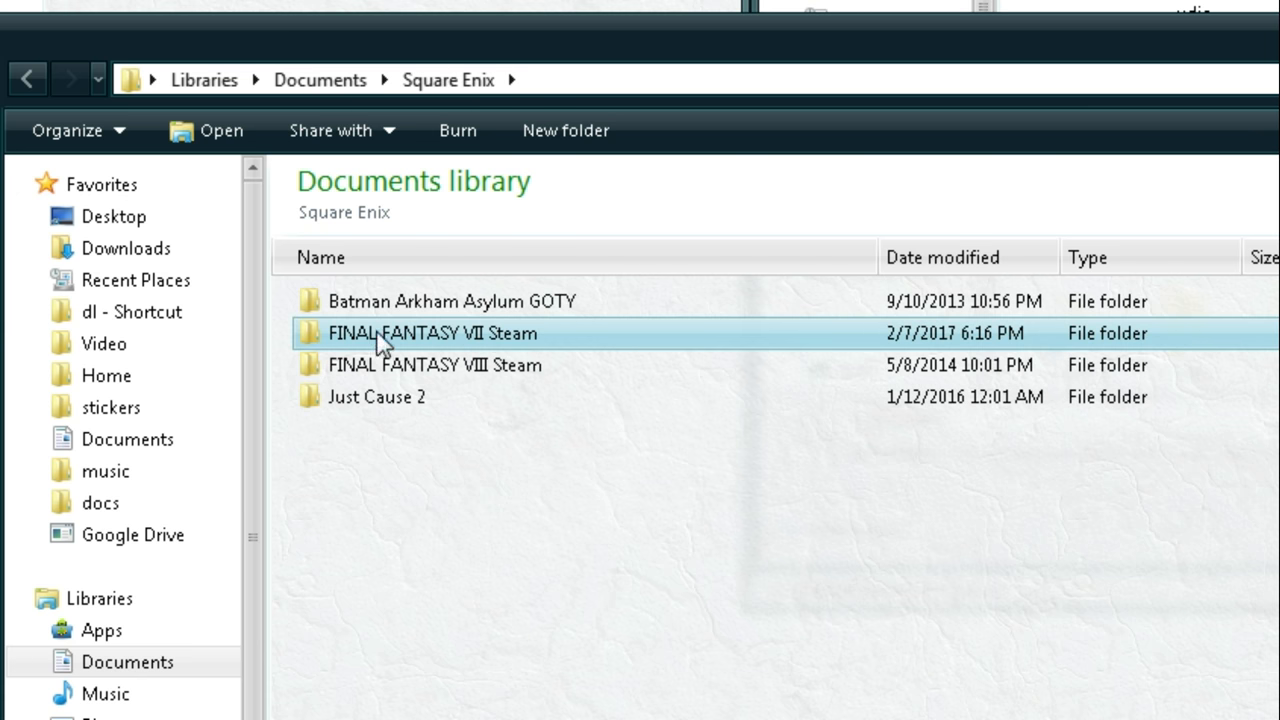
double_click(432, 332)
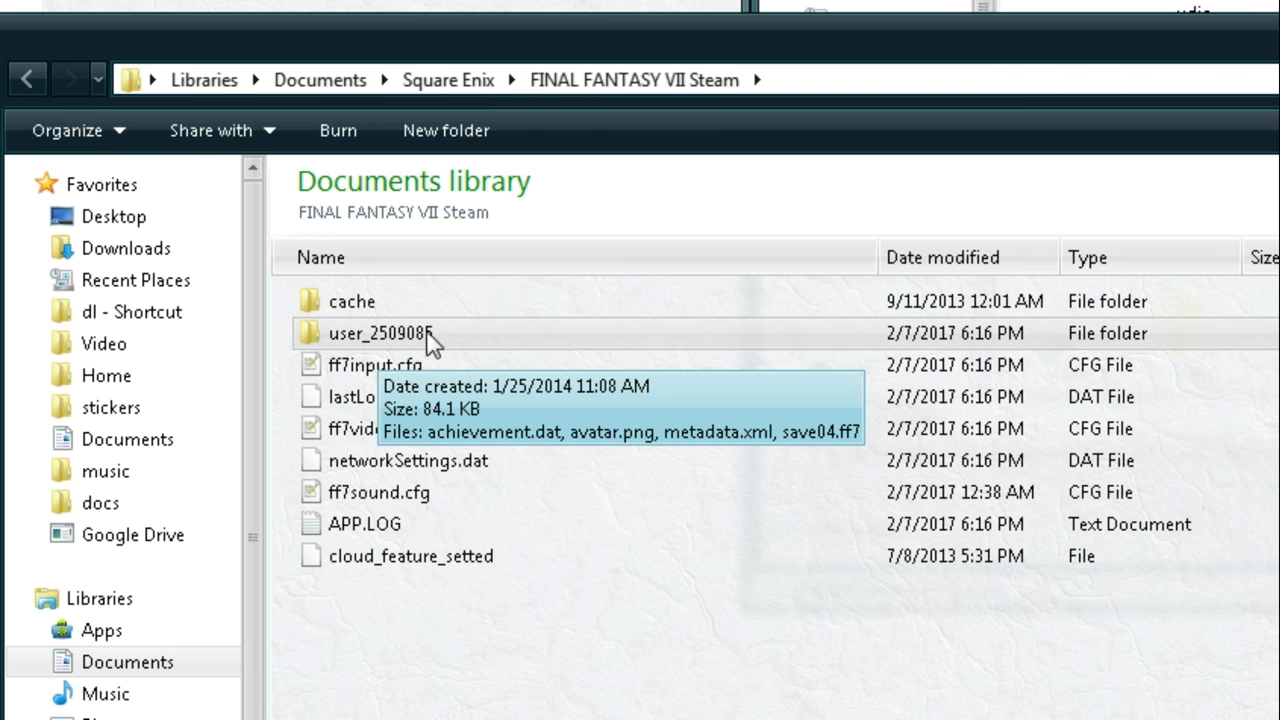
double_click(380, 332)
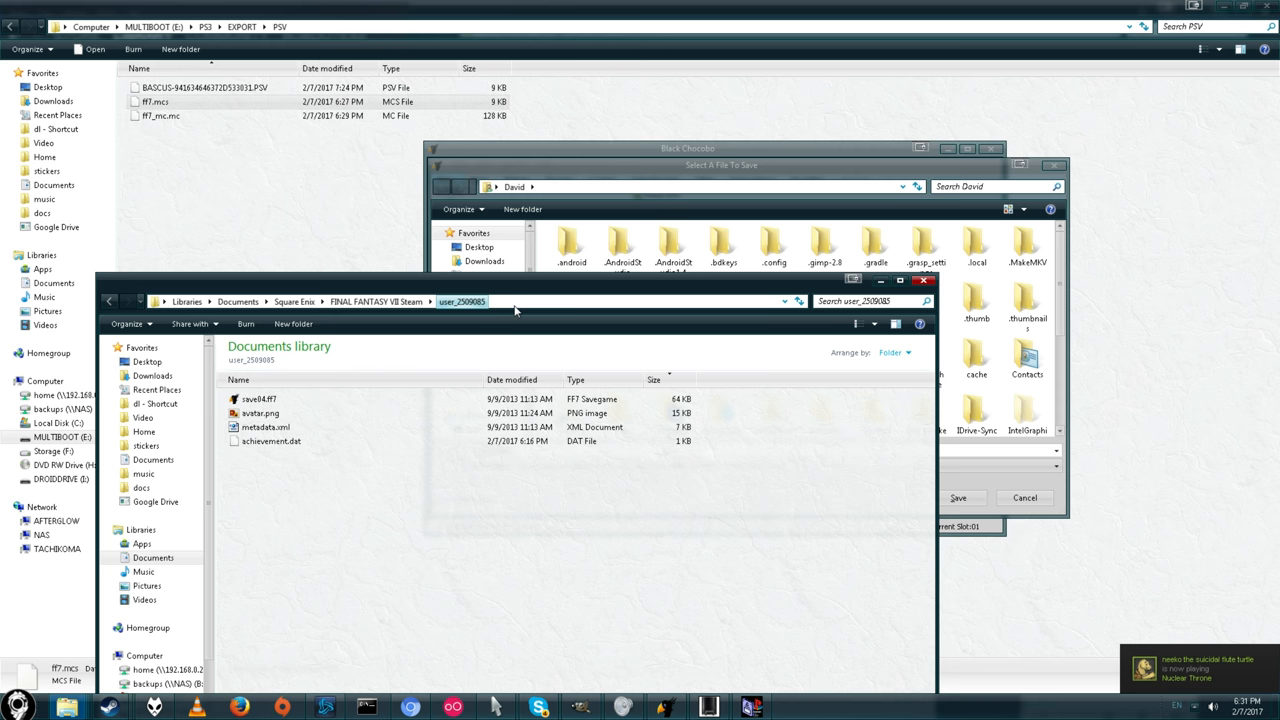
left_click(500, 300)
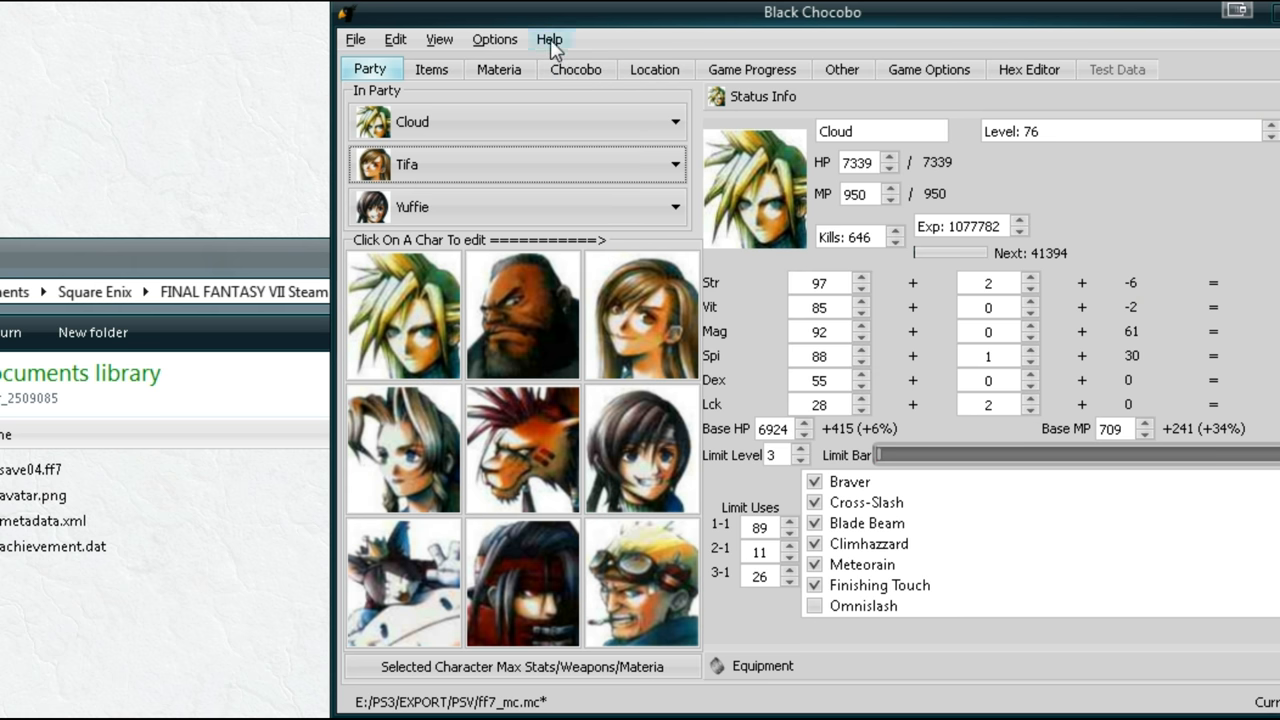
Check the paths in Options > More Options.
left_click(494, 40)
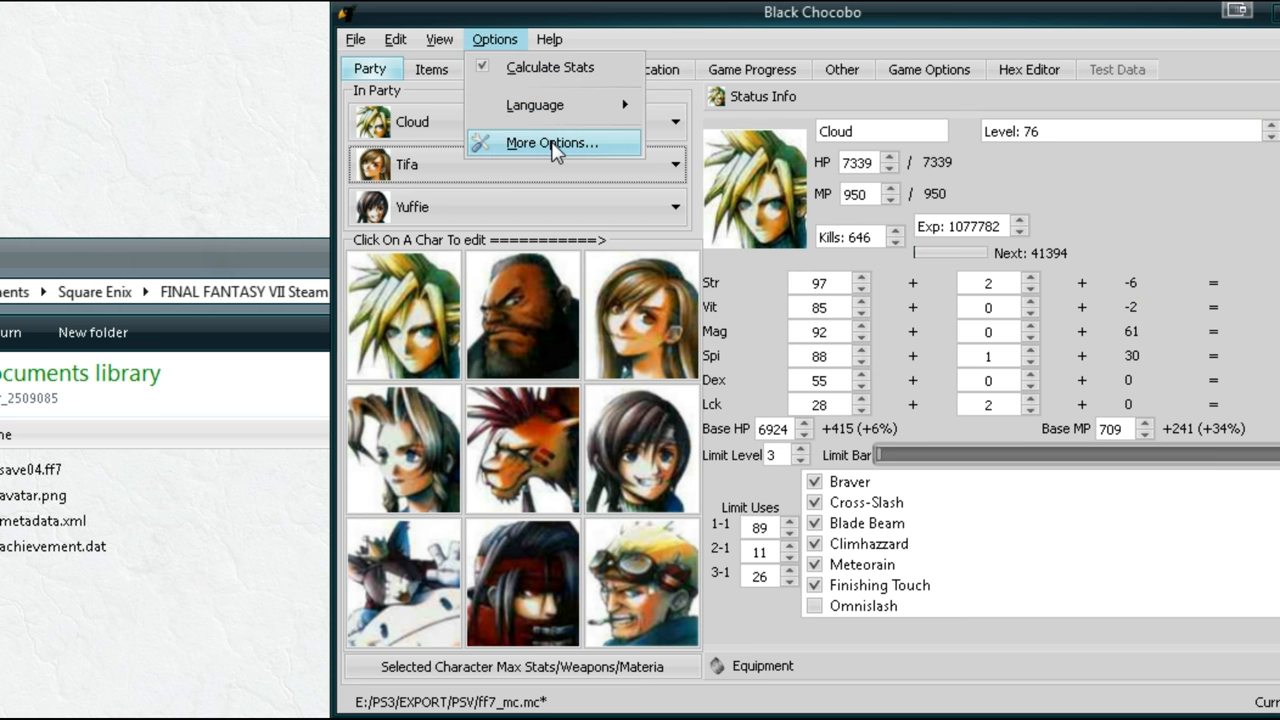
left_click(552, 142)
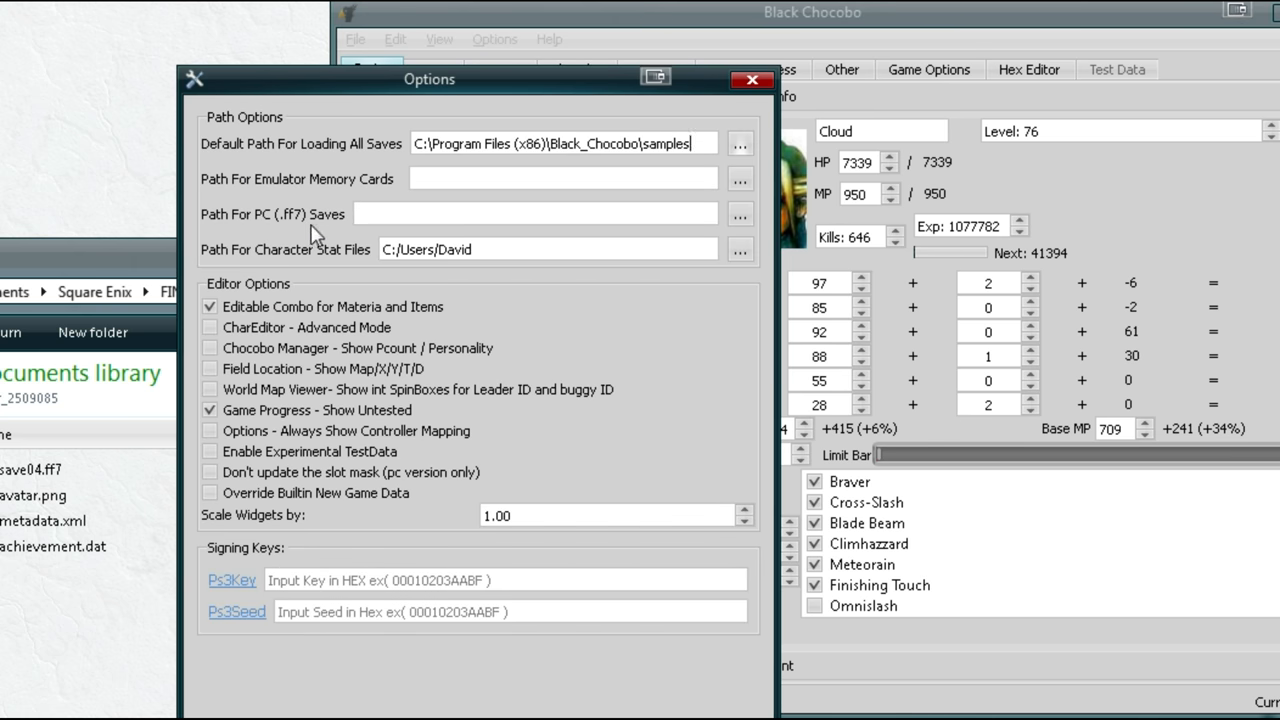
right_click(540, 212)
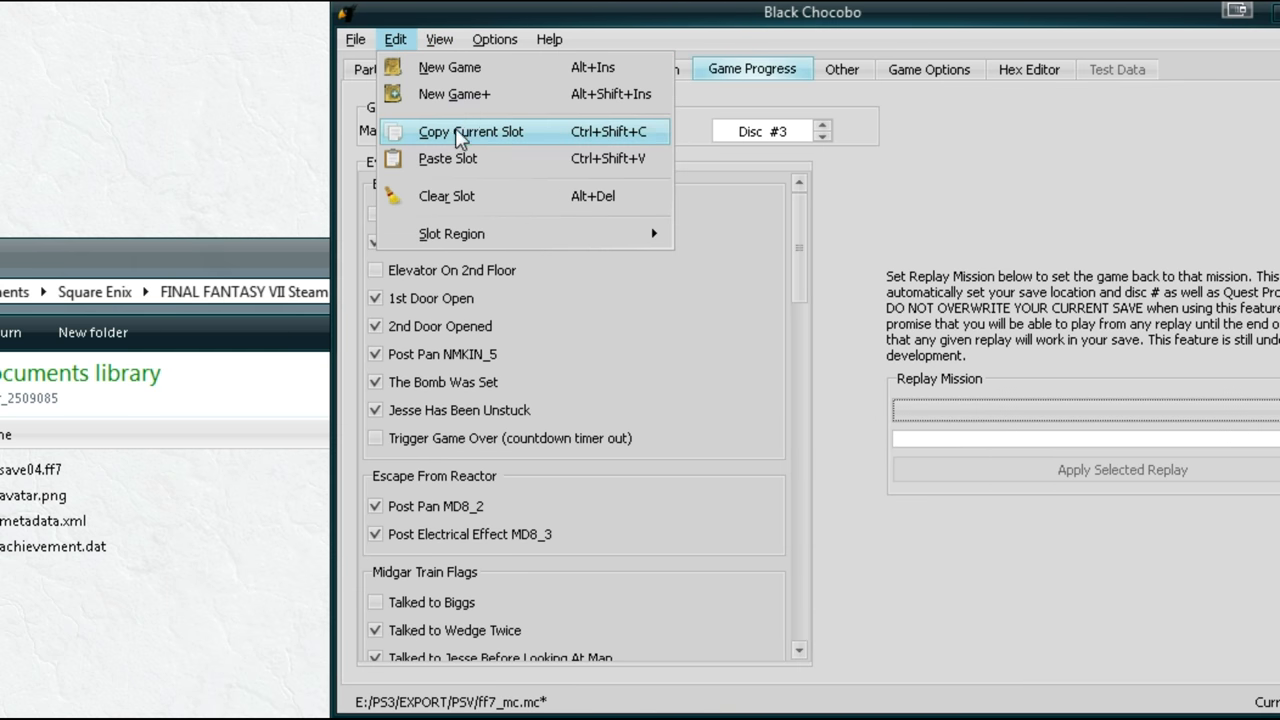
mouse_move(470, 94)
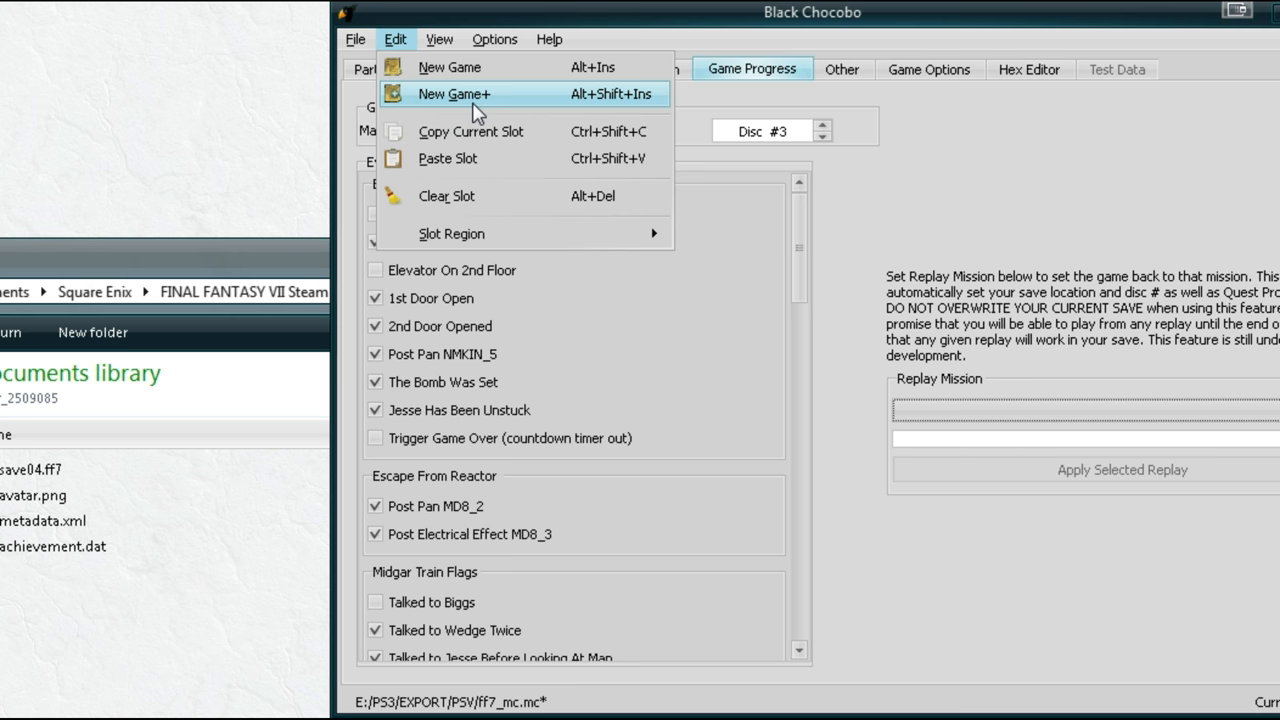
mouse_move(432, 110)
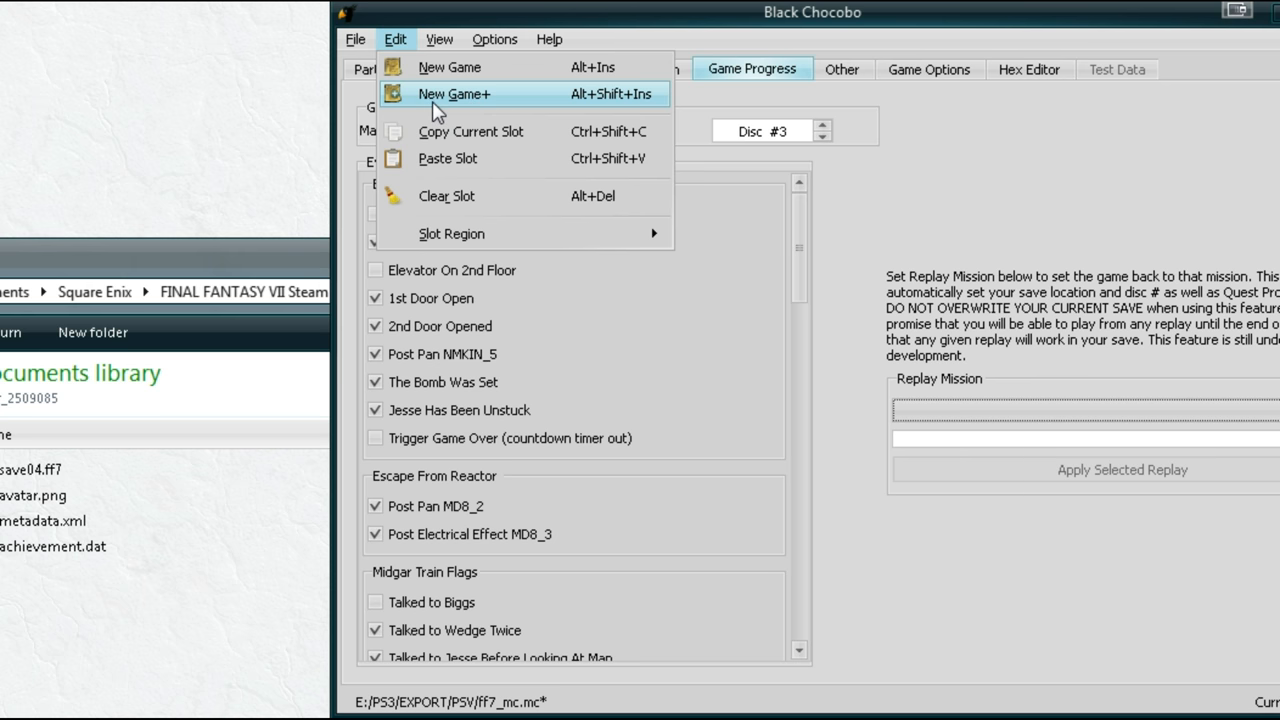
mouse_move(448, 68)
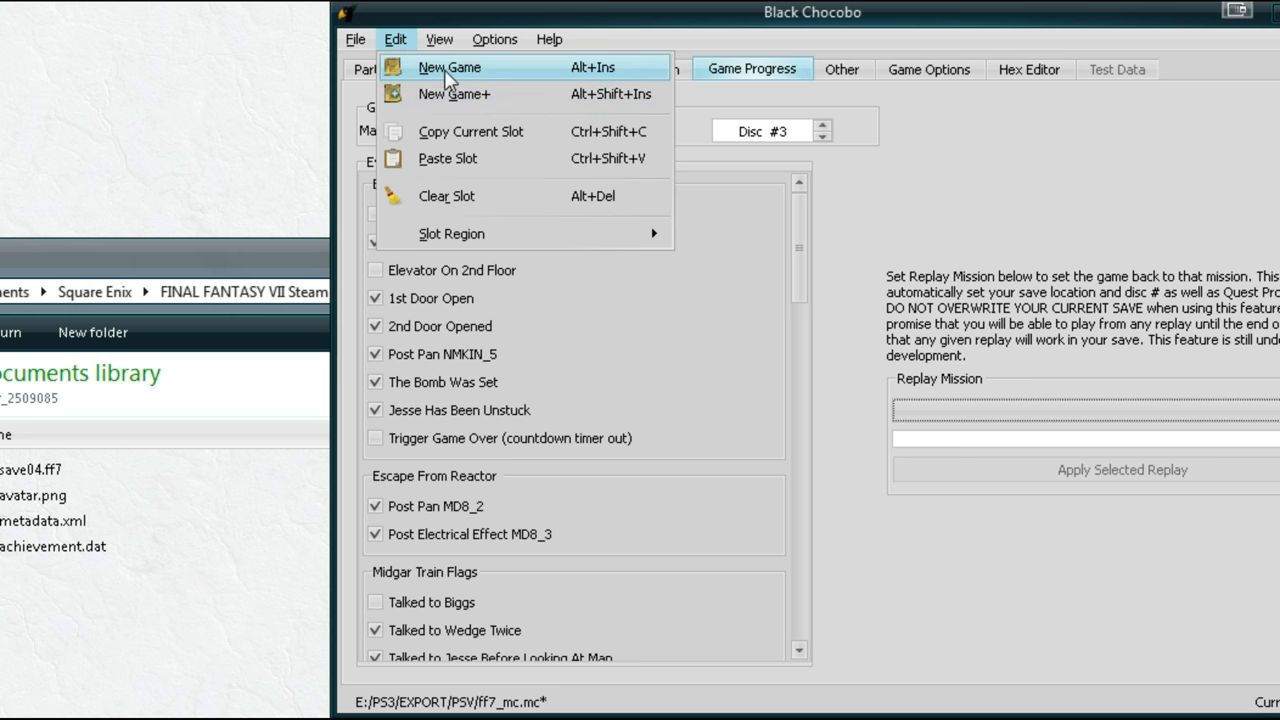
Look through the View, Help and Options menus.
left_click(438, 40)
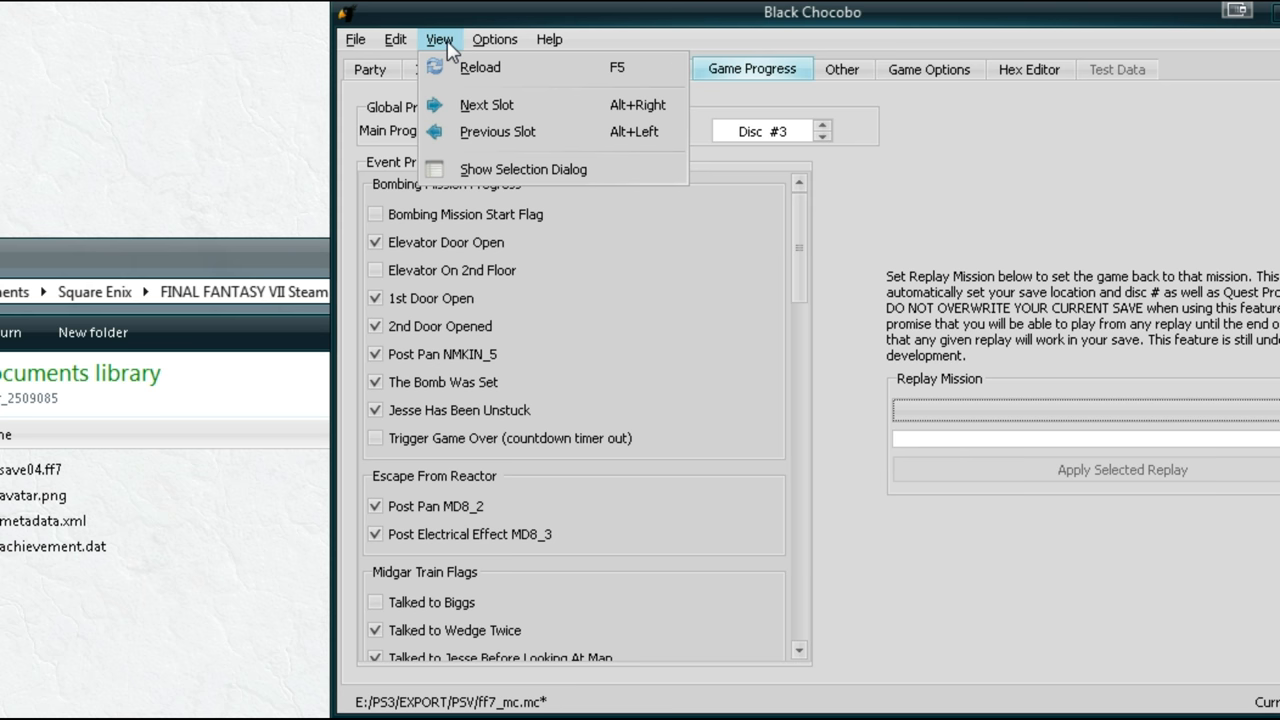
left_click(548, 40)
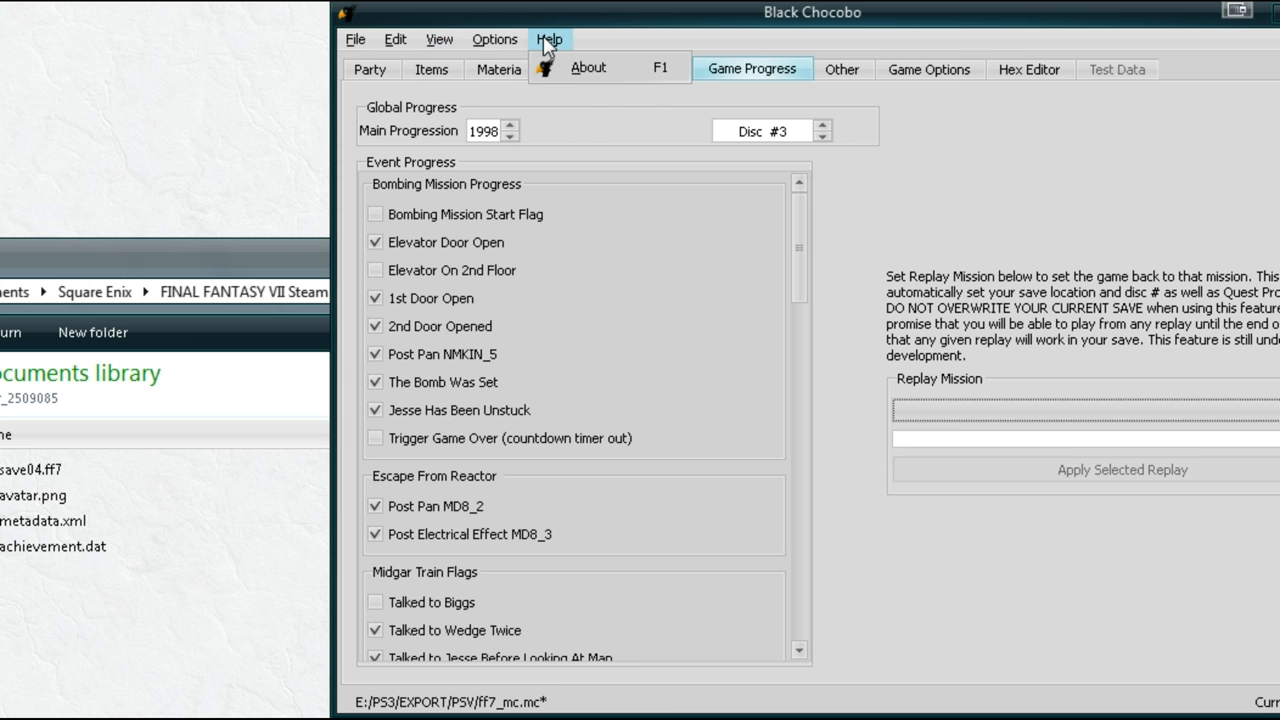
left_click(494, 40)
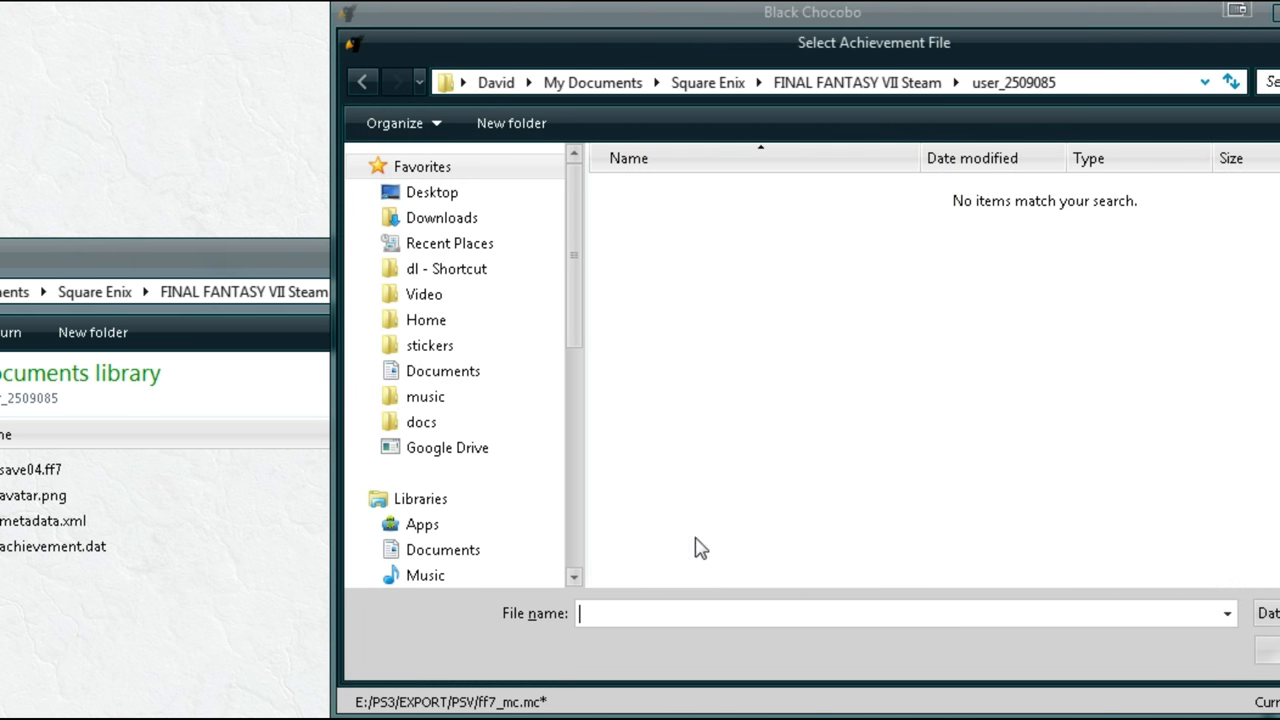
In the Achievement Editor, tick End of Part I and End of Part II and scroll to the rest.
type("*")
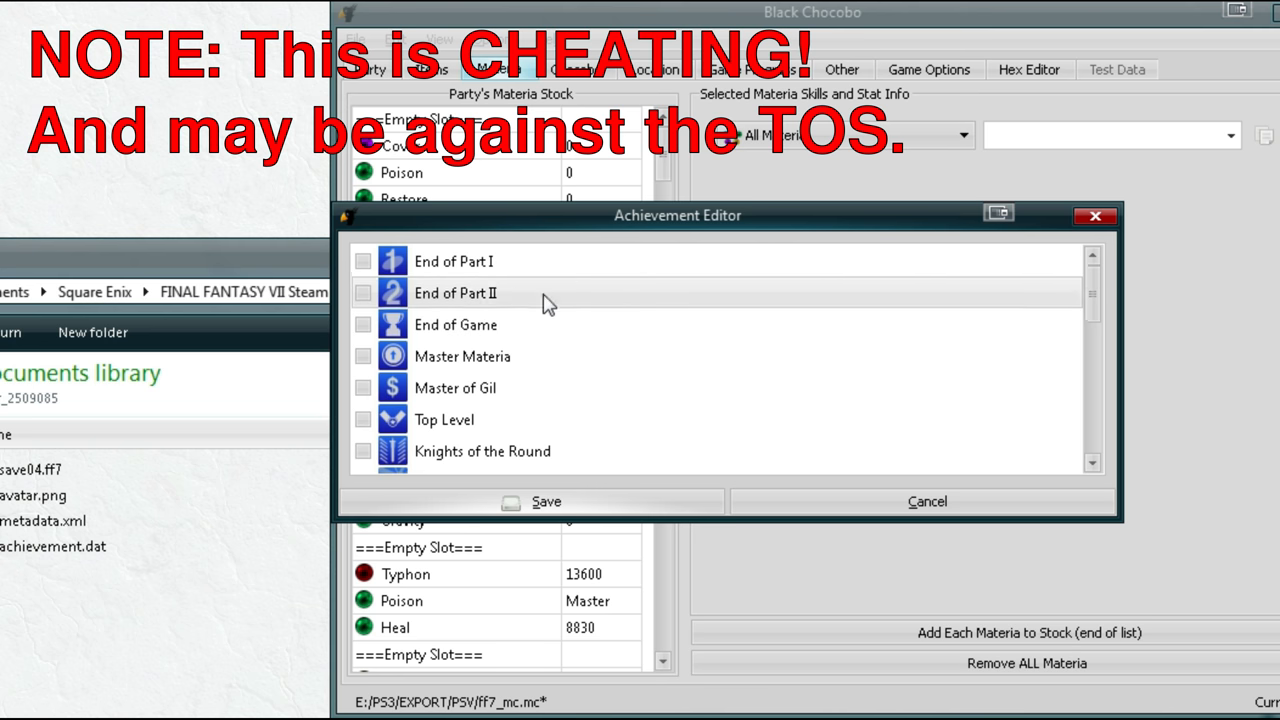
left_click_drag(678, 216, 958, 148)
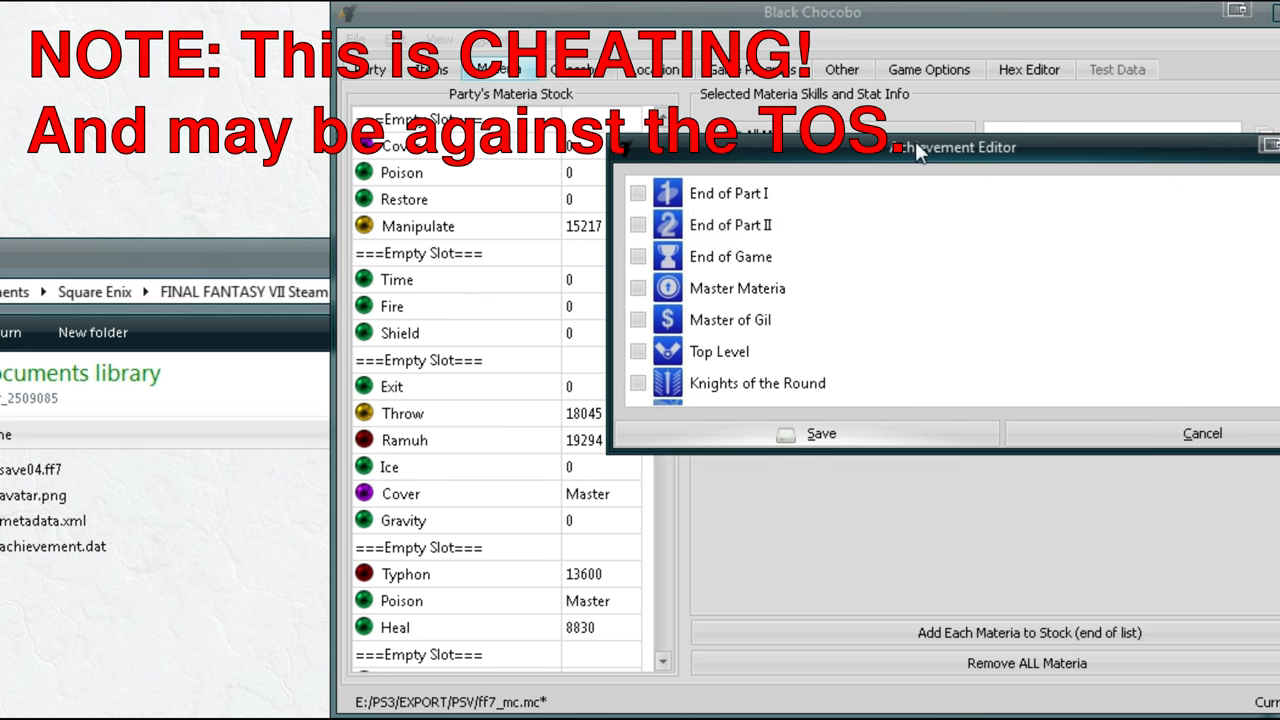
left_click(638, 192)
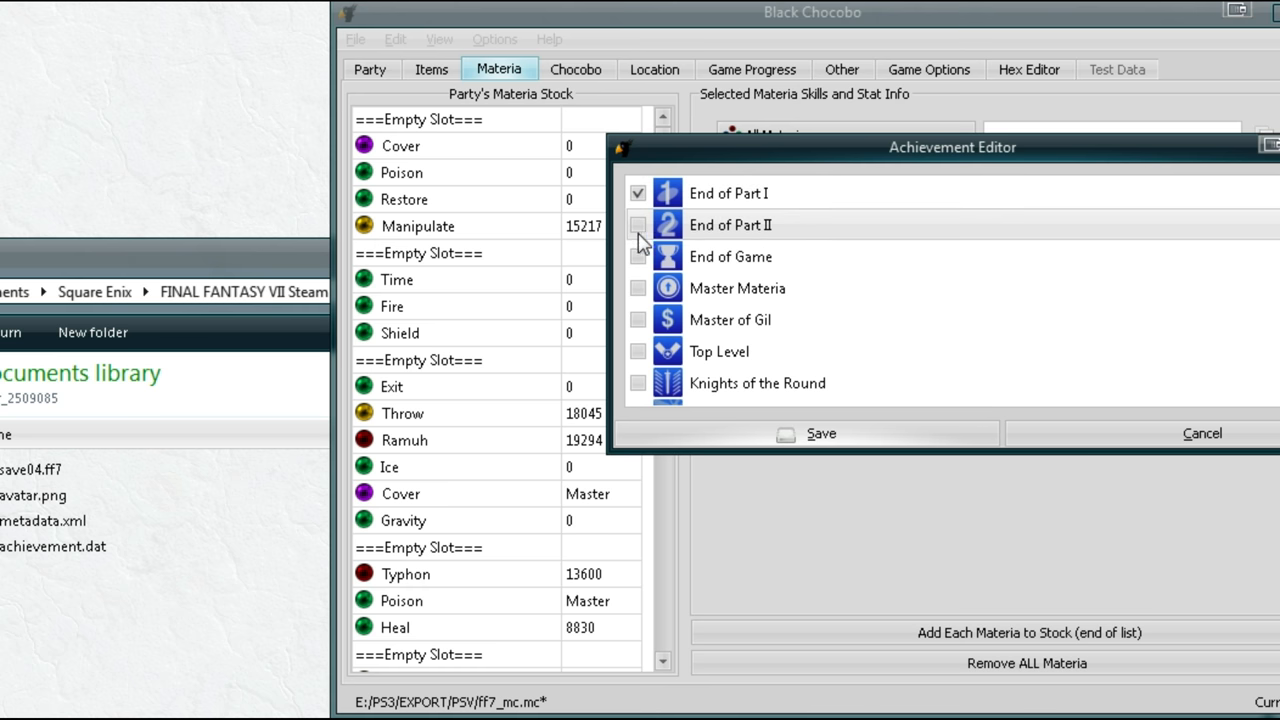
left_click(638, 256)
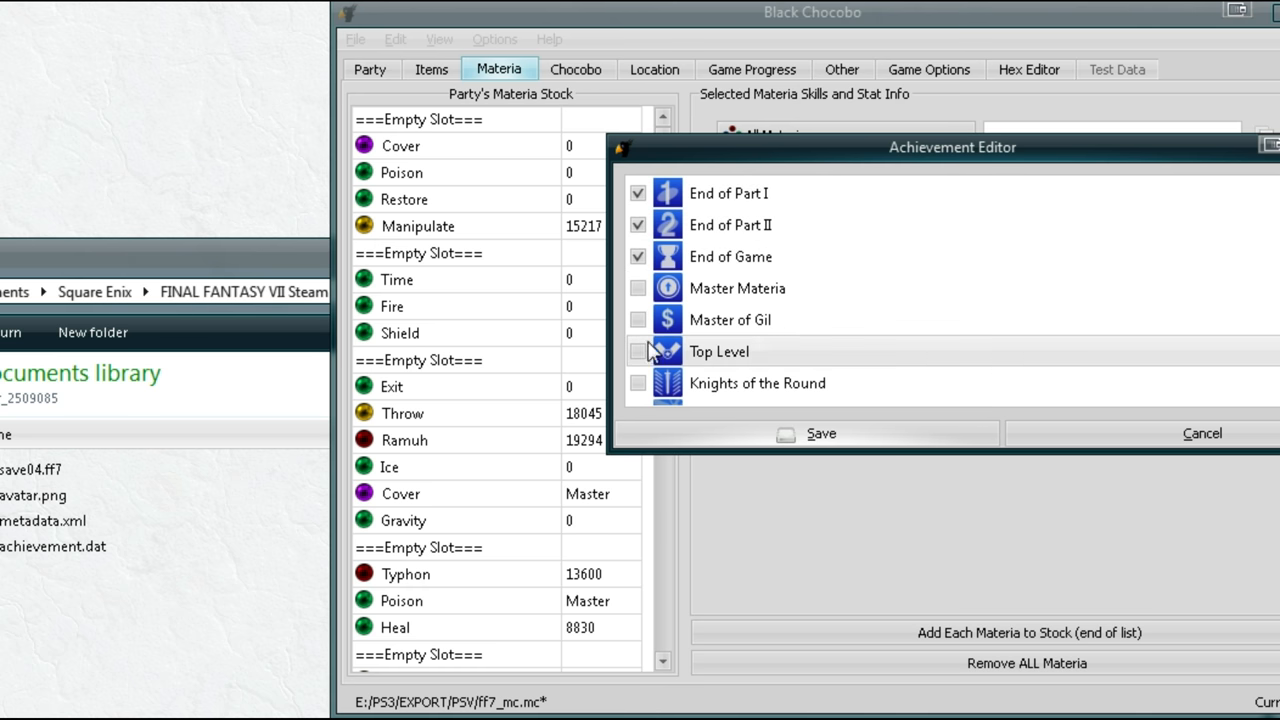
scroll("down", 3)
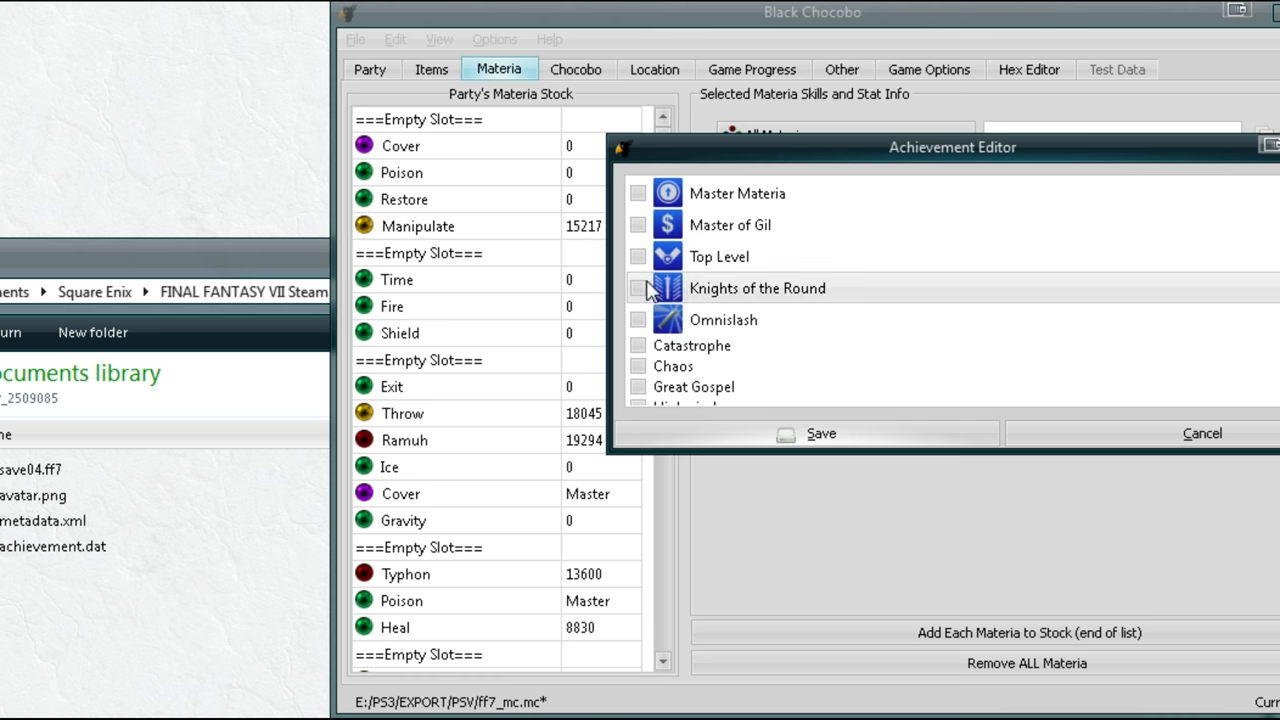
mouse_move(644, 320)
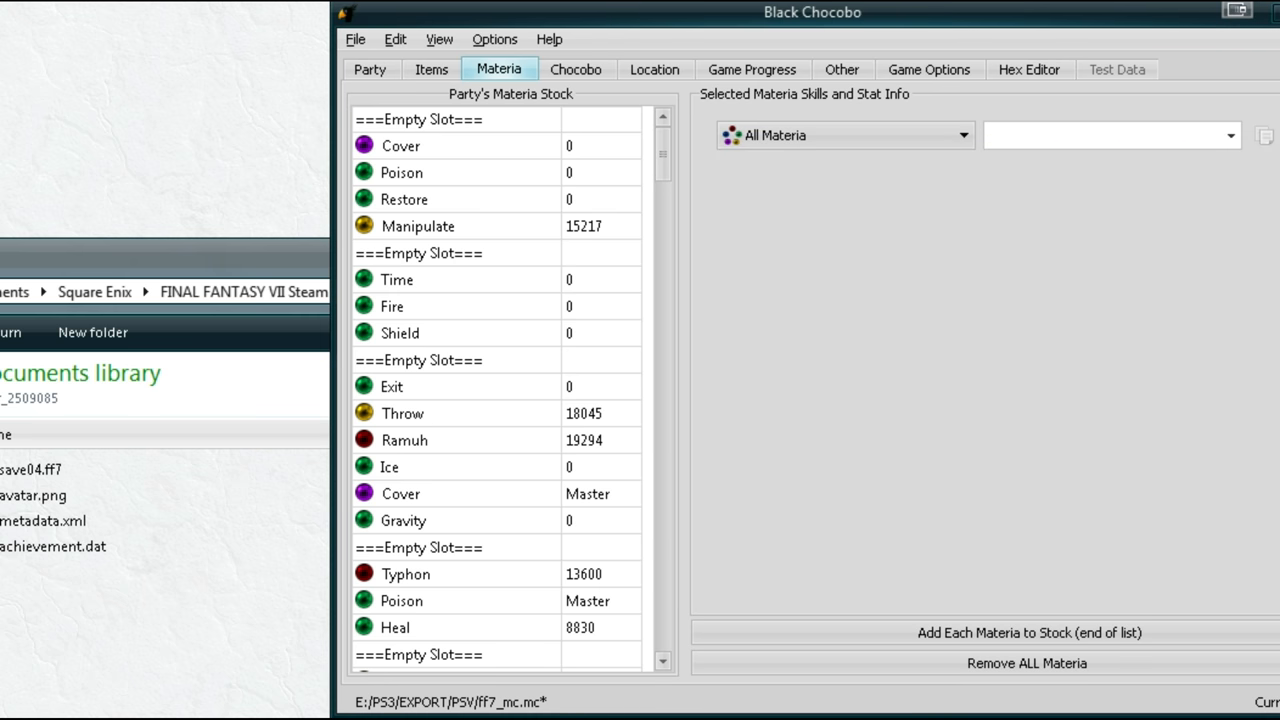
left_click(356, 40)
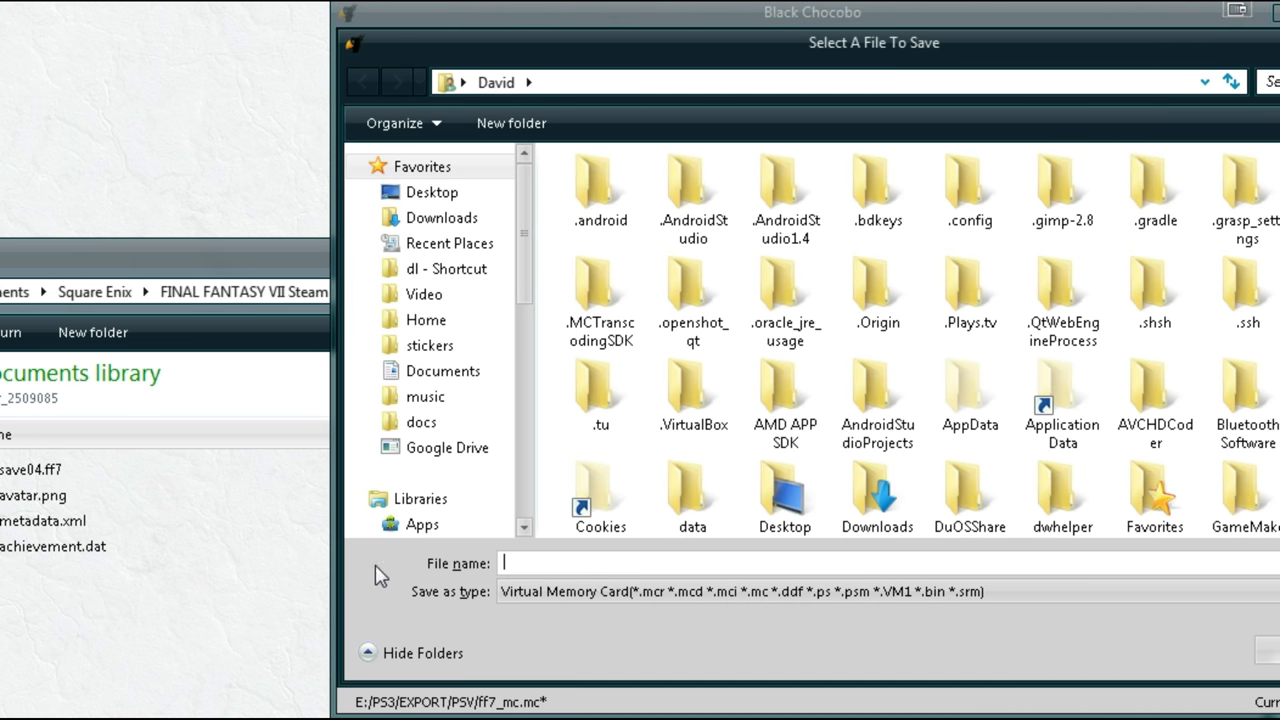
type("C:\\Users\\David\\Documents\\Square Enix\\FINAL FANTASY VII Steam\\user_2509085")
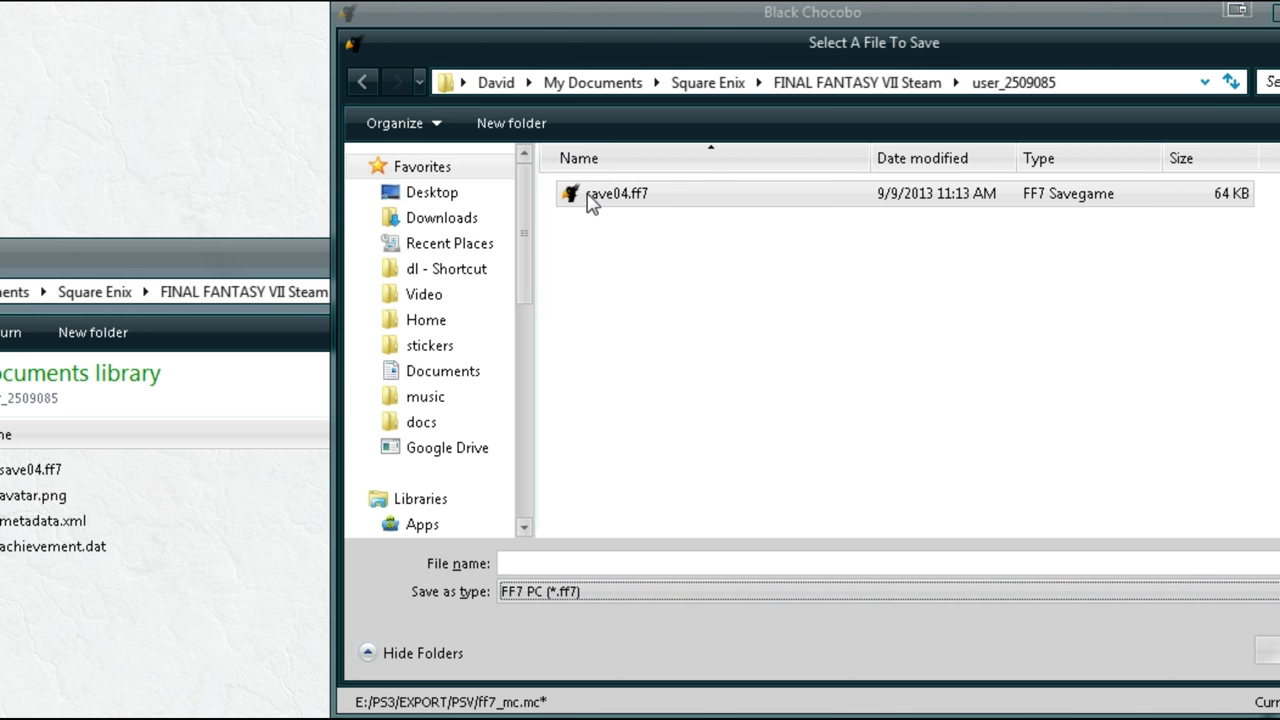
mouse_move(640, 212)
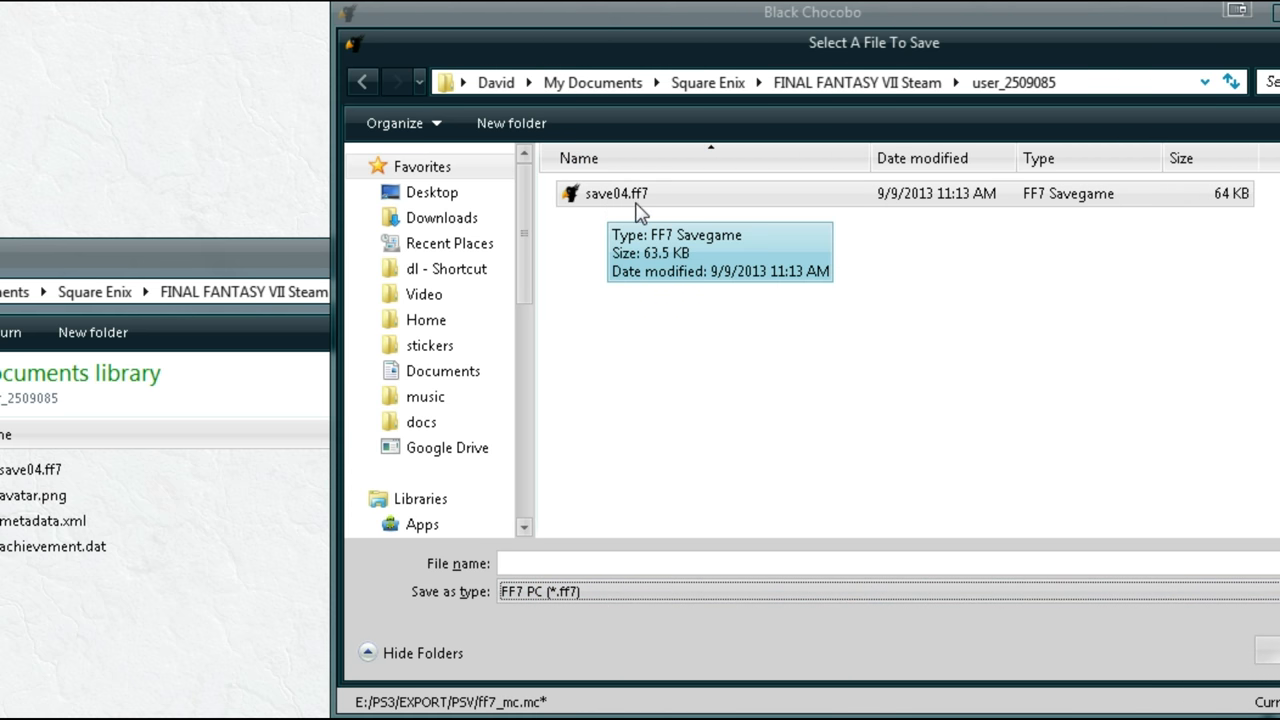
mouse_move(604, 352)
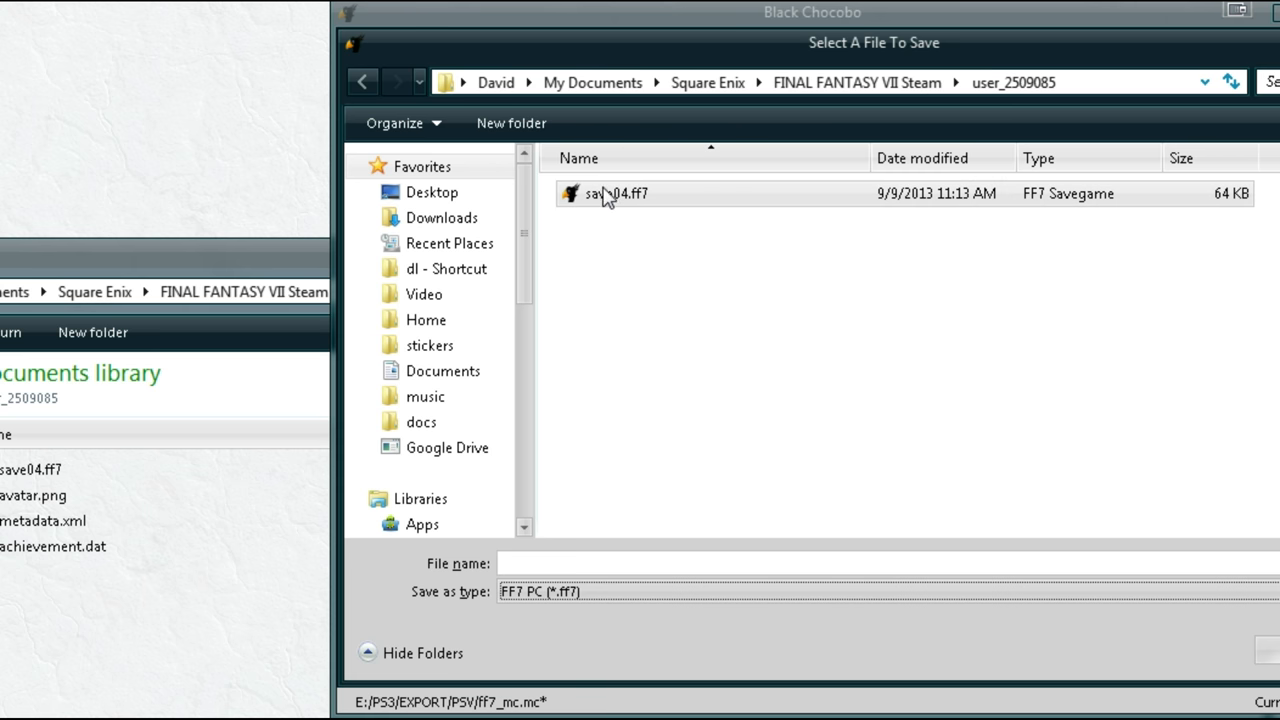
Name the new save save05.ff7 beside the existing save04.ff7.
right_click(604, 192)
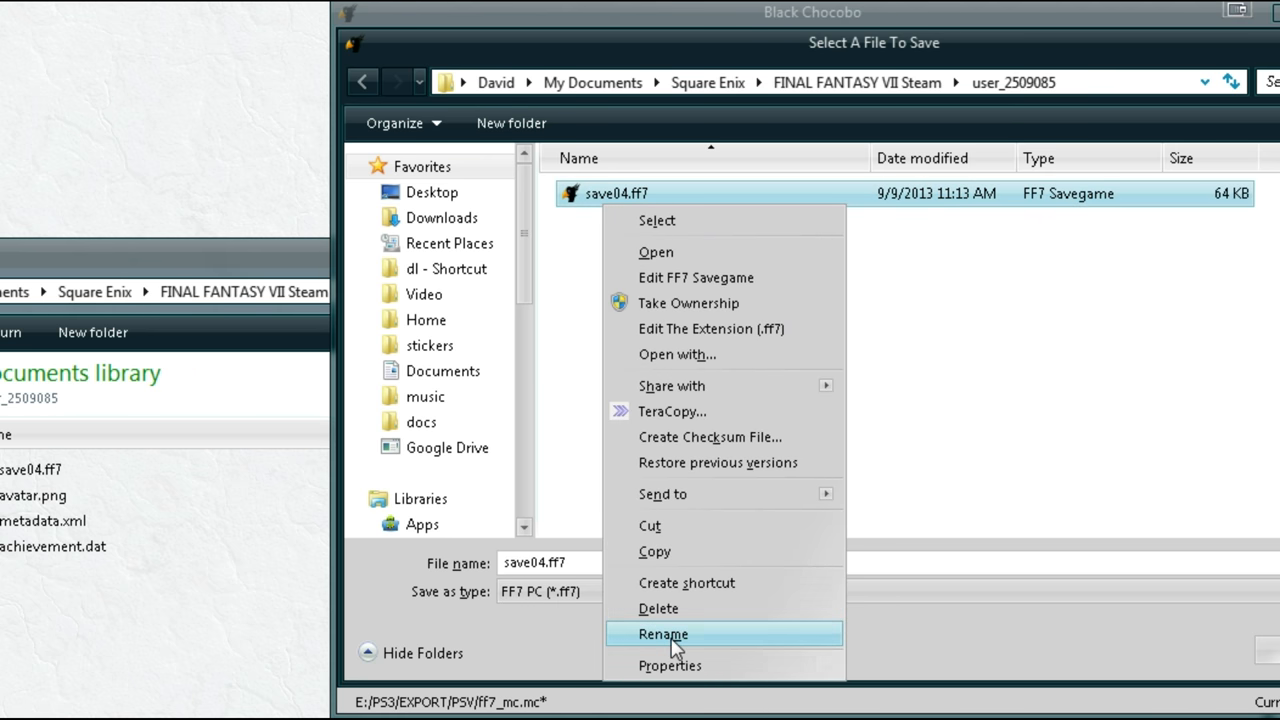
left_click(664, 634)
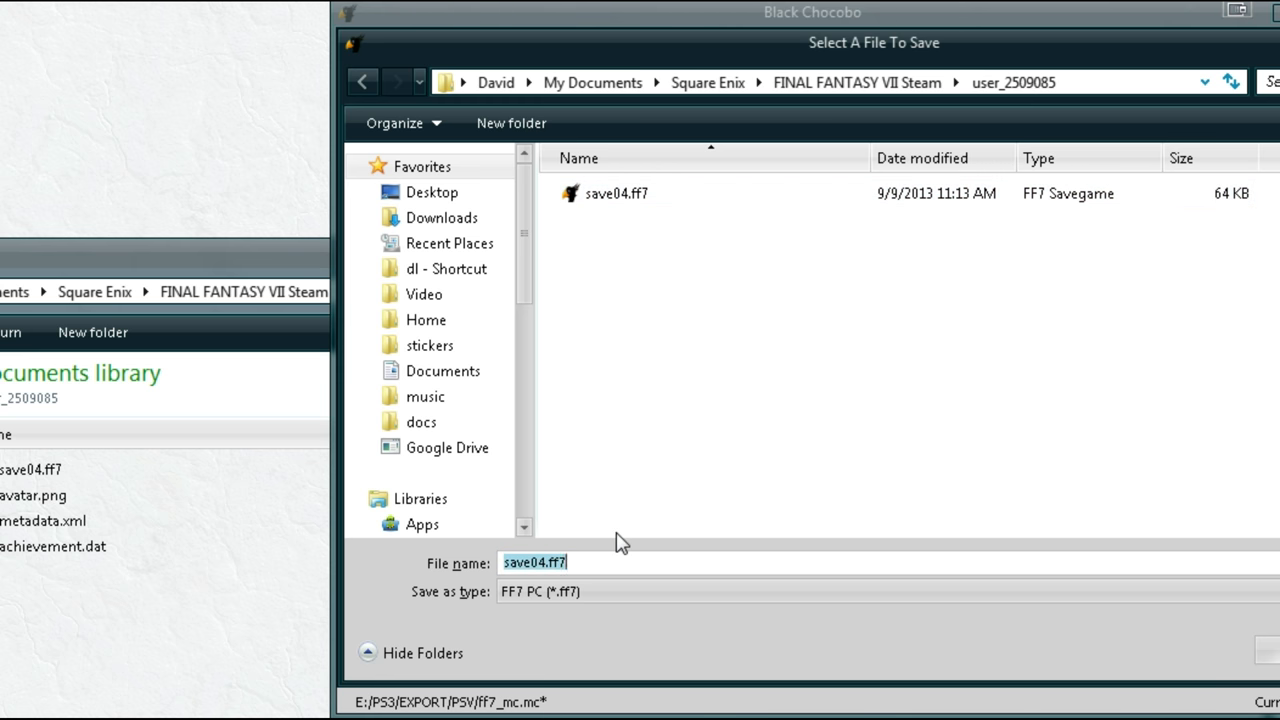
type("save05.ff7")
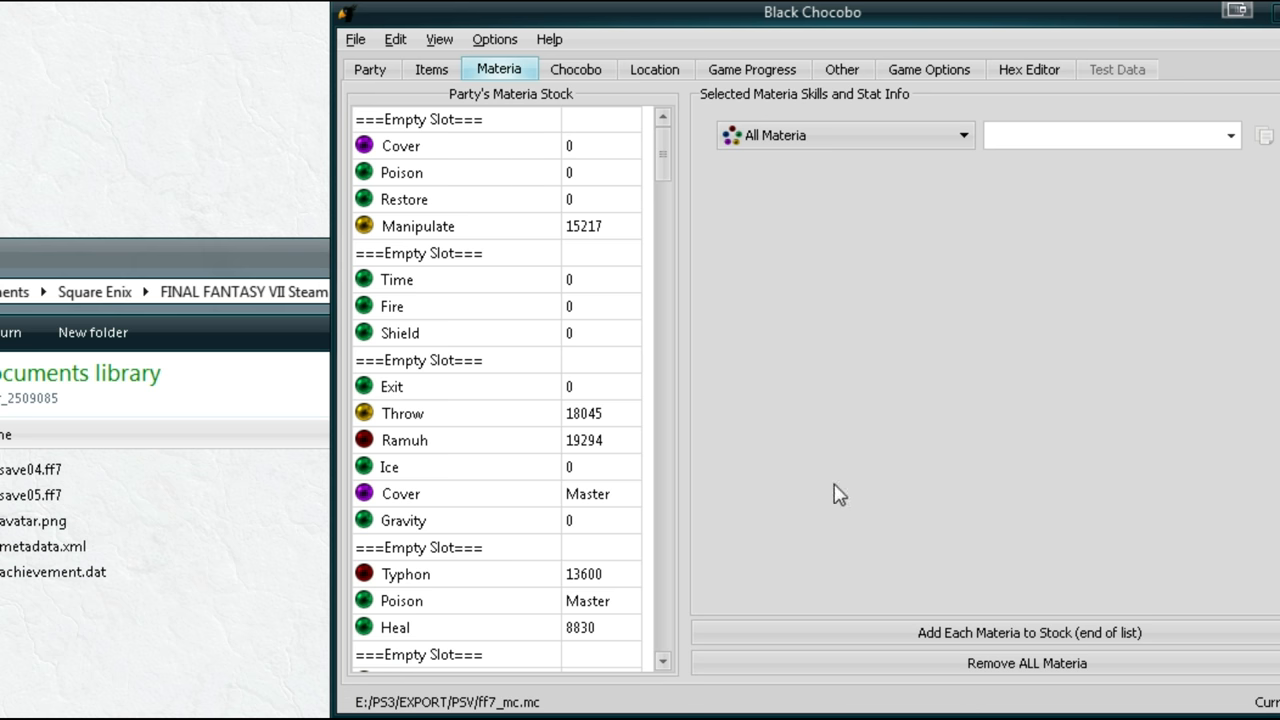
mouse_move(58, 144)
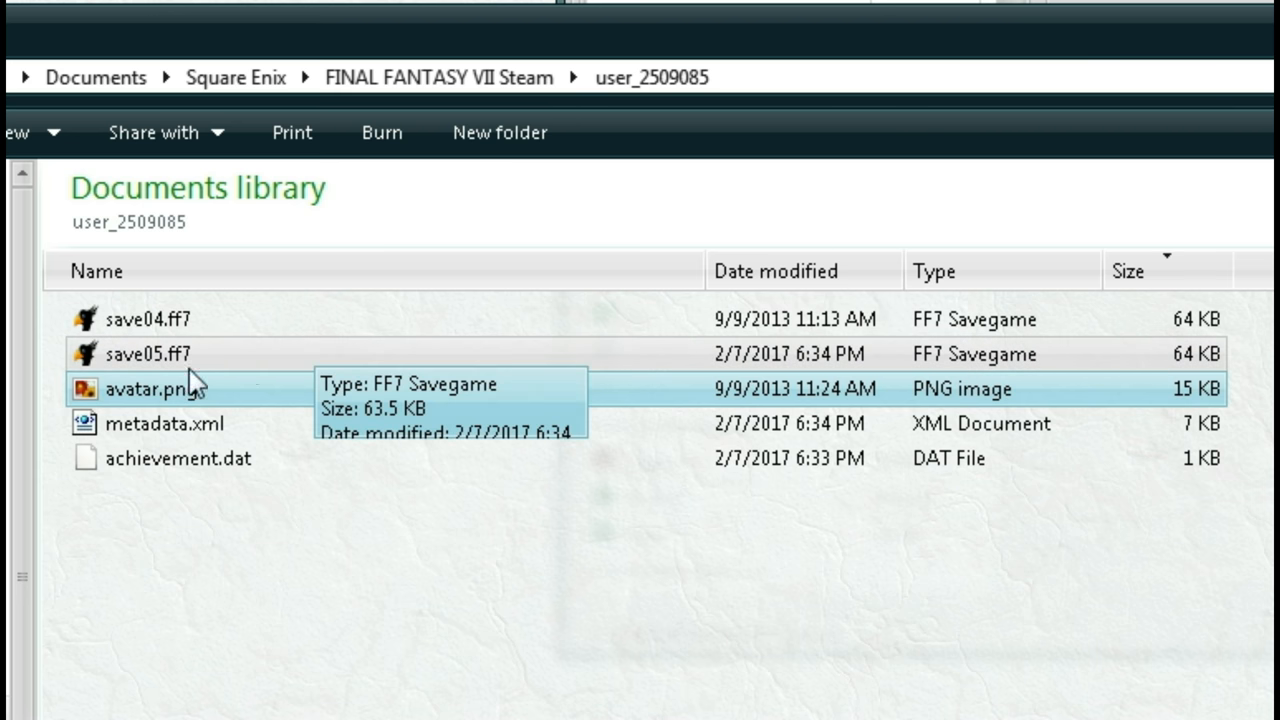
mouse_move(164, 370)
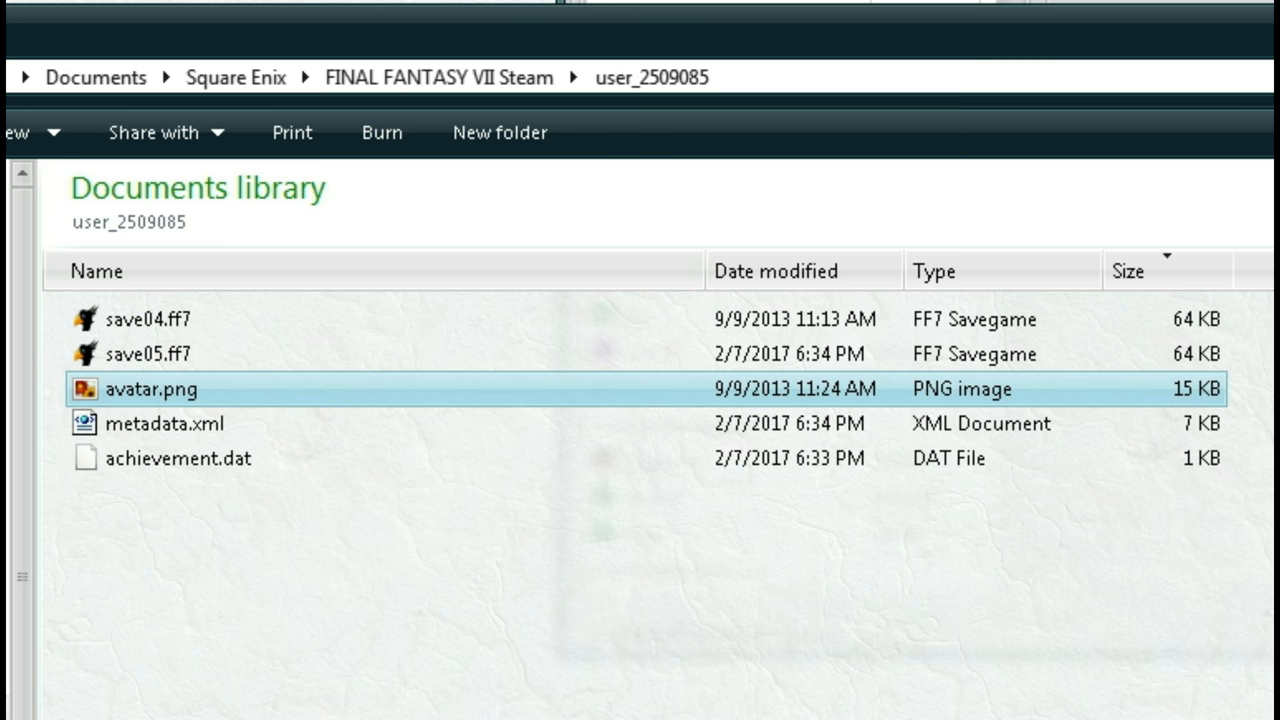
mouse_move(136, 354)
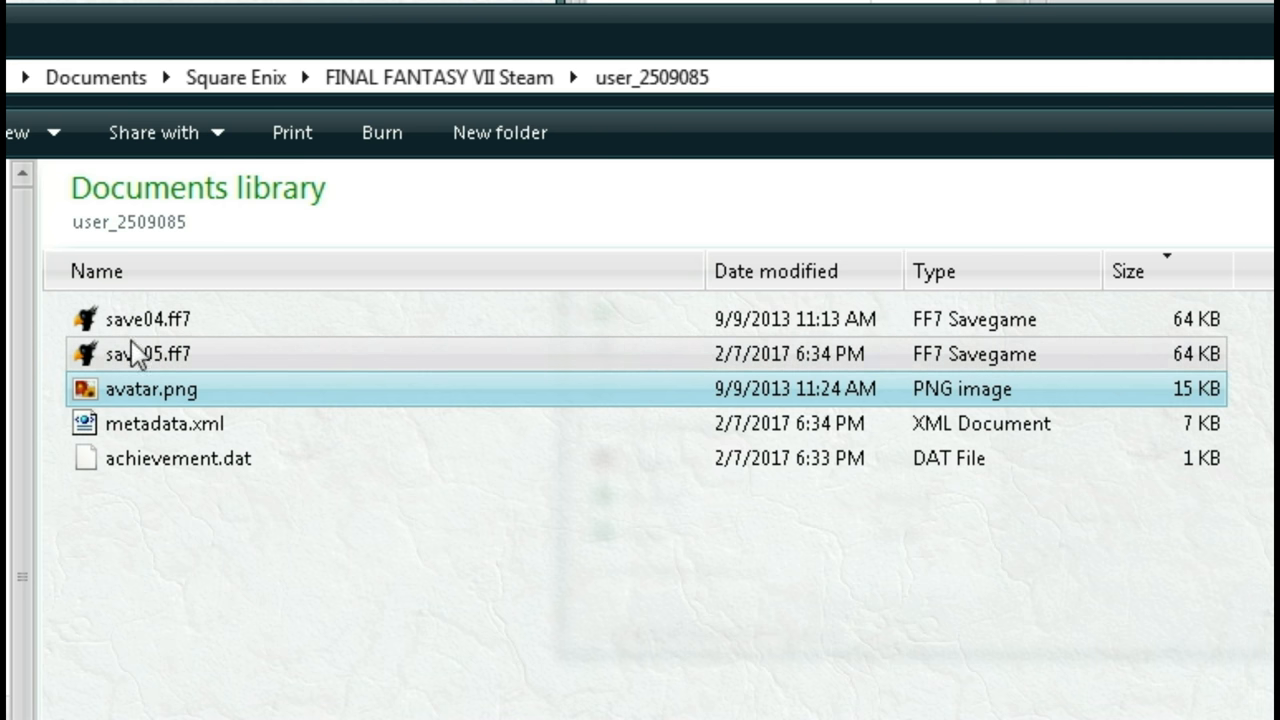
mouse_move(112, 362)
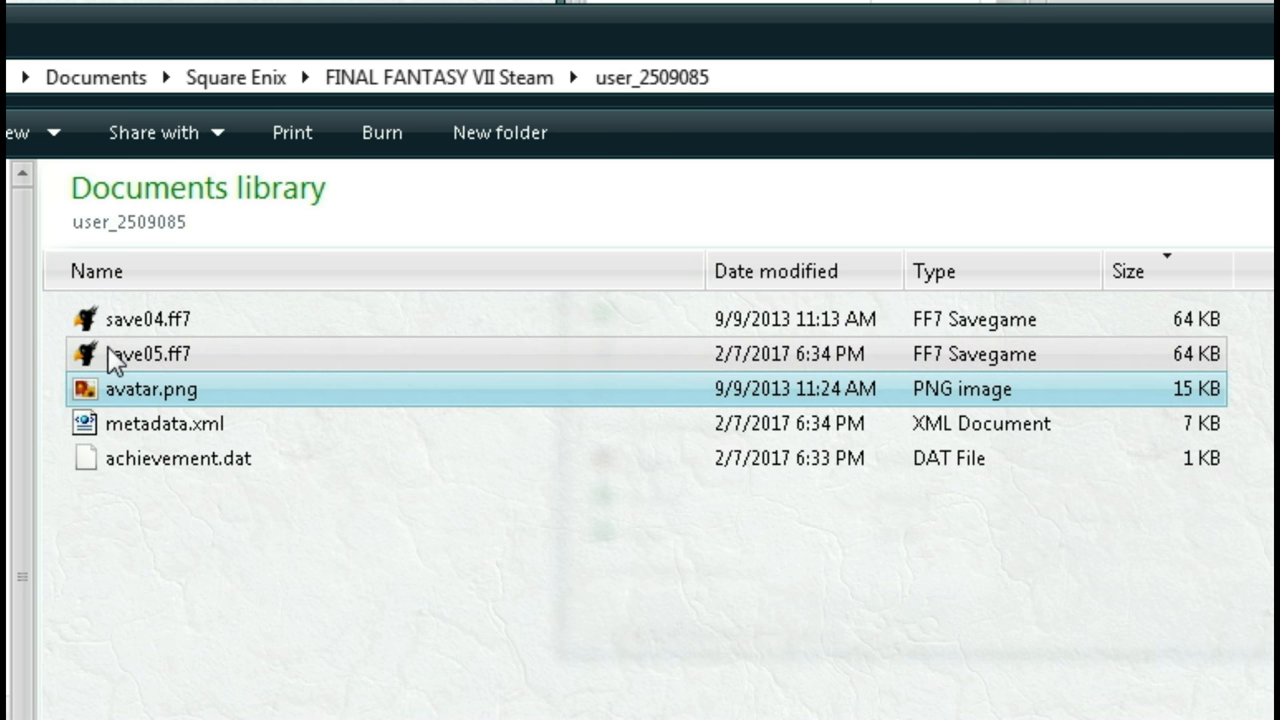
mouse_move(150, 354)
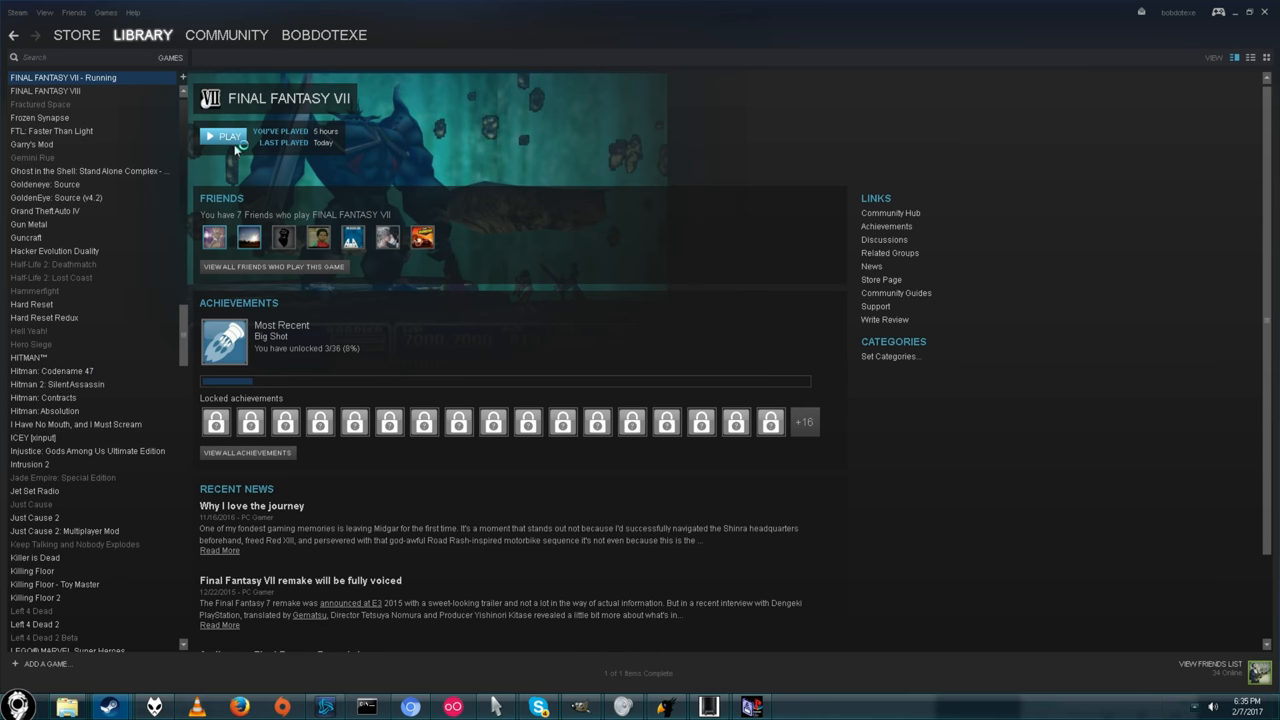
Launch Final Fantasy VII from Steam and start it from the Square Enix launcher.
left_click(228, 136)
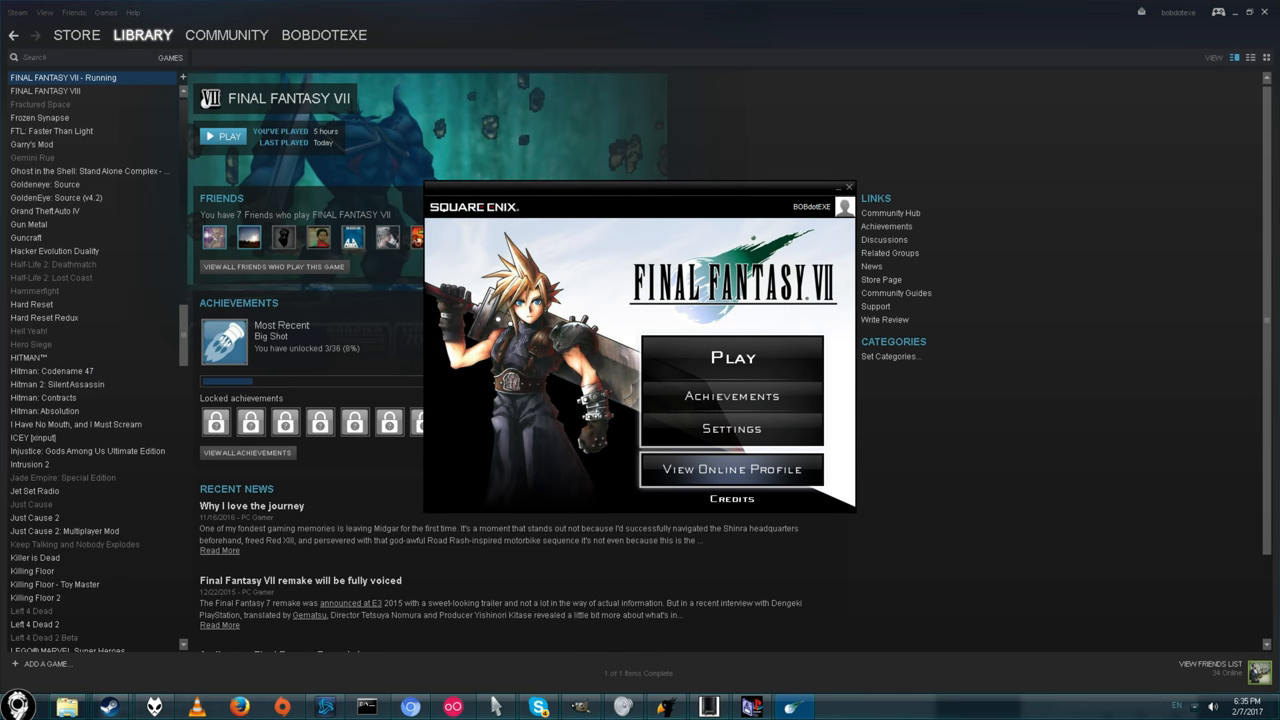
mouse_move(598, 352)
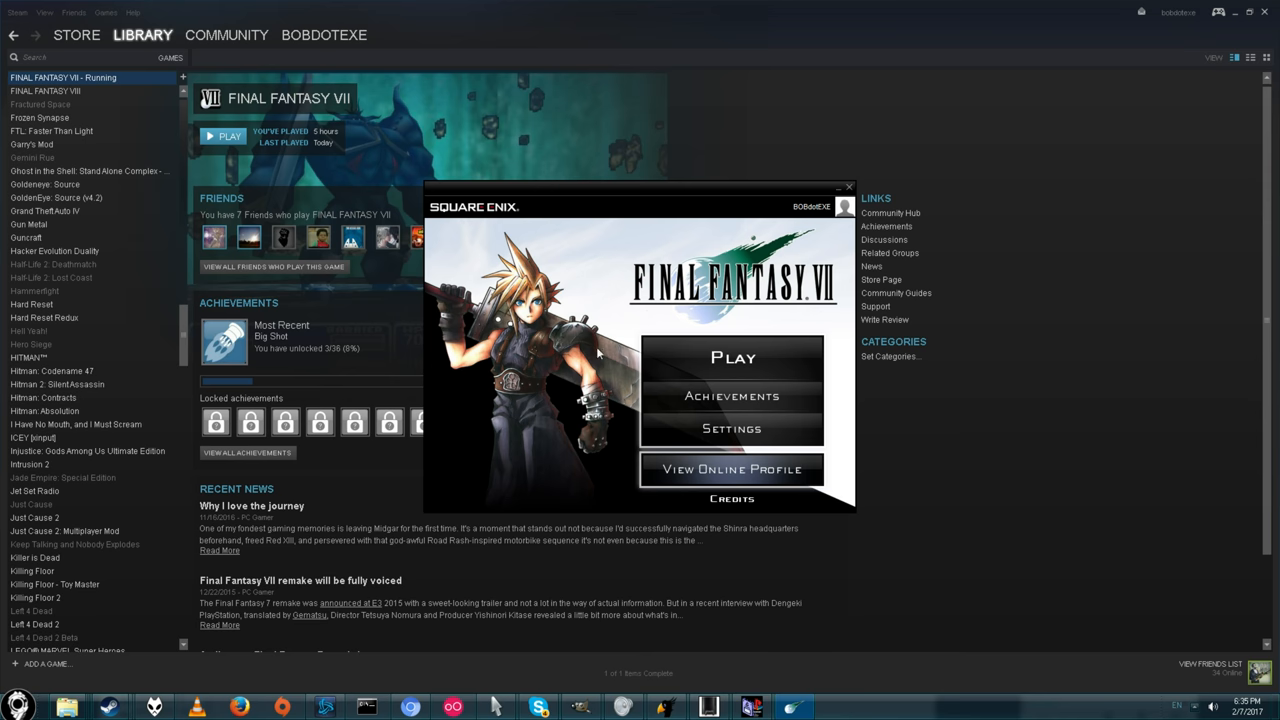
left_click(732, 356)
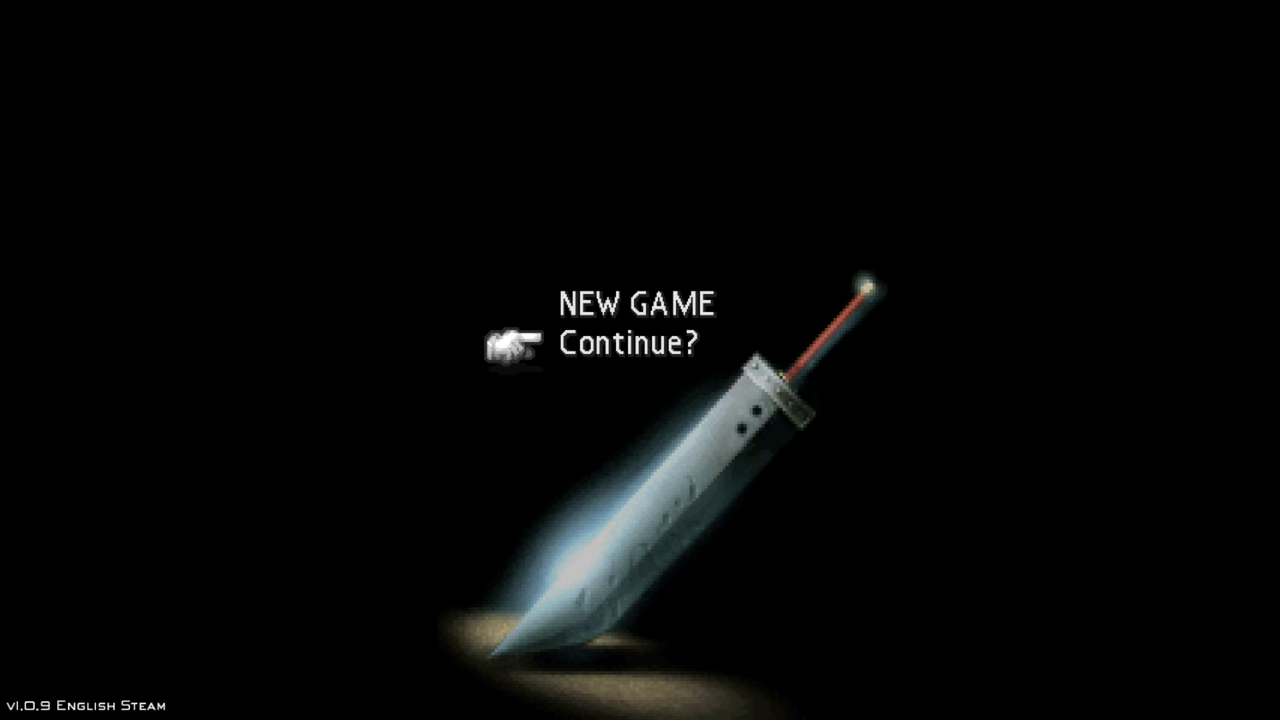
Continue from Save 5 into the Northern Cave, then quit via the field menu.
left_click(630, 342)
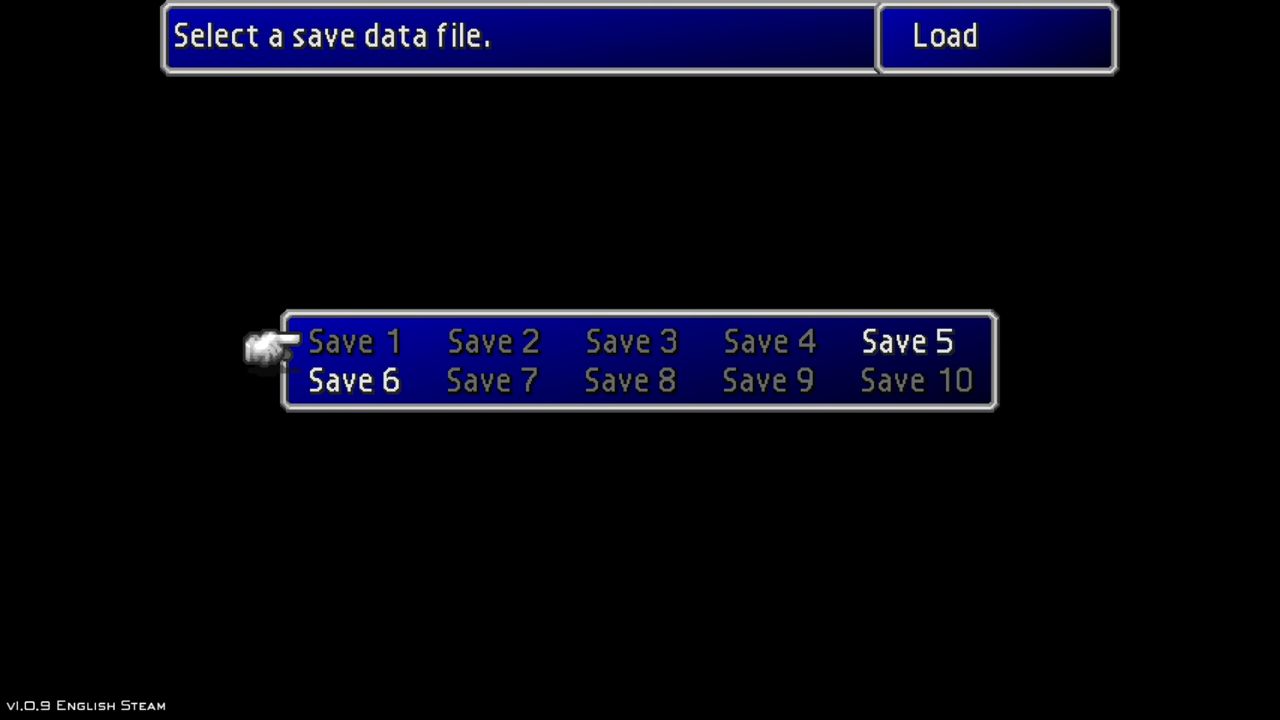
left_click(354, 340)
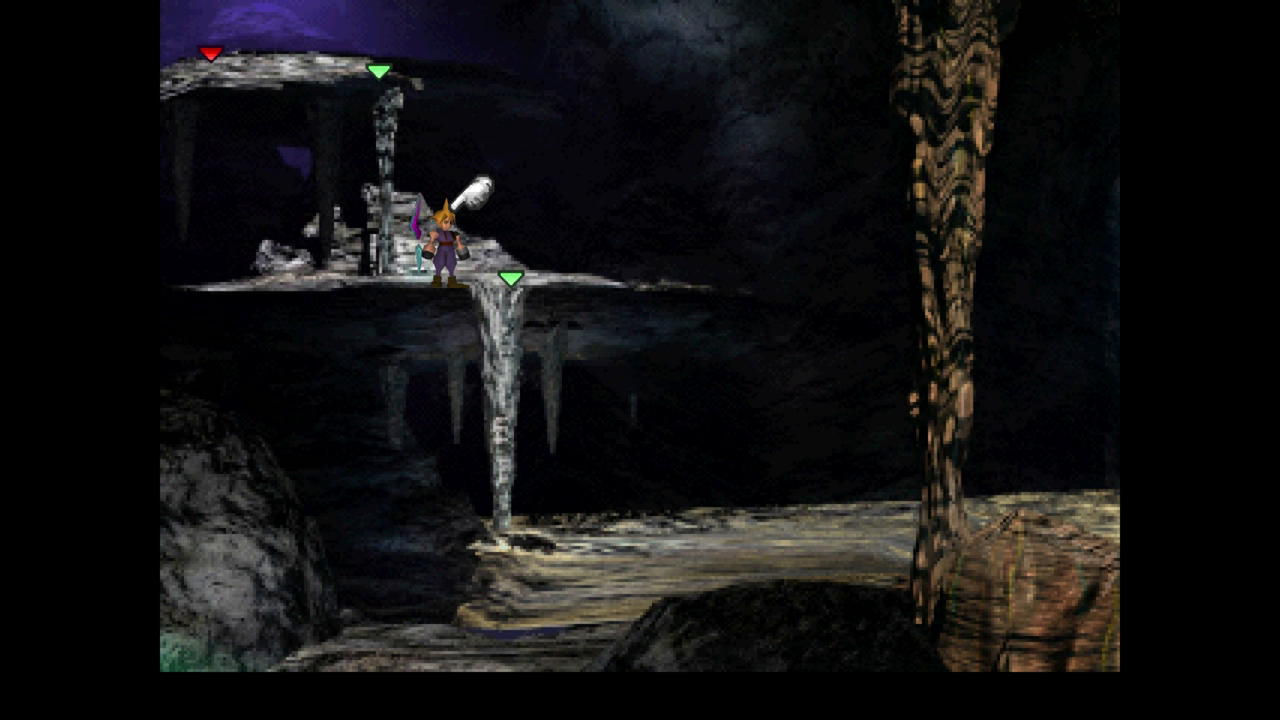
key("escape")
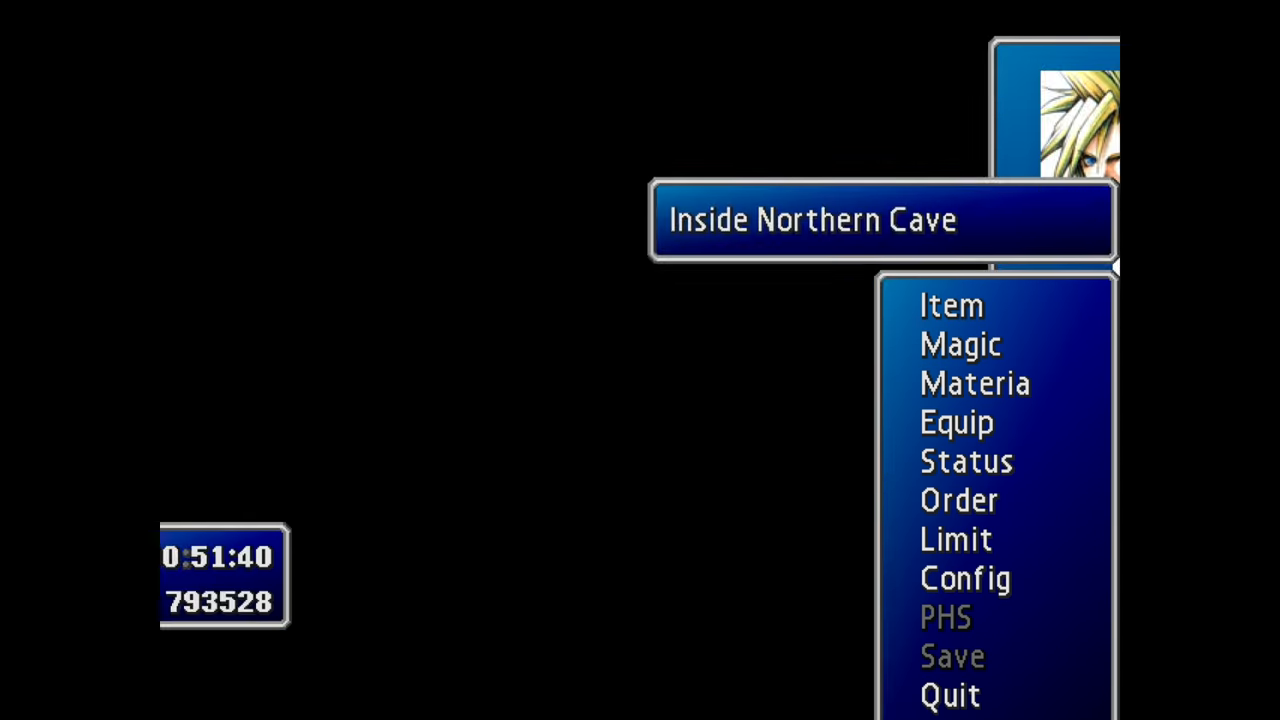
left_click(948, 304)
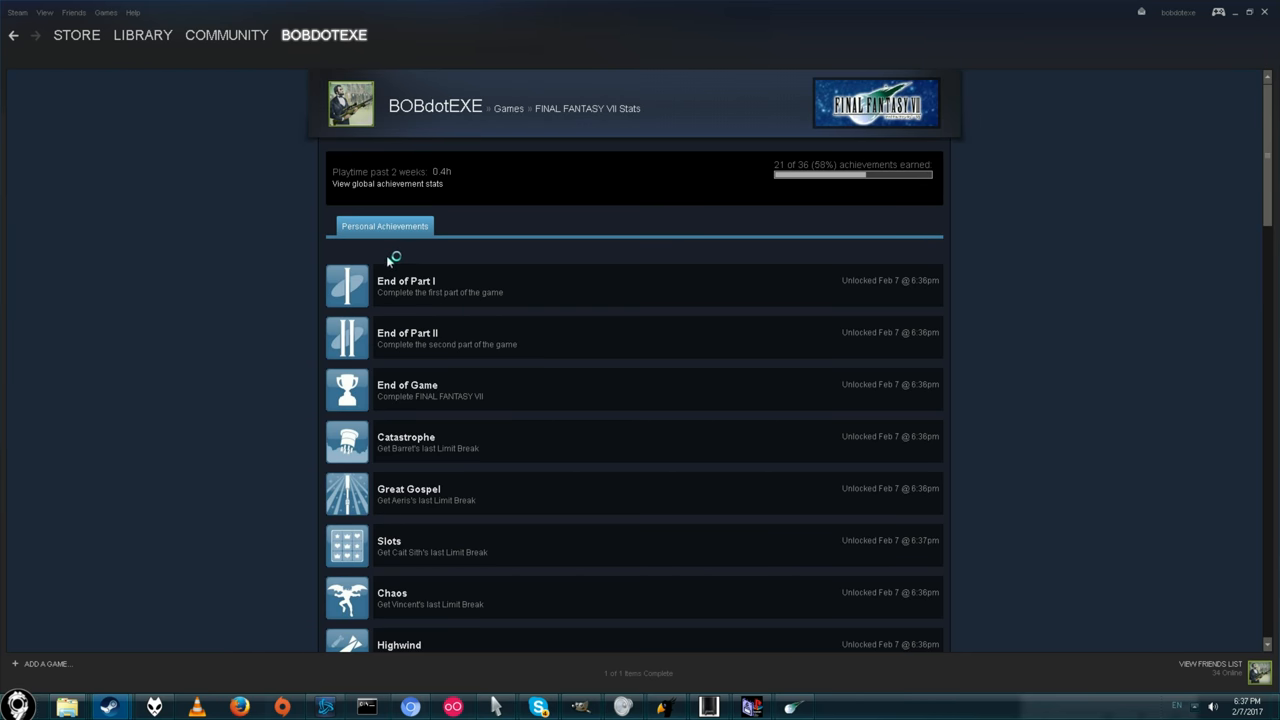
Scroll through the Personal Achievements list showing unlocked entries above locked ones like Master of Gil.
scroll("down", 3)
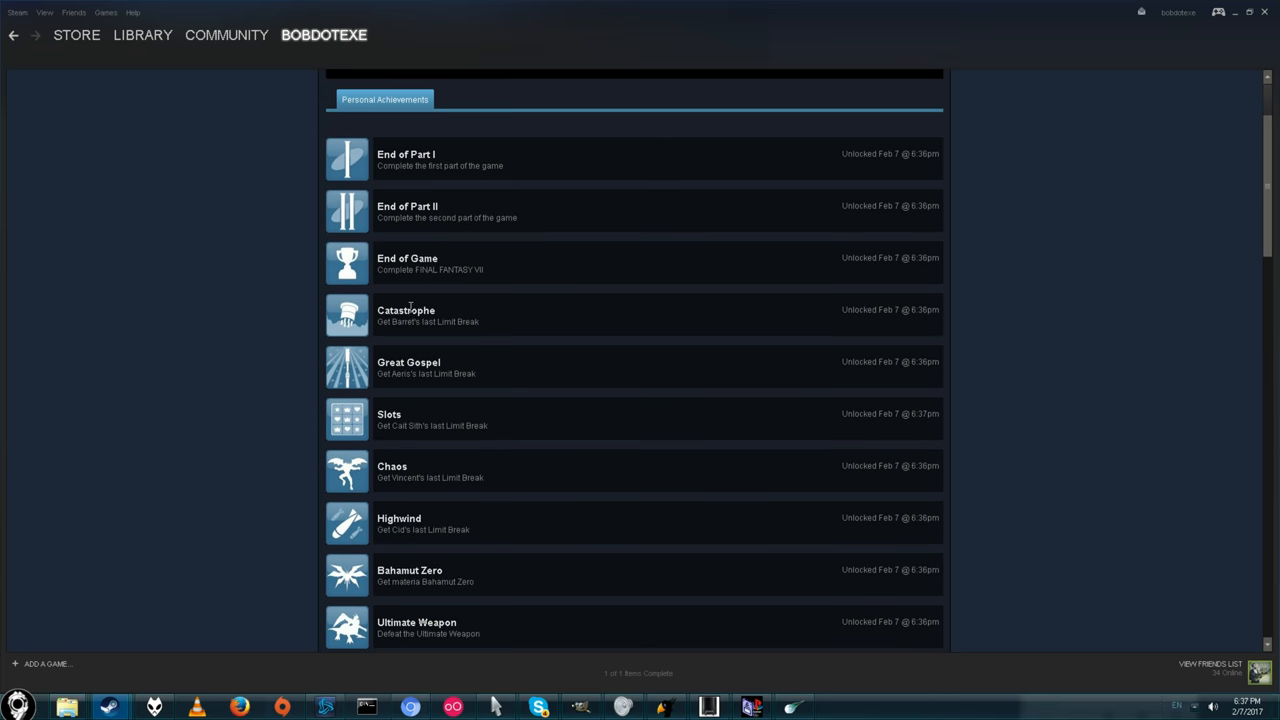
scroll("down", 3)
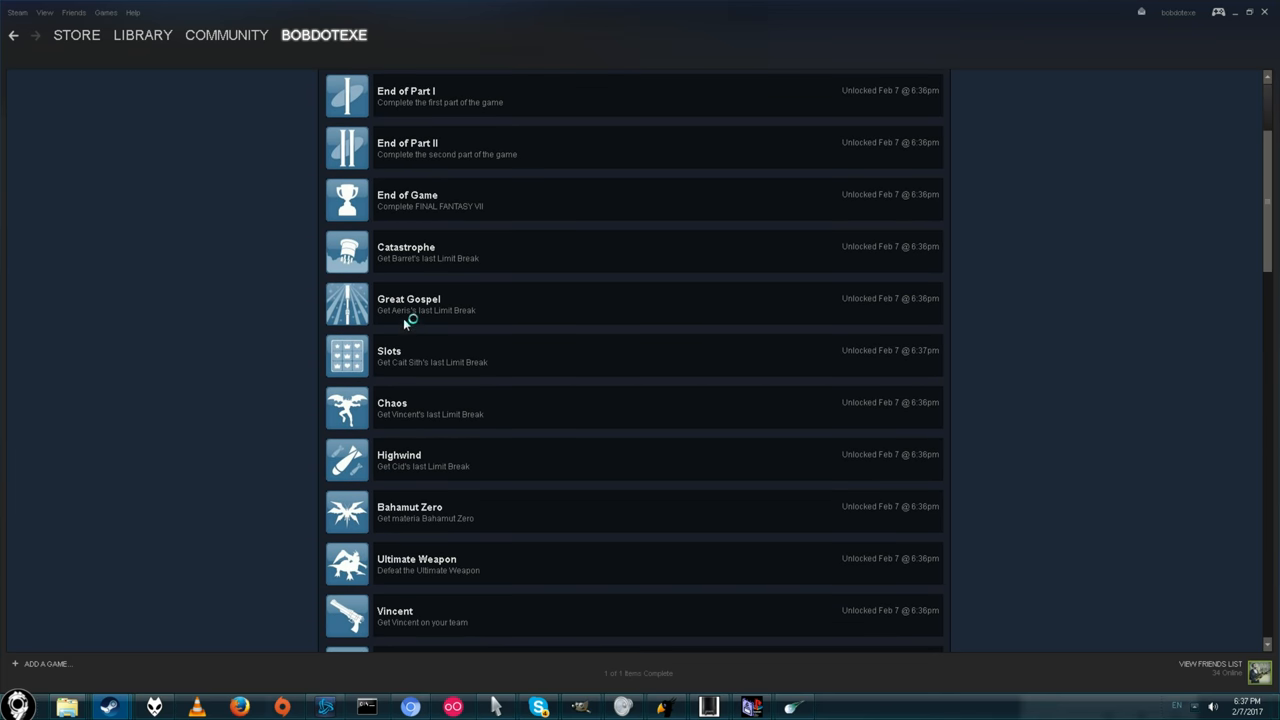
scroll("down", 3)
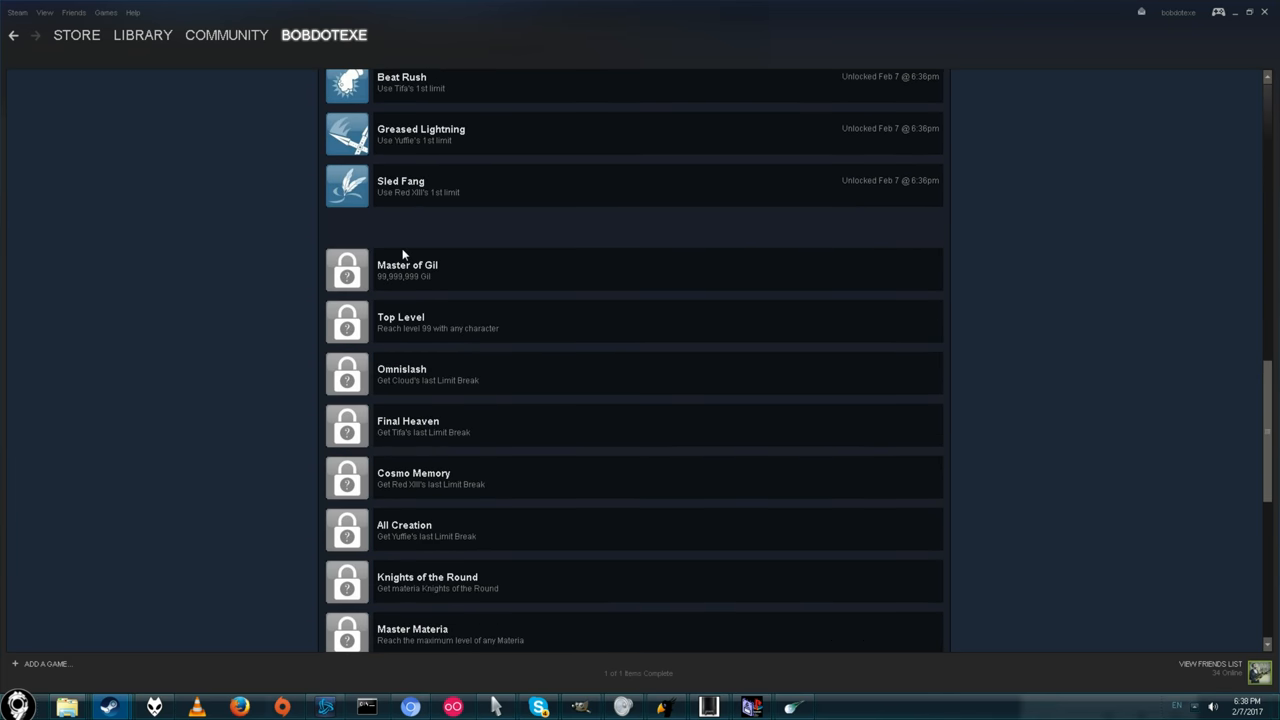
scroll("up", 3)
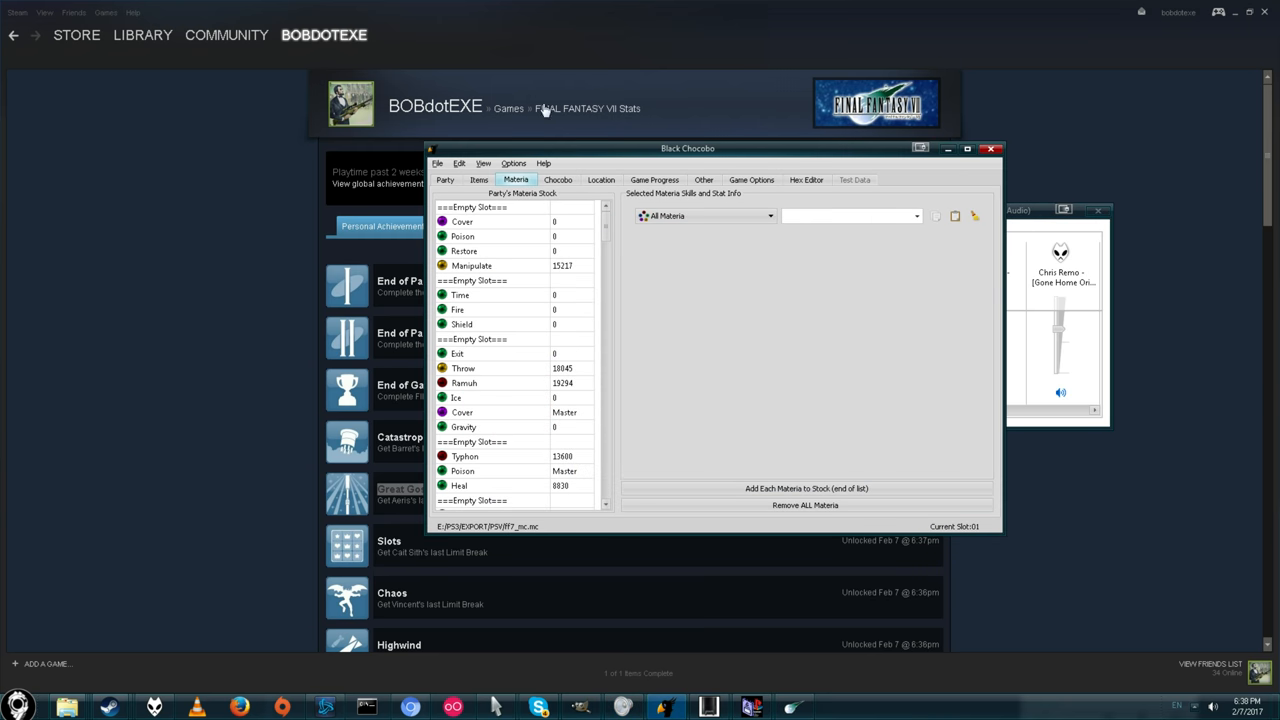
mouse_move(750, 292)
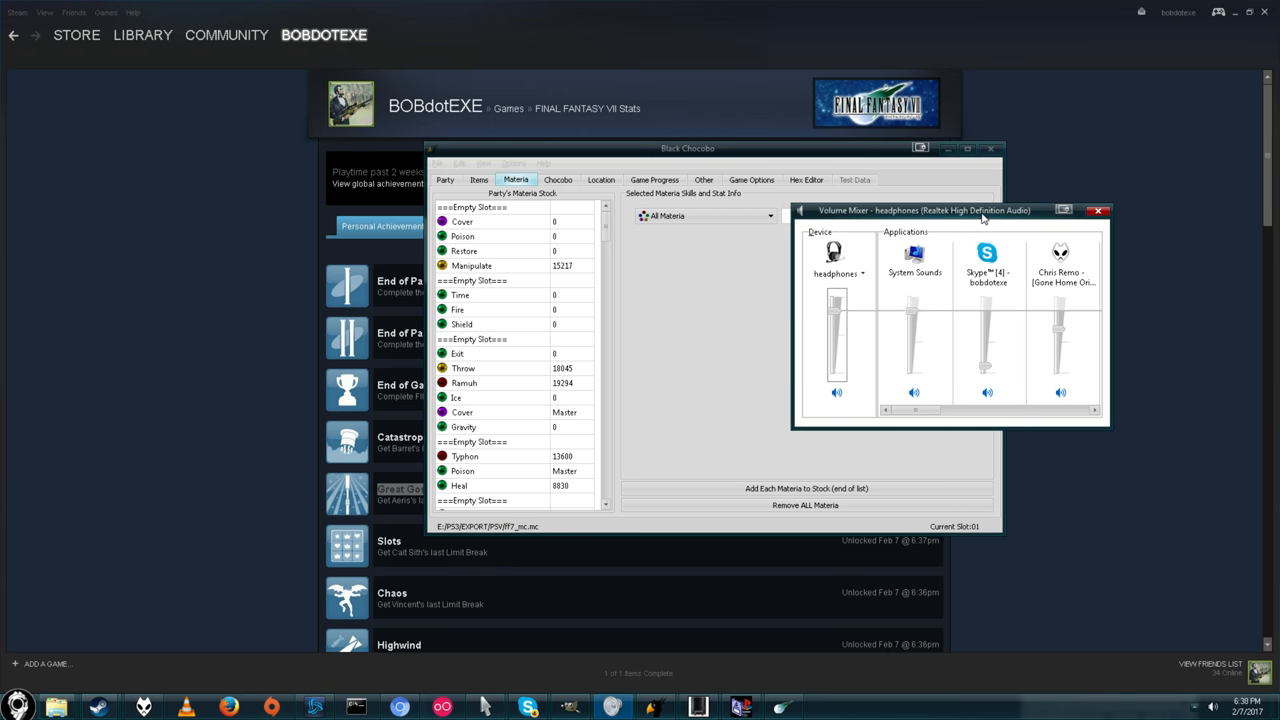
Move the Volume Mixer window to the left so the materia stock is uncovered.
left_click_drag(920, 210, 132, 390)
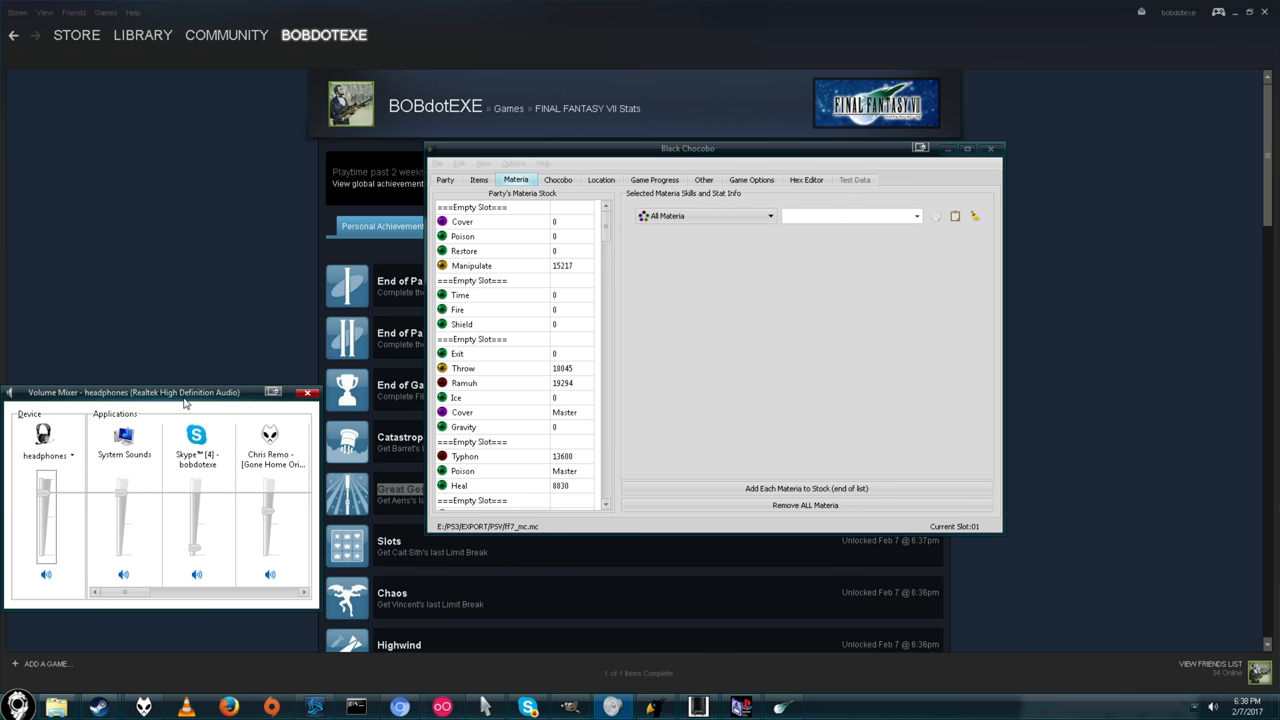
mouse_move(212, 388)
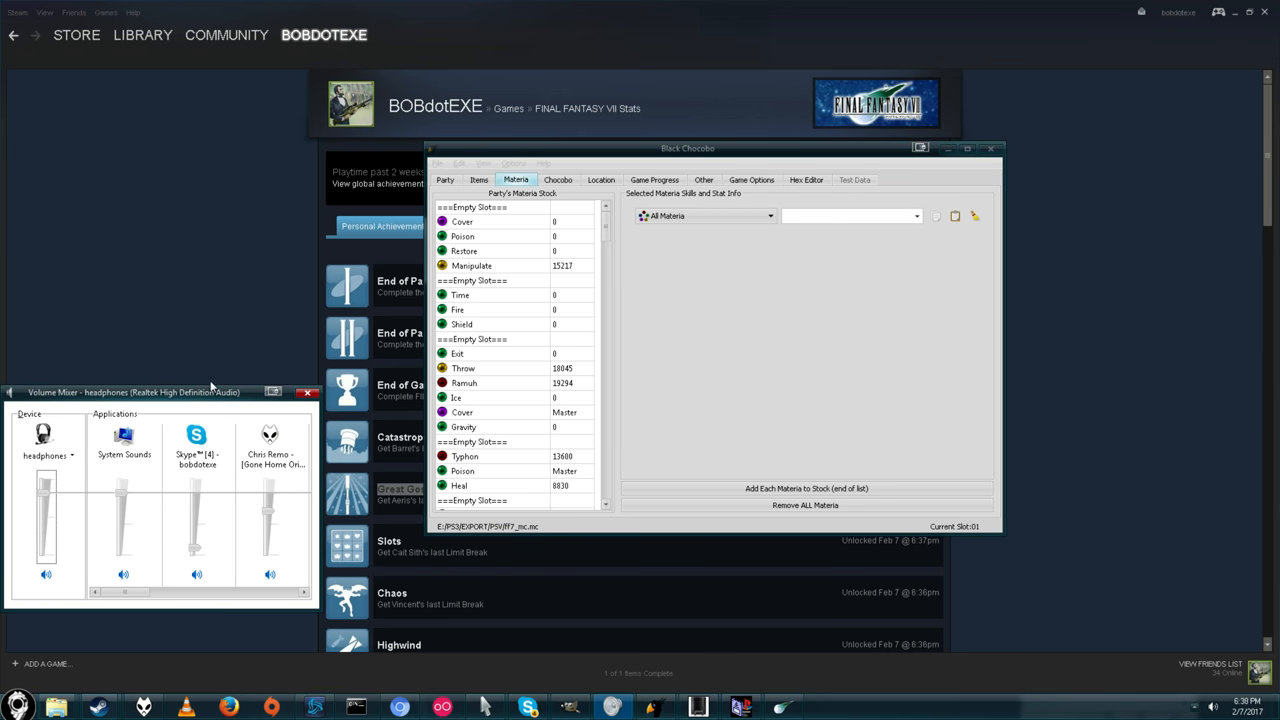